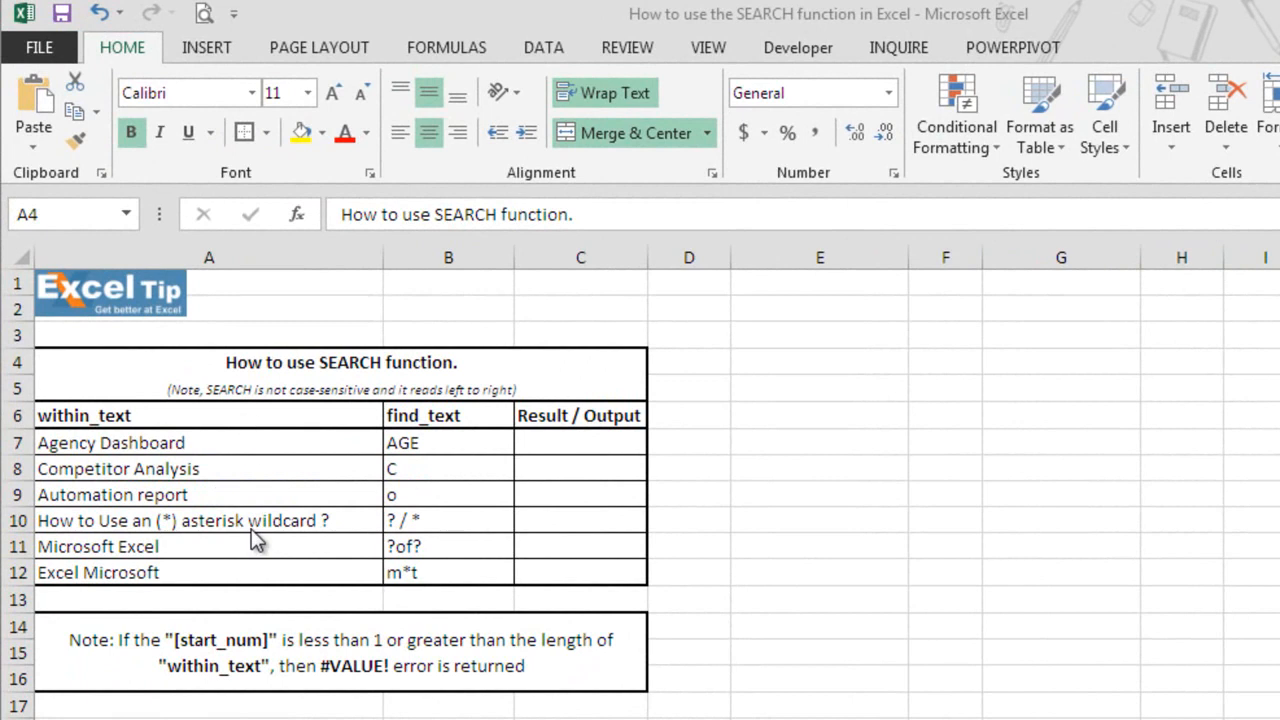
mouse_move(448, 486)
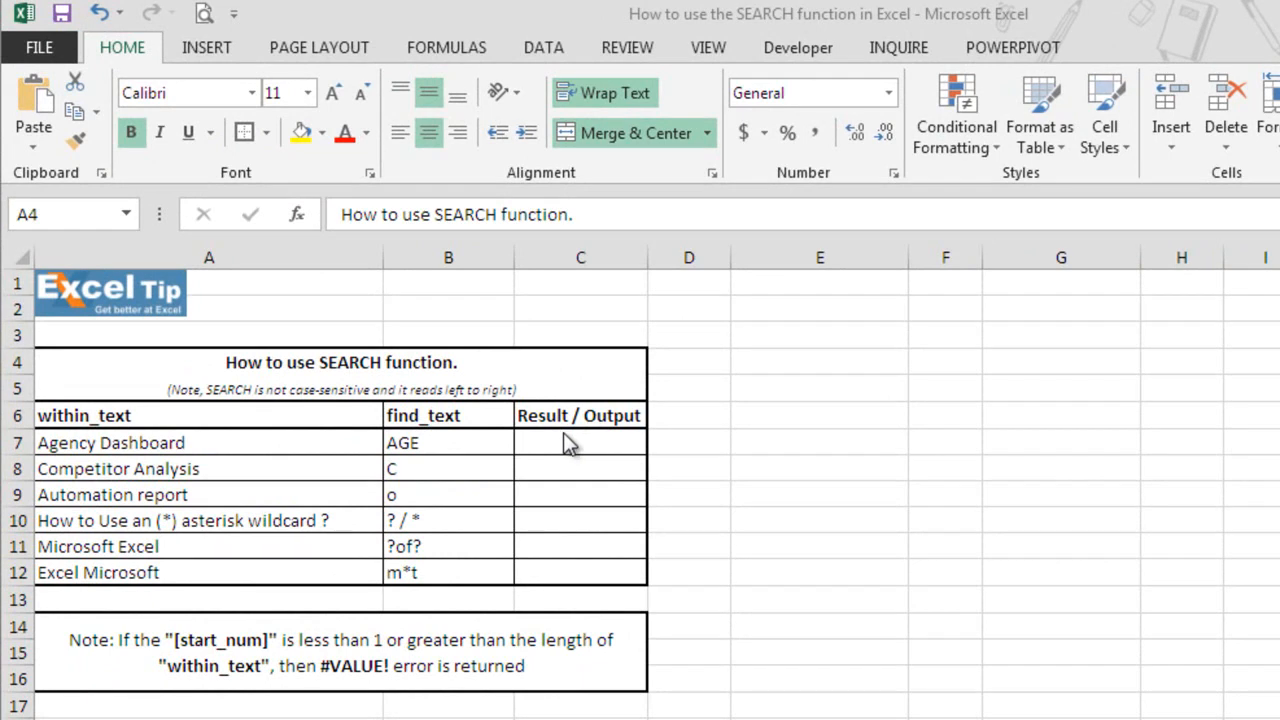
Step: Begin =SEARCH in result cell C7, taking SEARCH from the autocomplete suggestions
click(580, 442)
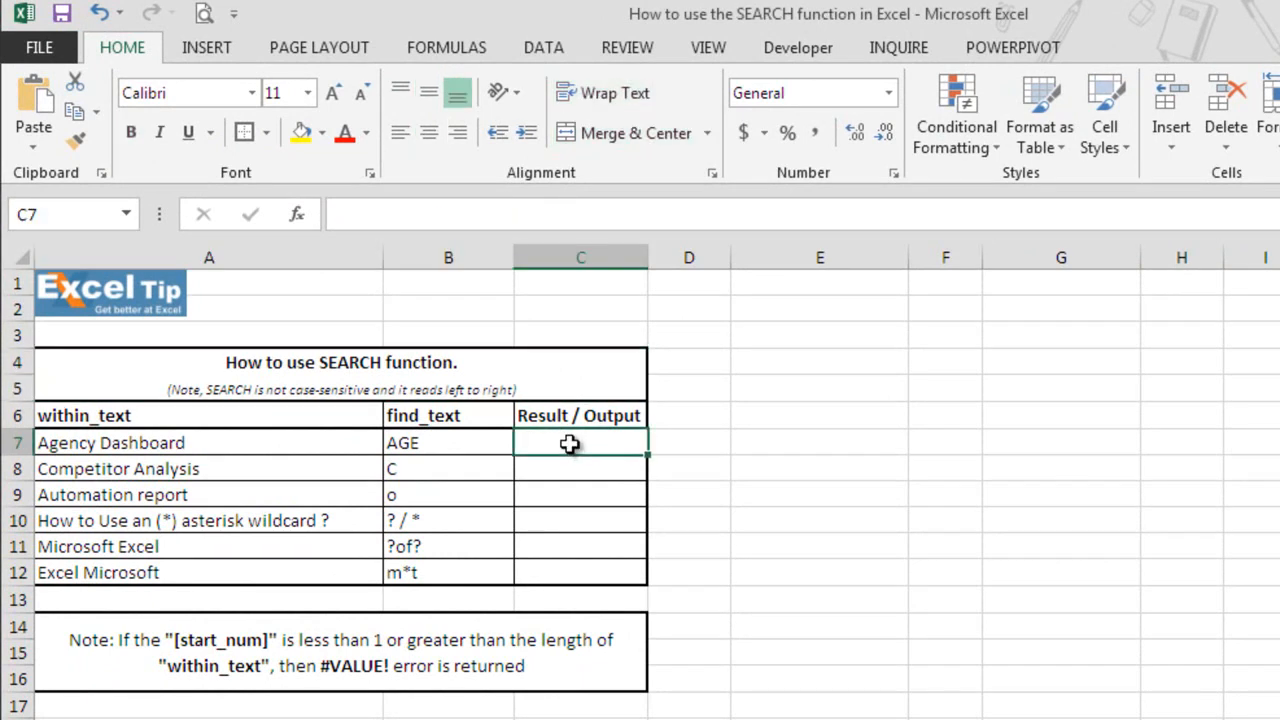
text(=s)
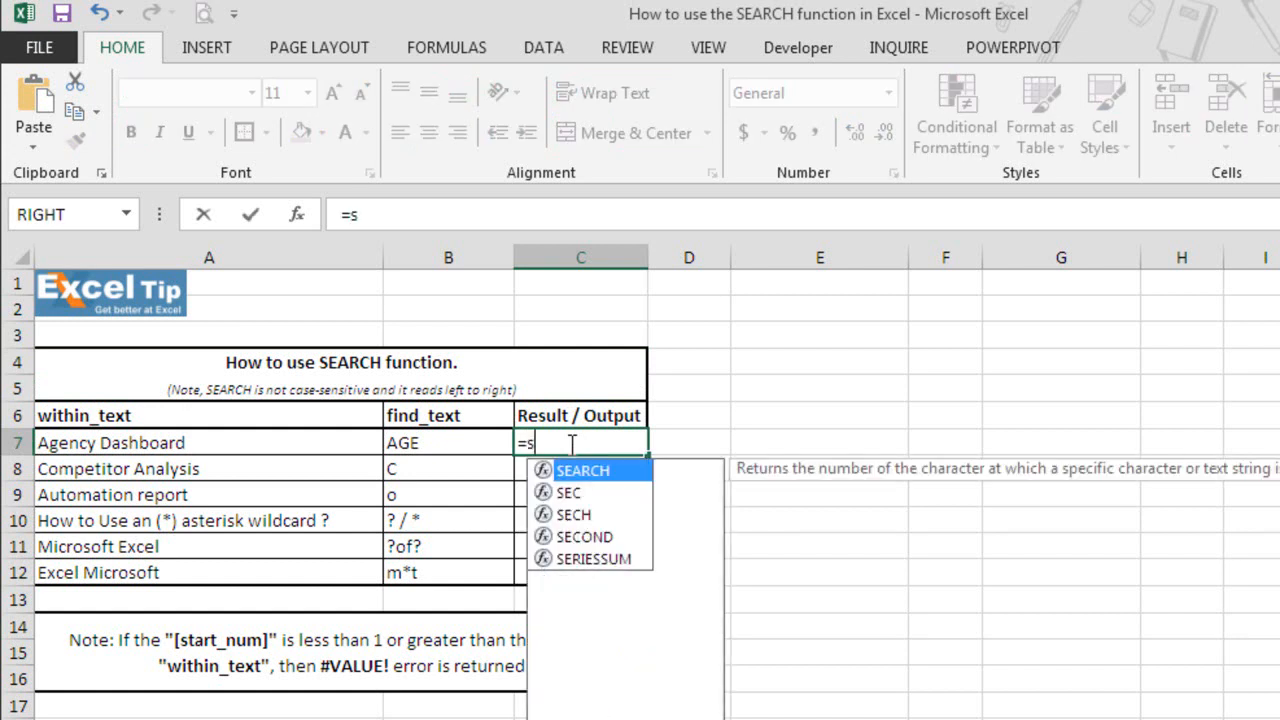
text(earch)
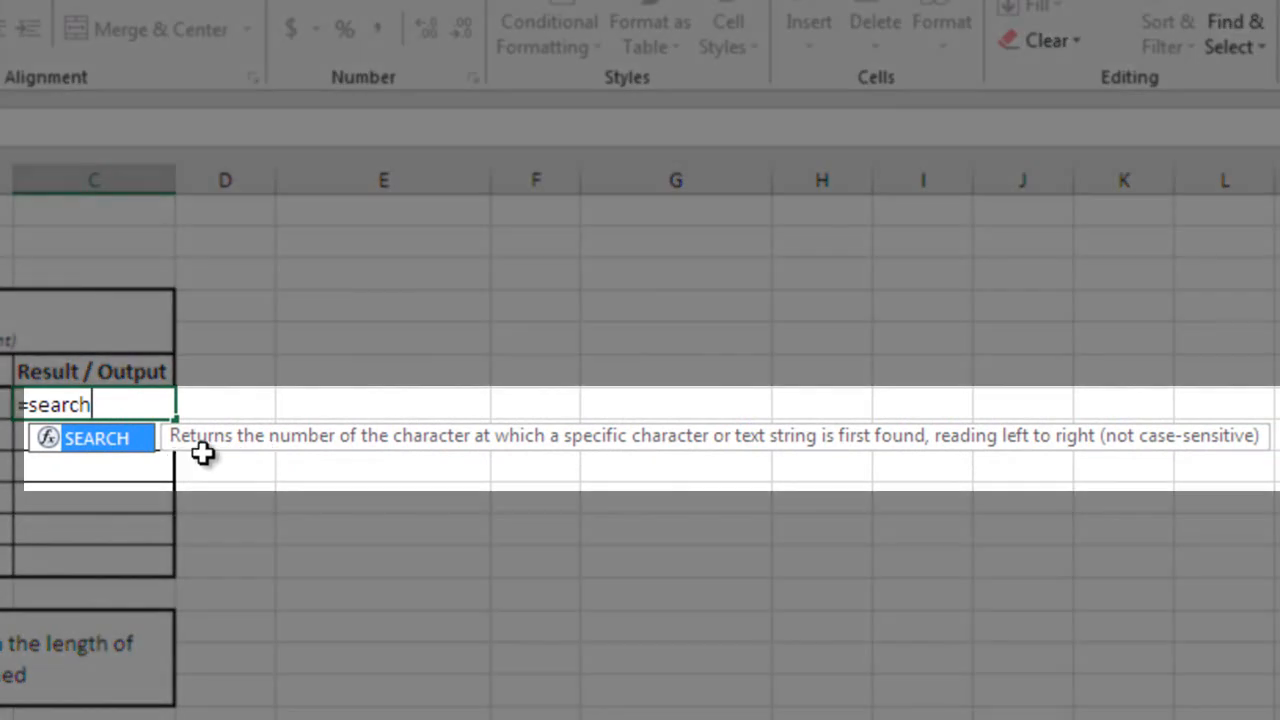
mouse_move(248, 458)
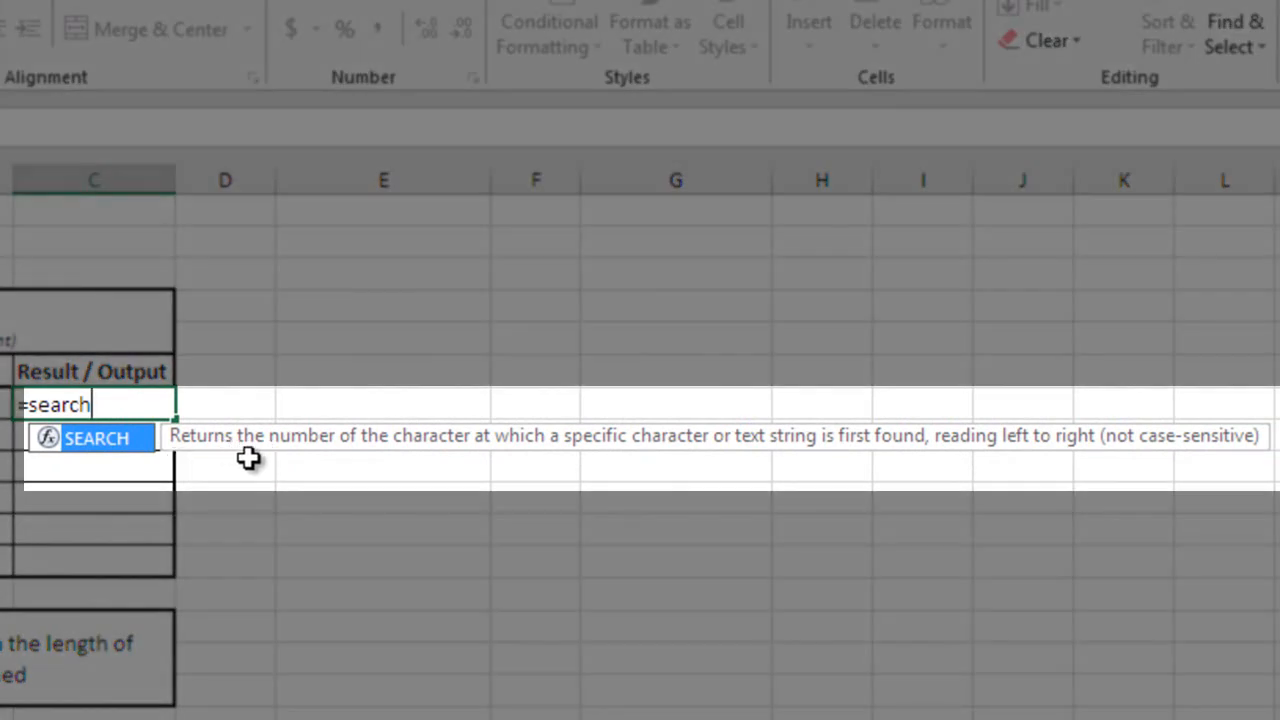
mouse_move(524, 464)
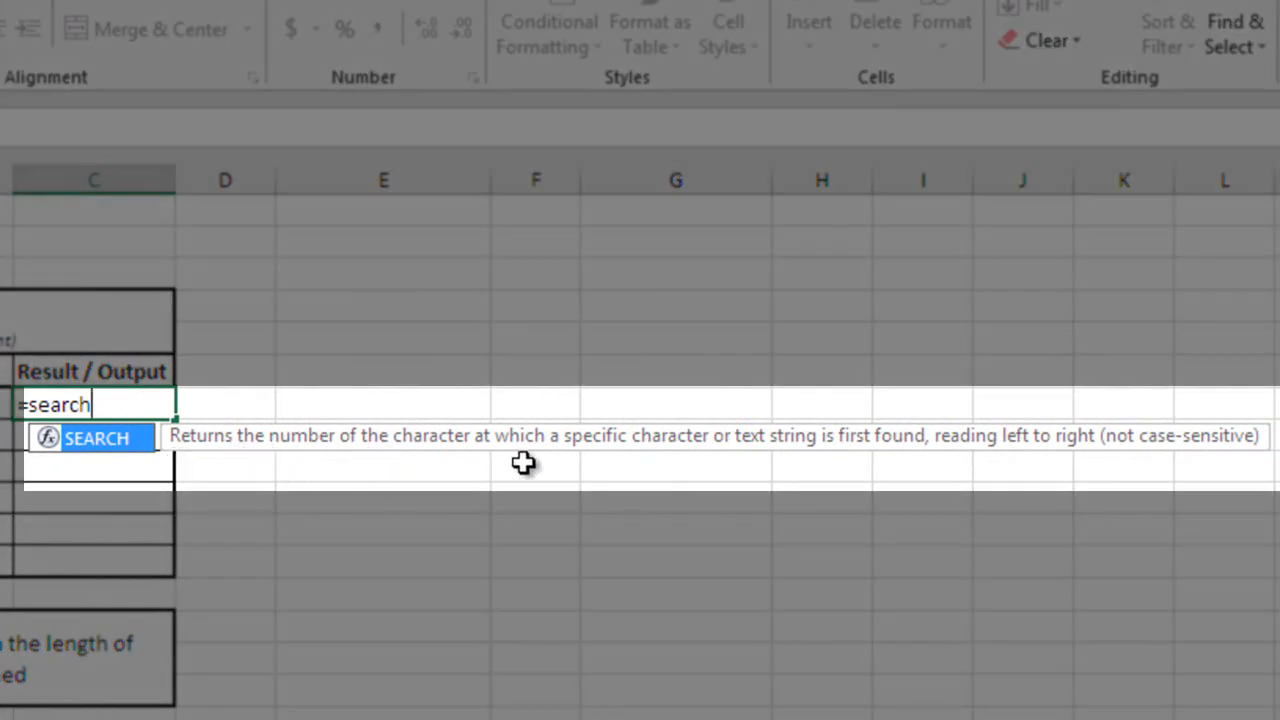
mouse_move(764, 468)
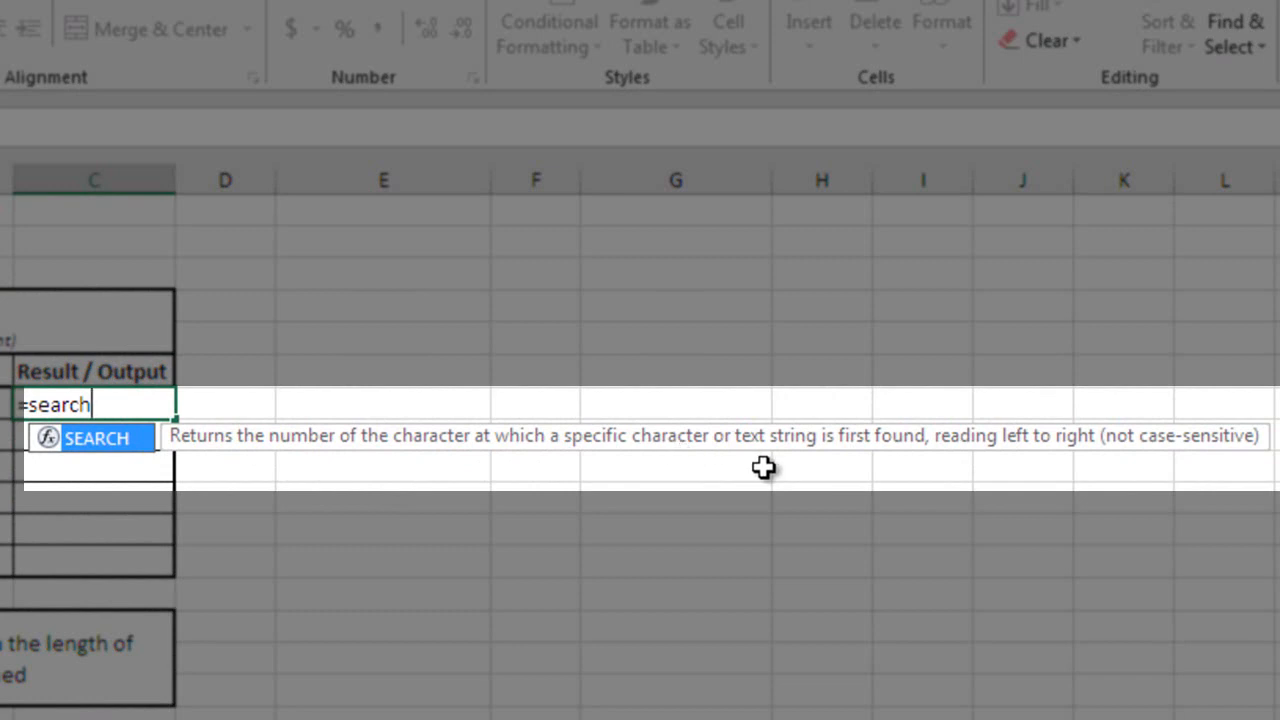
mouse_move(944, 464)
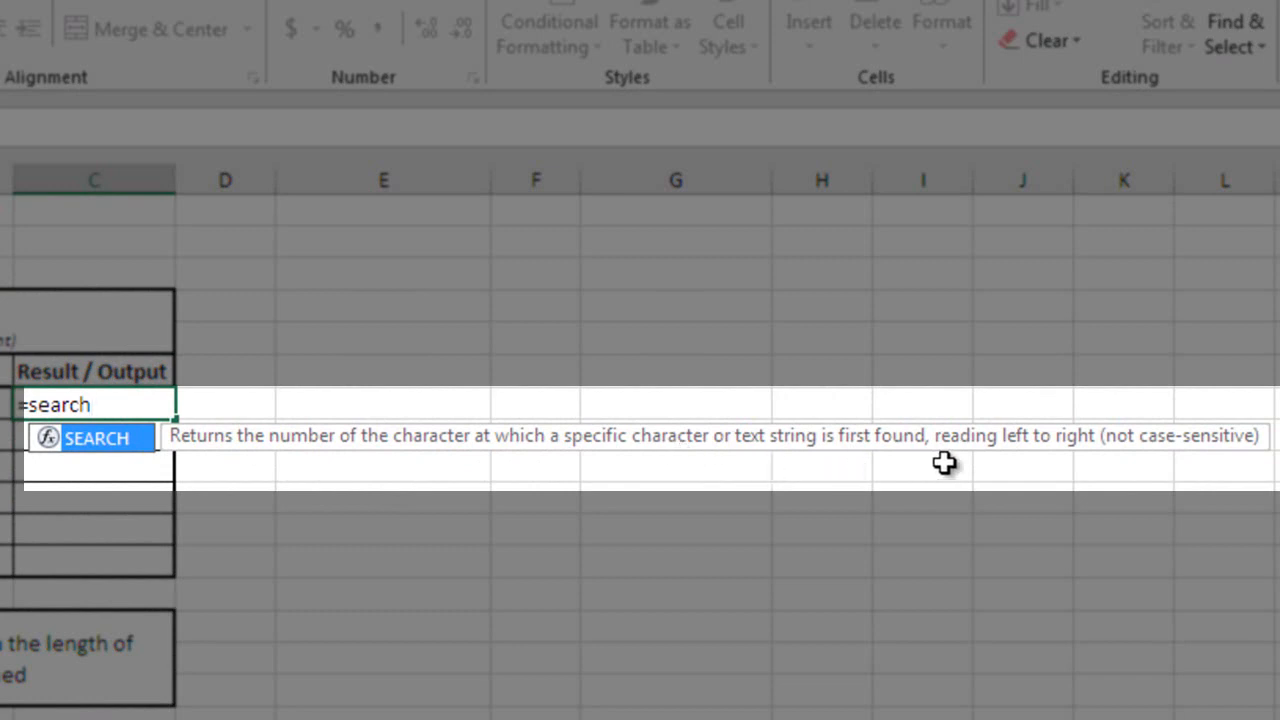
mouse_move(1106, 484)
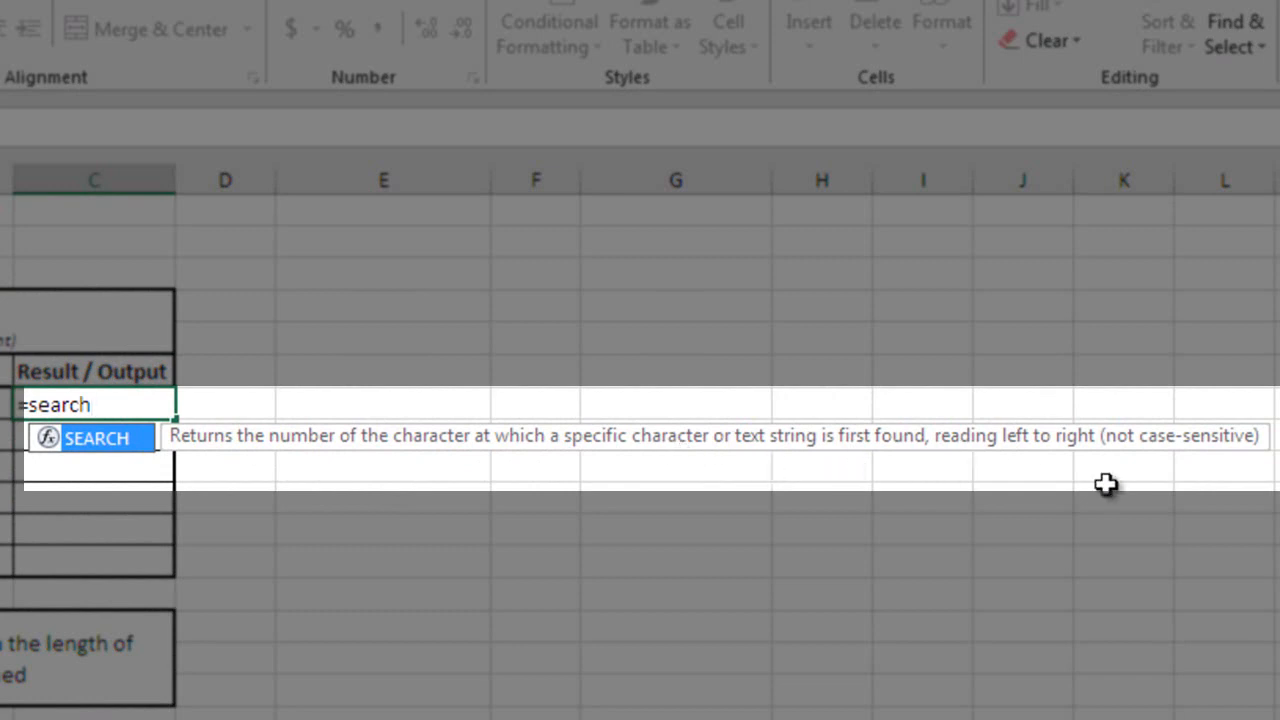
mouse_move(664, 444)
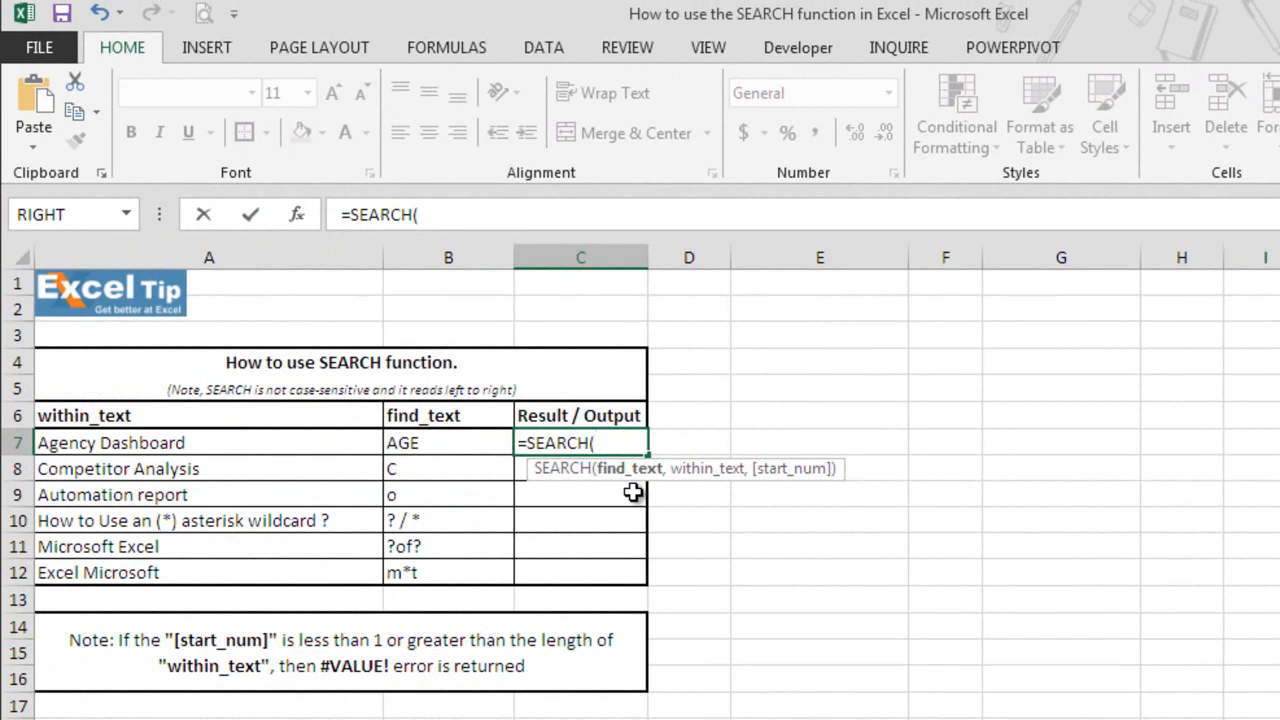
mouse_move(628, 486)
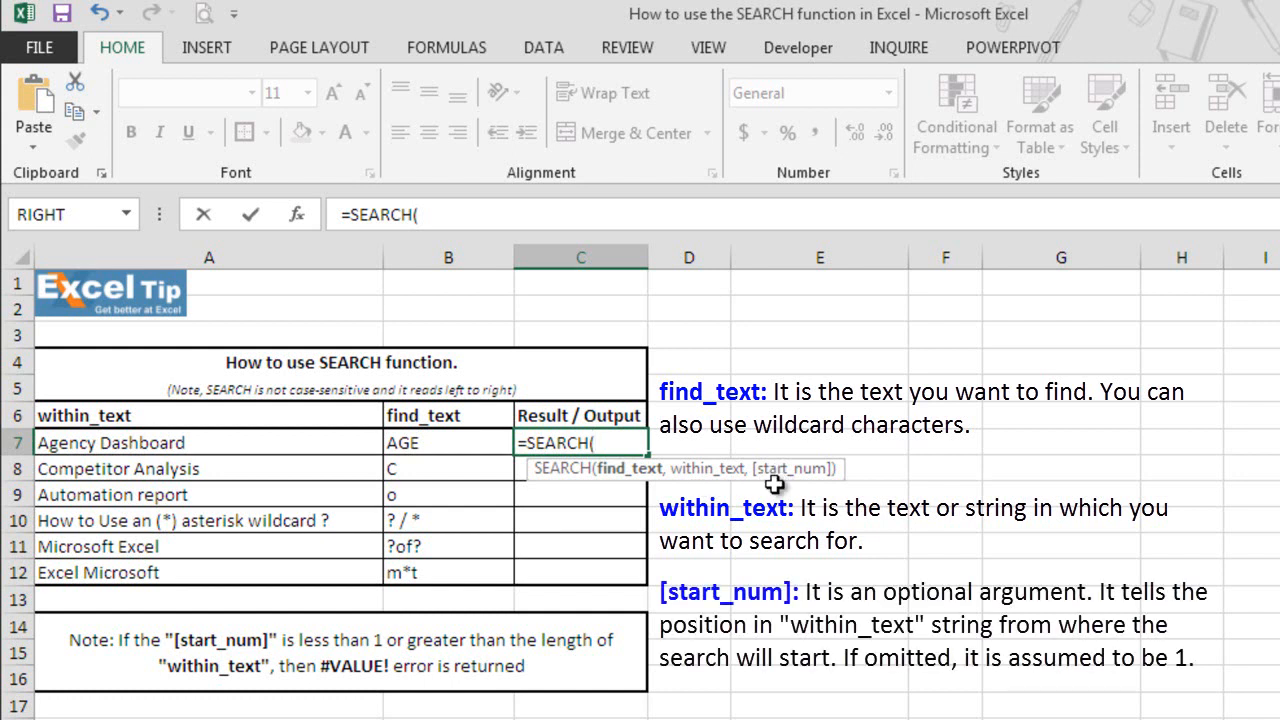
mouse_move(708, 486)
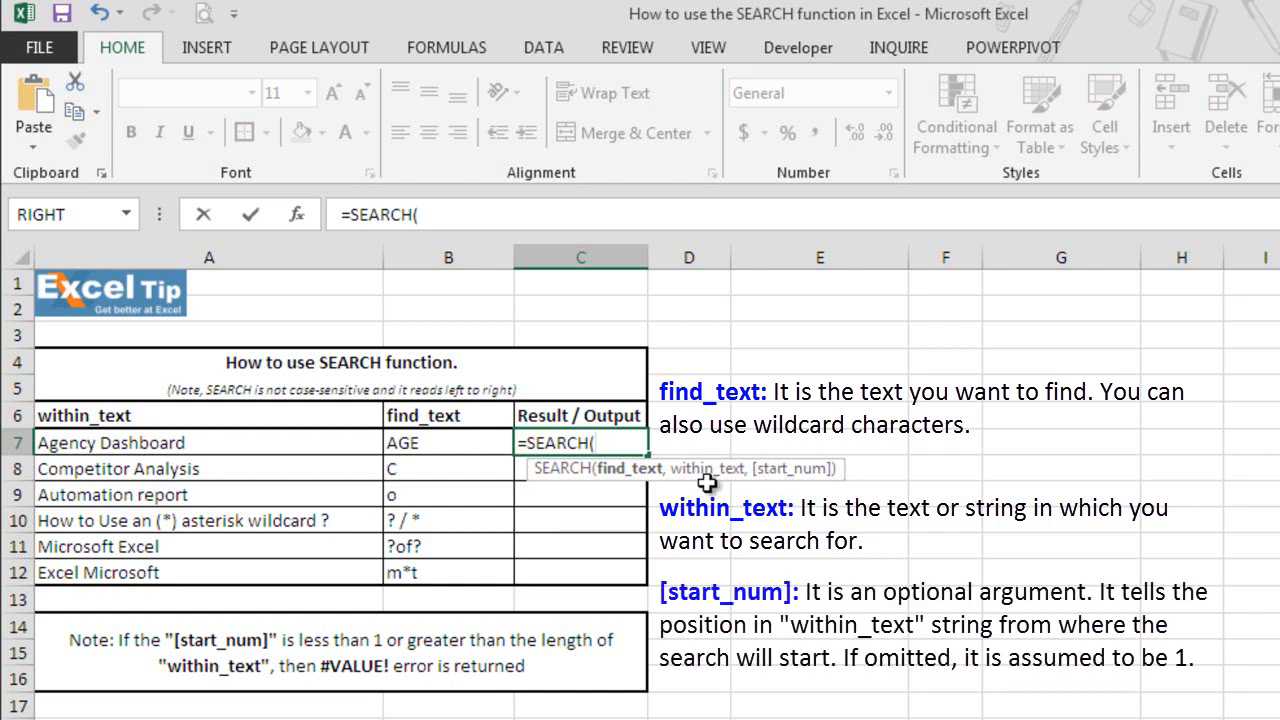
mouse_move(800, 480)
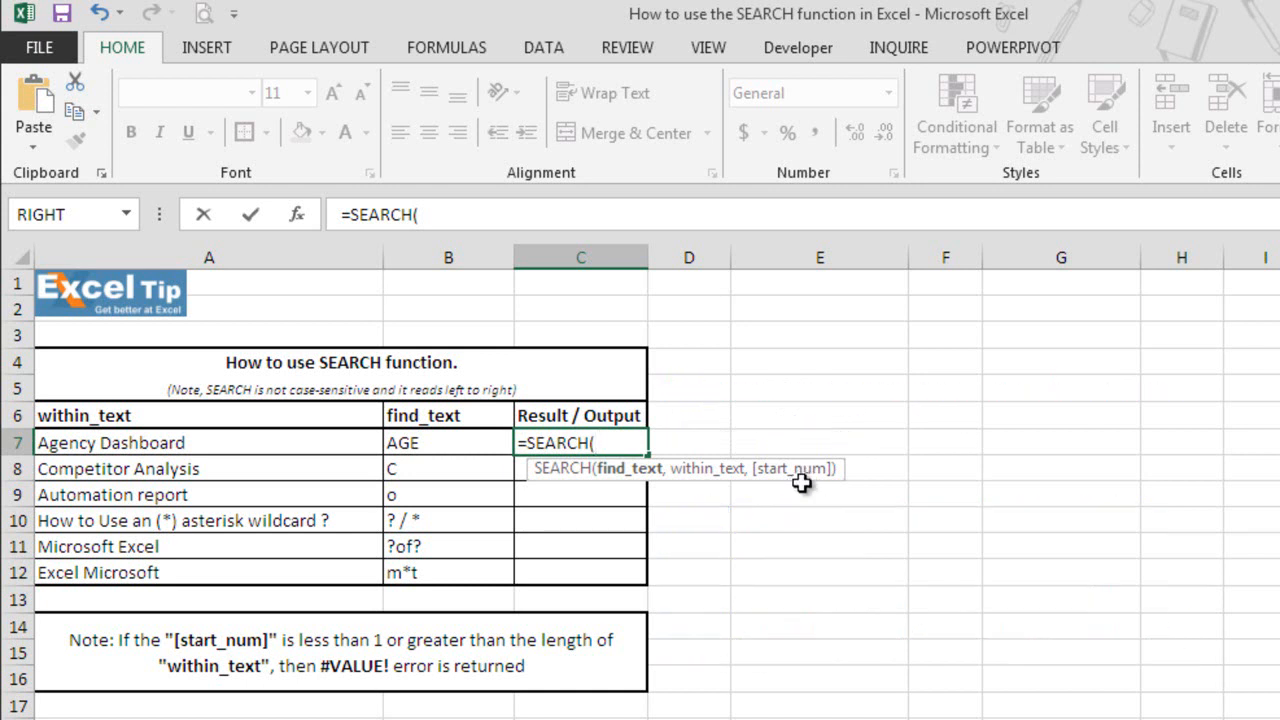
mouse_move(788, 496)
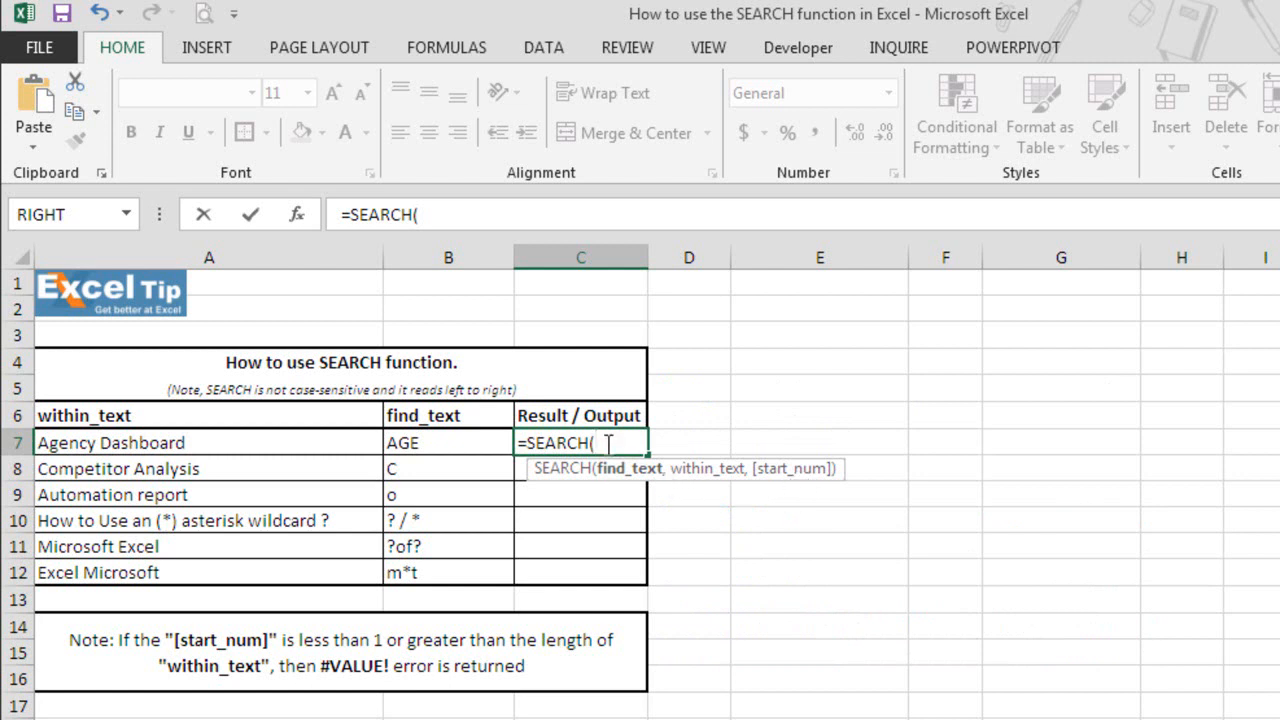
Step: Complete =SEARCH("AGE",A7,1) so C7 returns 1 for Agency Dashboard
text("AG)
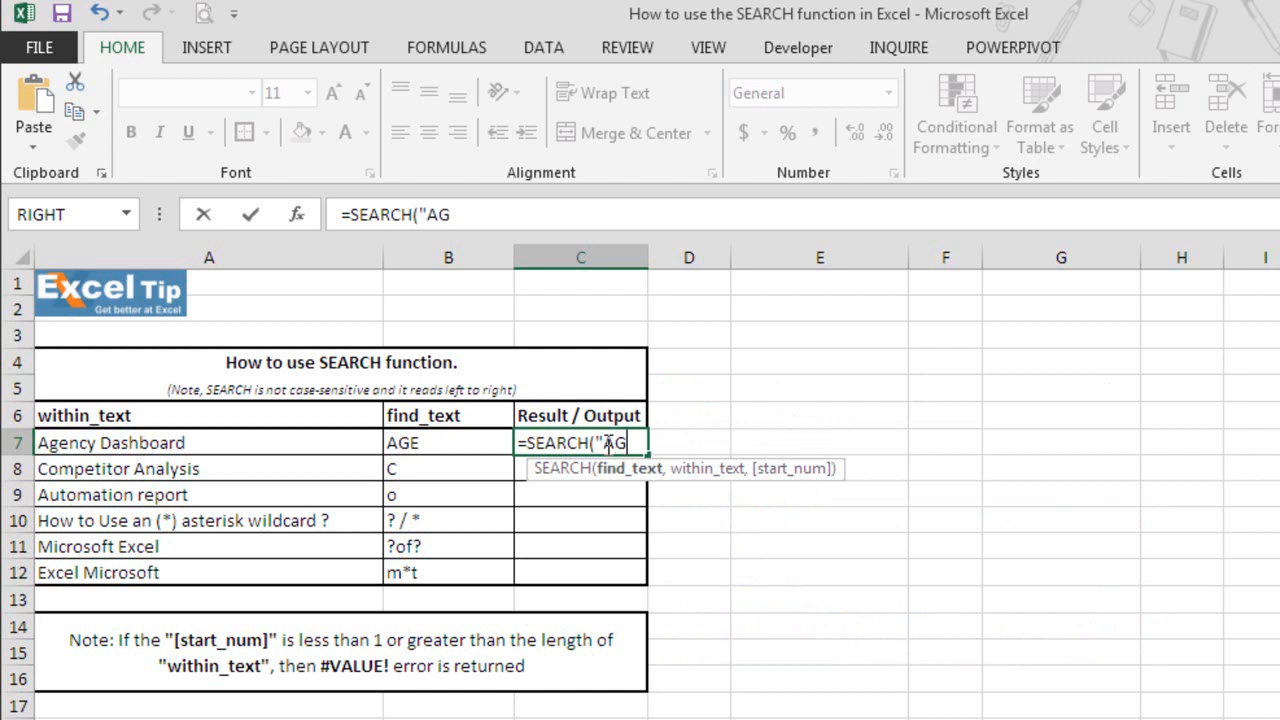
text(E")
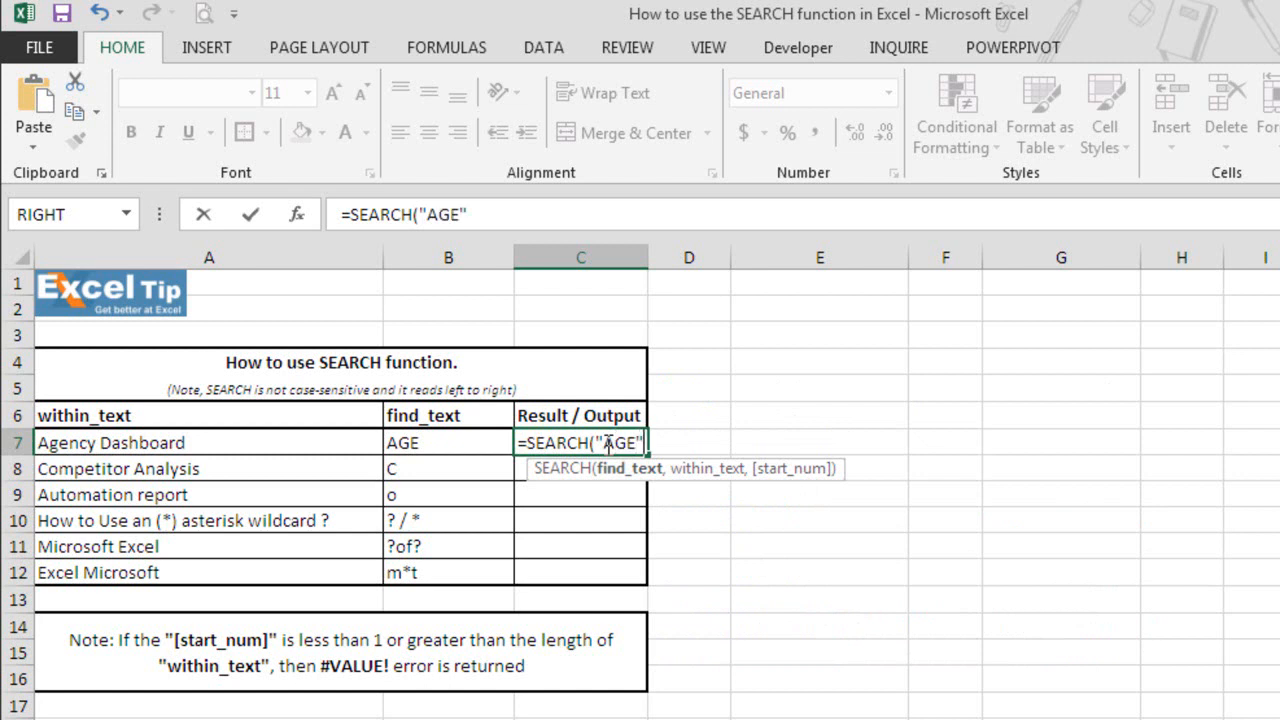
text(,A7)
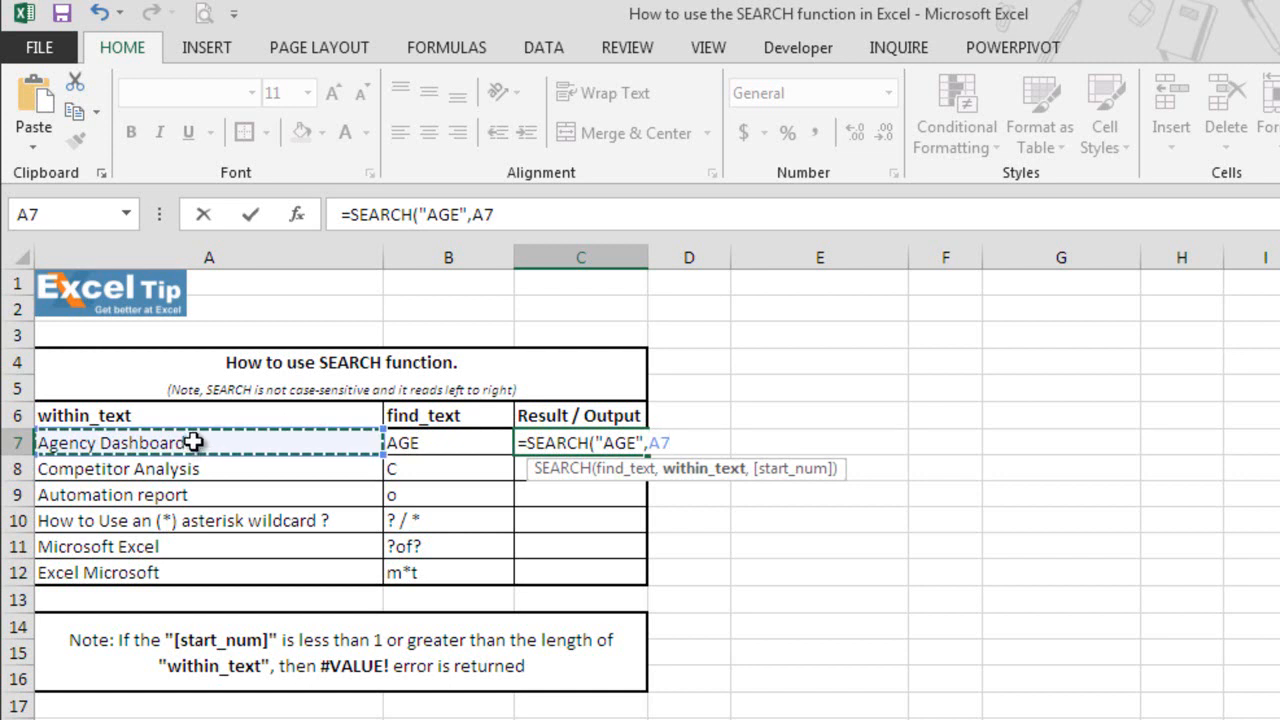
text(,)
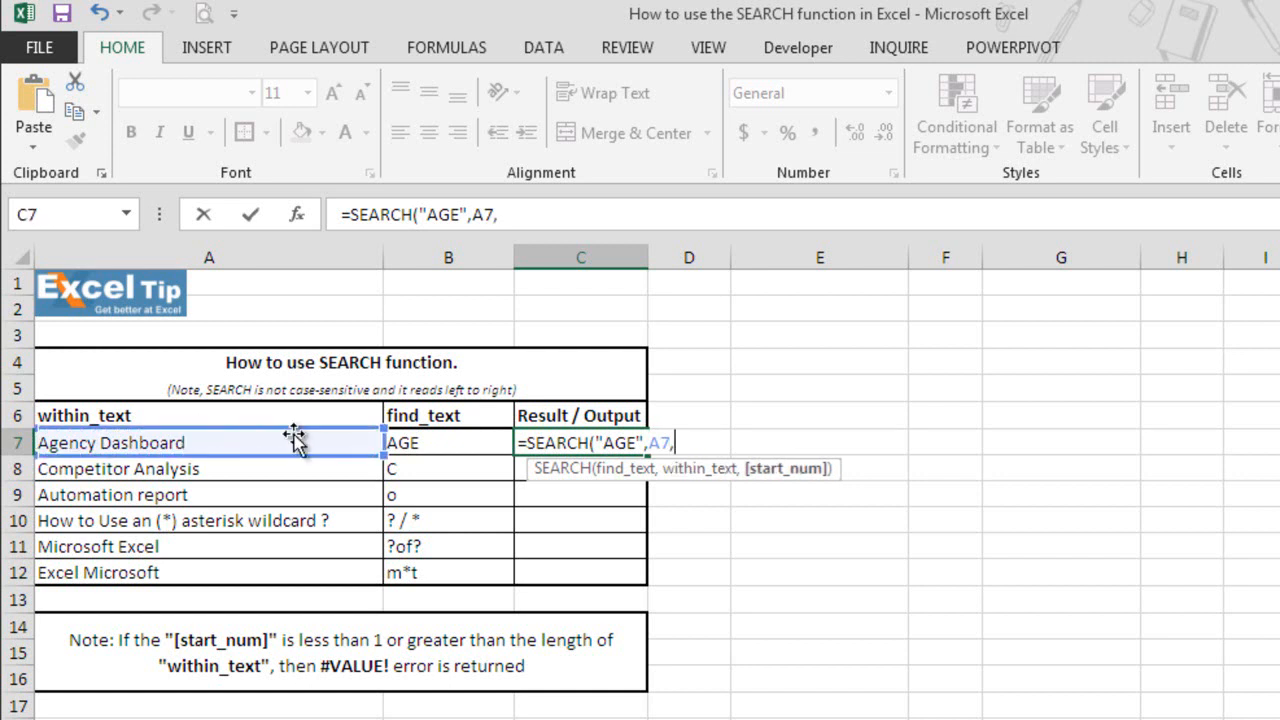
mouse_move(116, 462)
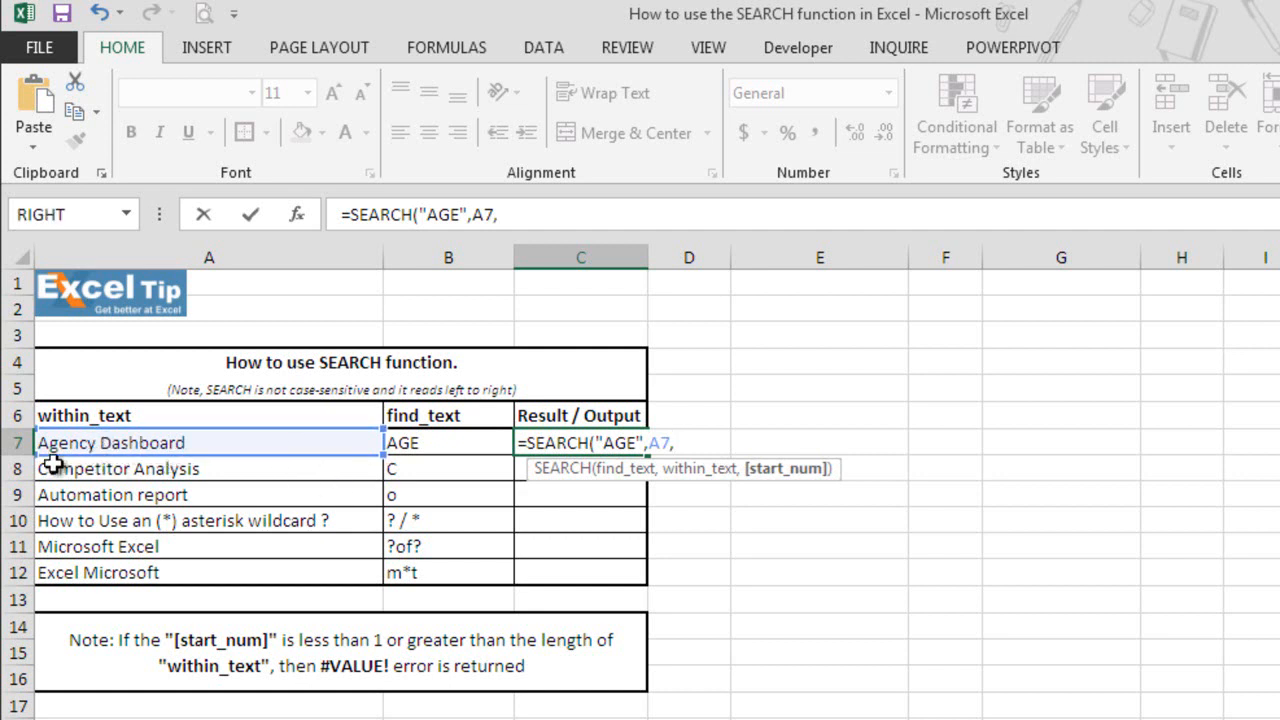
text(1)
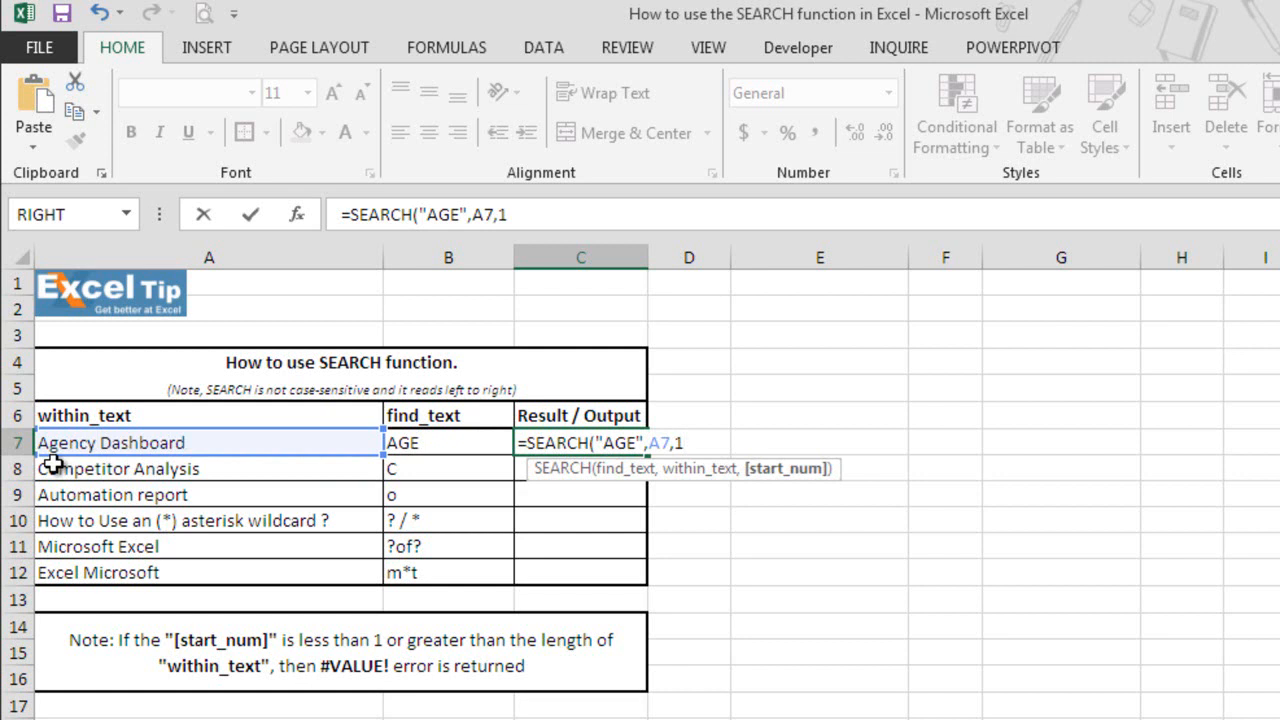
text())
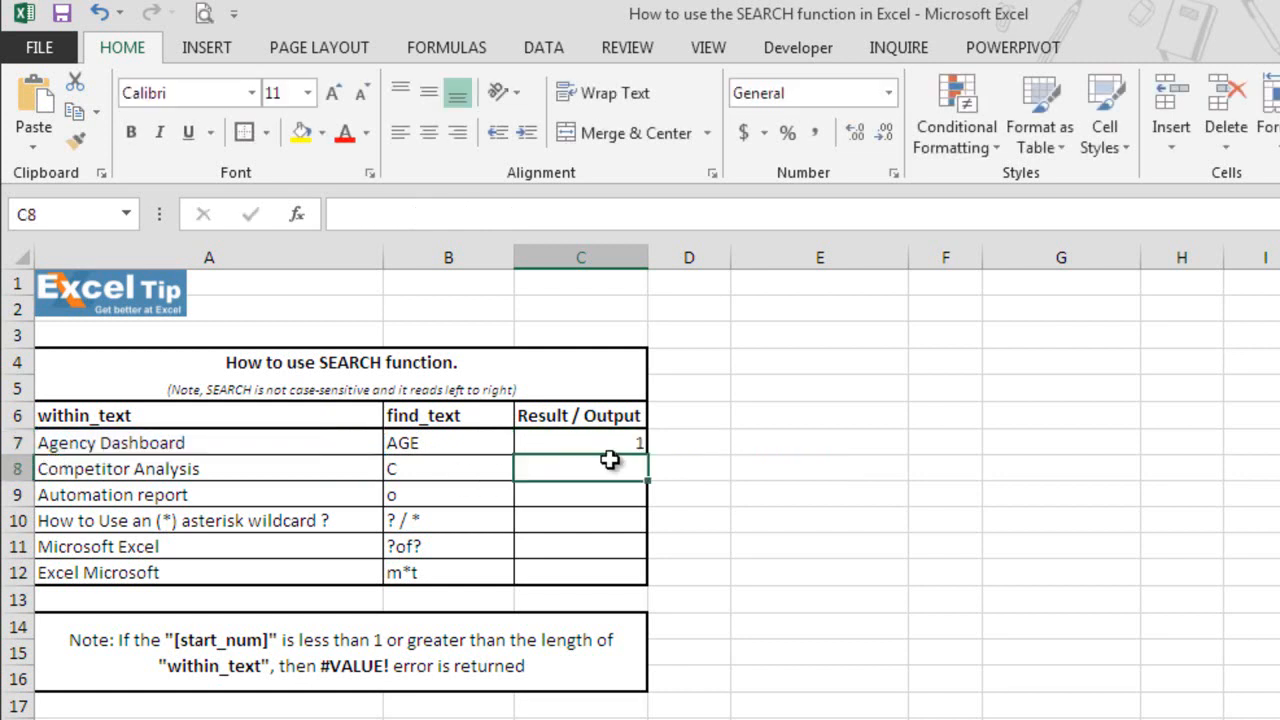
mouse_move(44, 458)
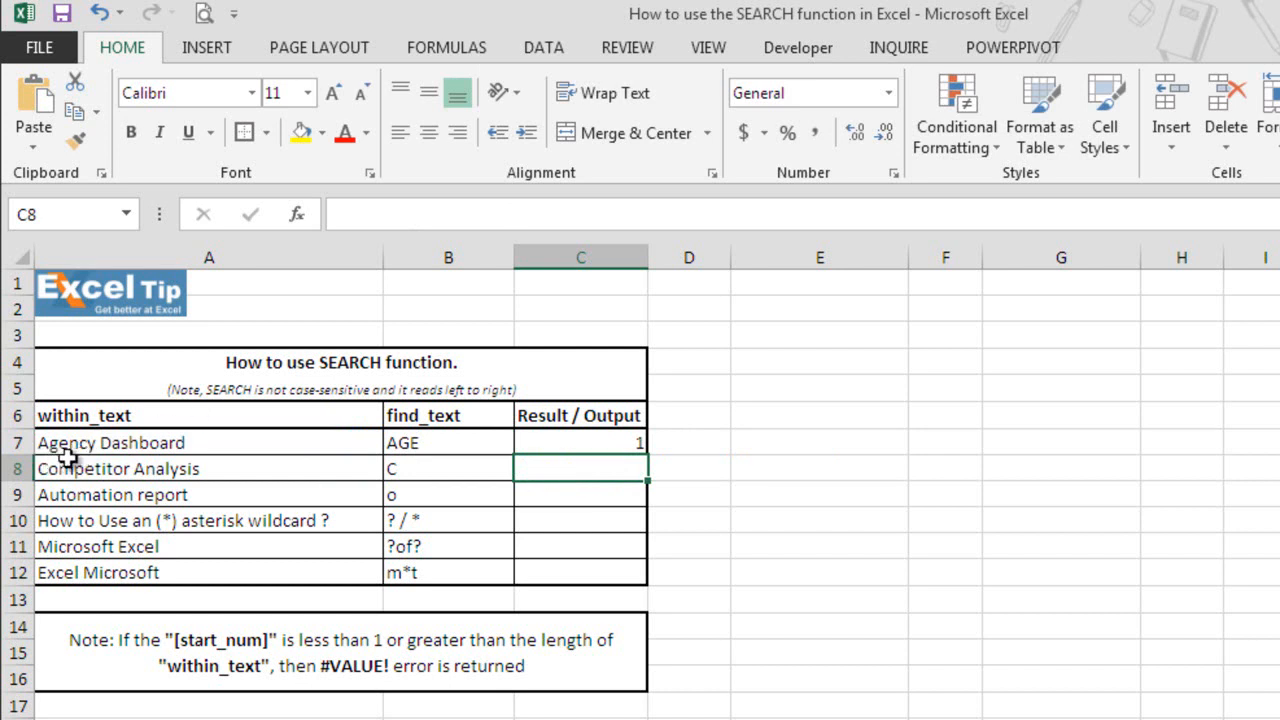
mouse_move(536, 448)
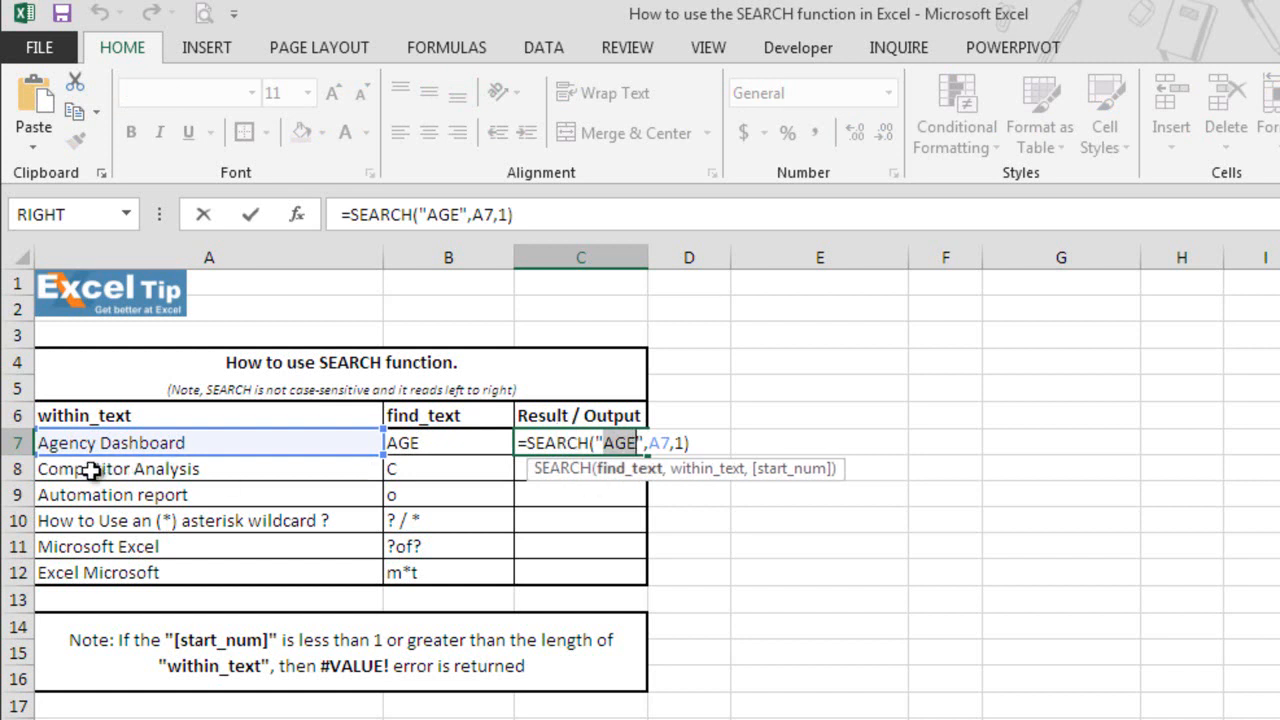
mouse_move(80, 472)
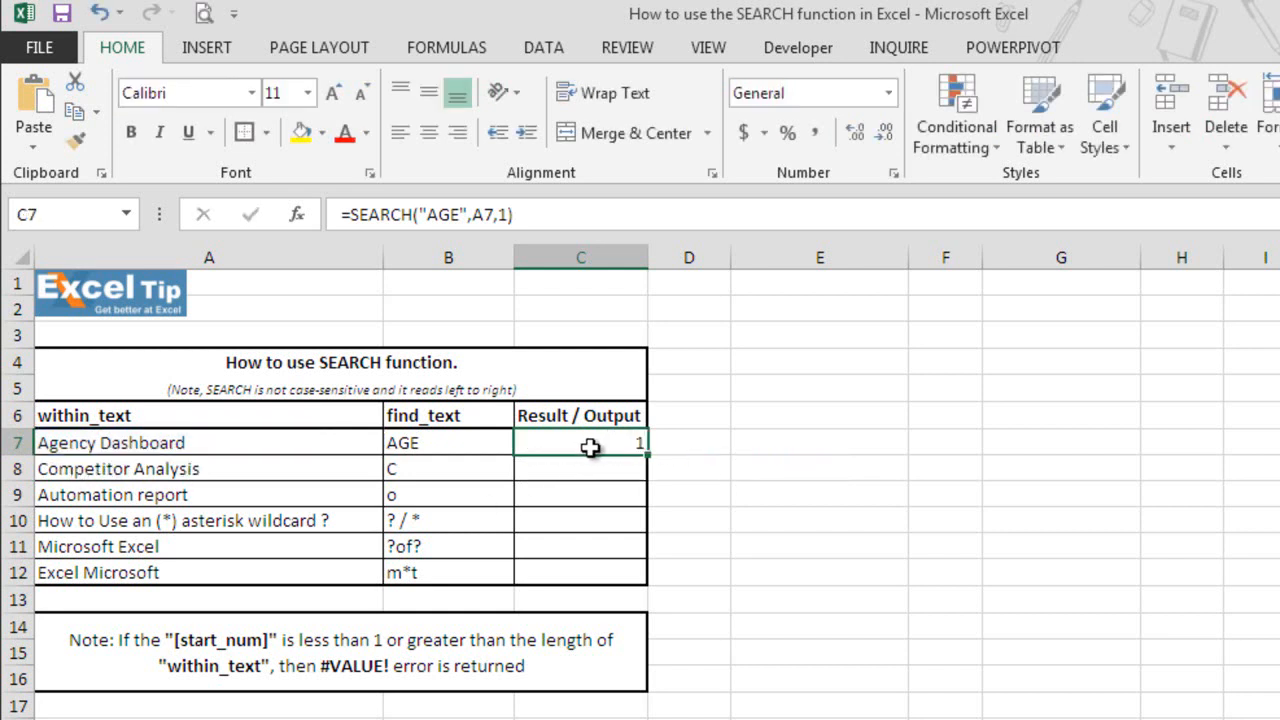
mouse_move(544, 472)
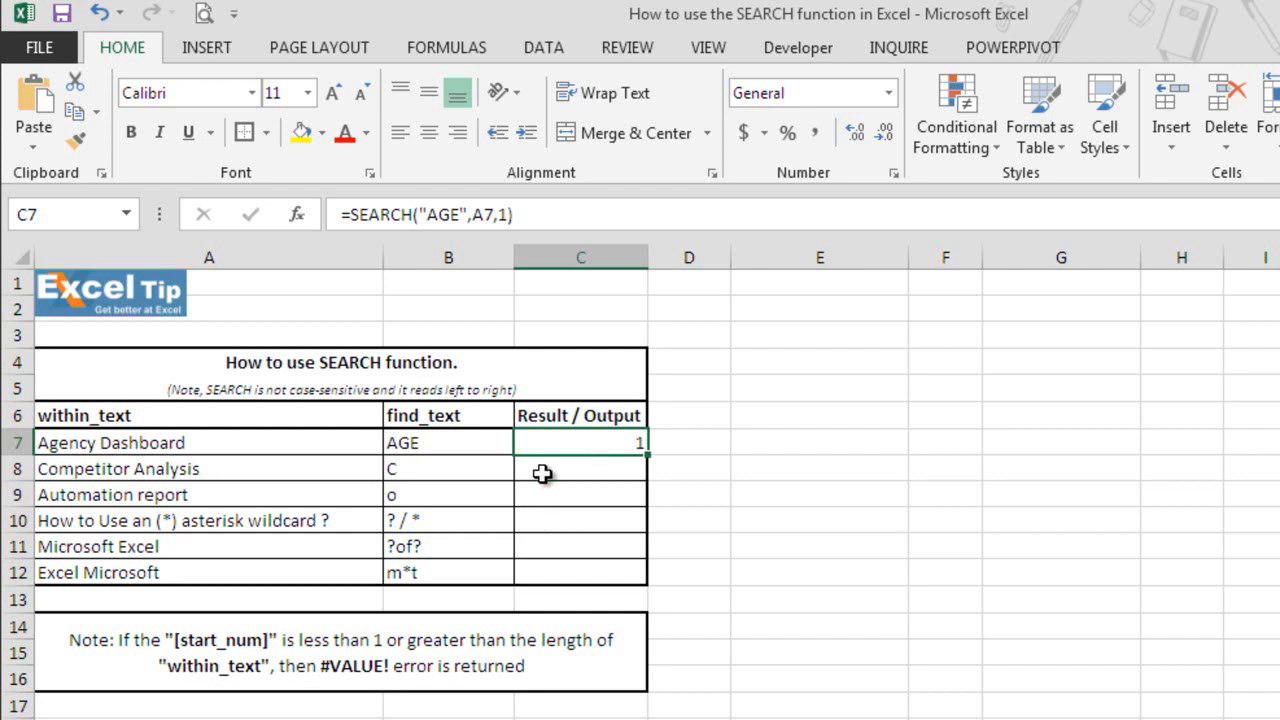
Step: Enter =SEARCH("c",A8) in C8 so it returns 1 for Competitor Analysis
click(580, 468)
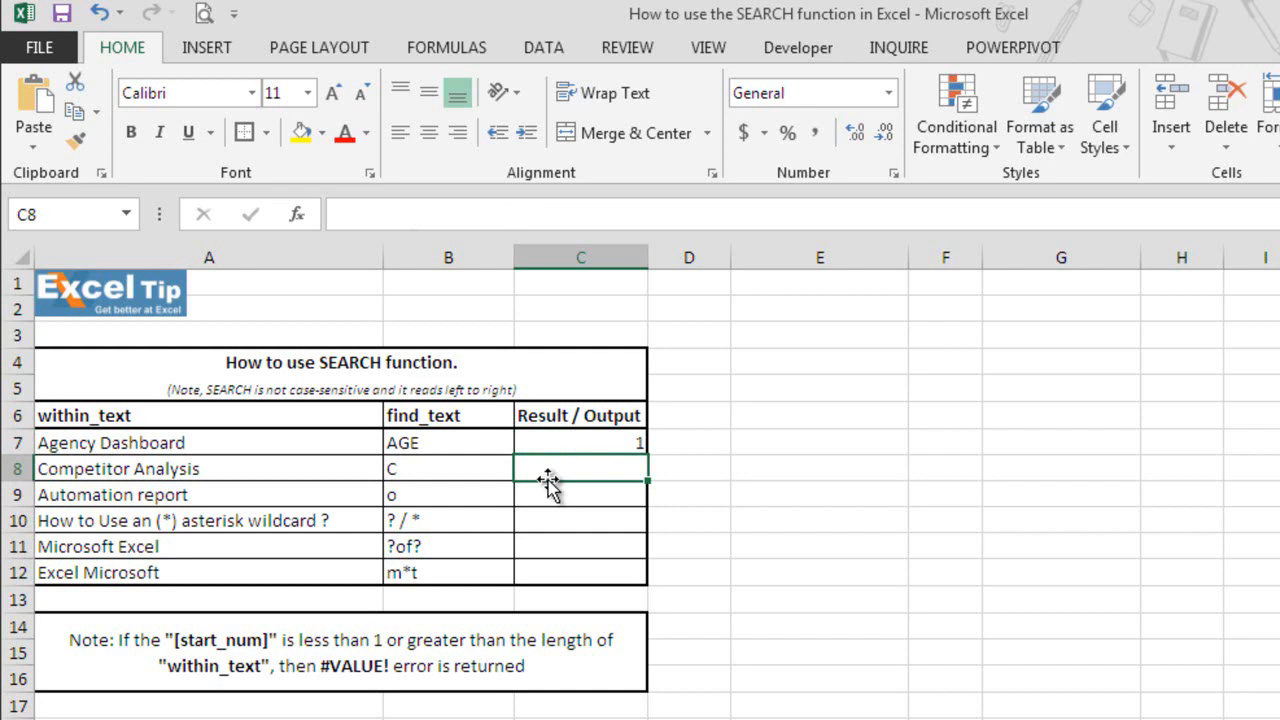
text(=SEARCH()
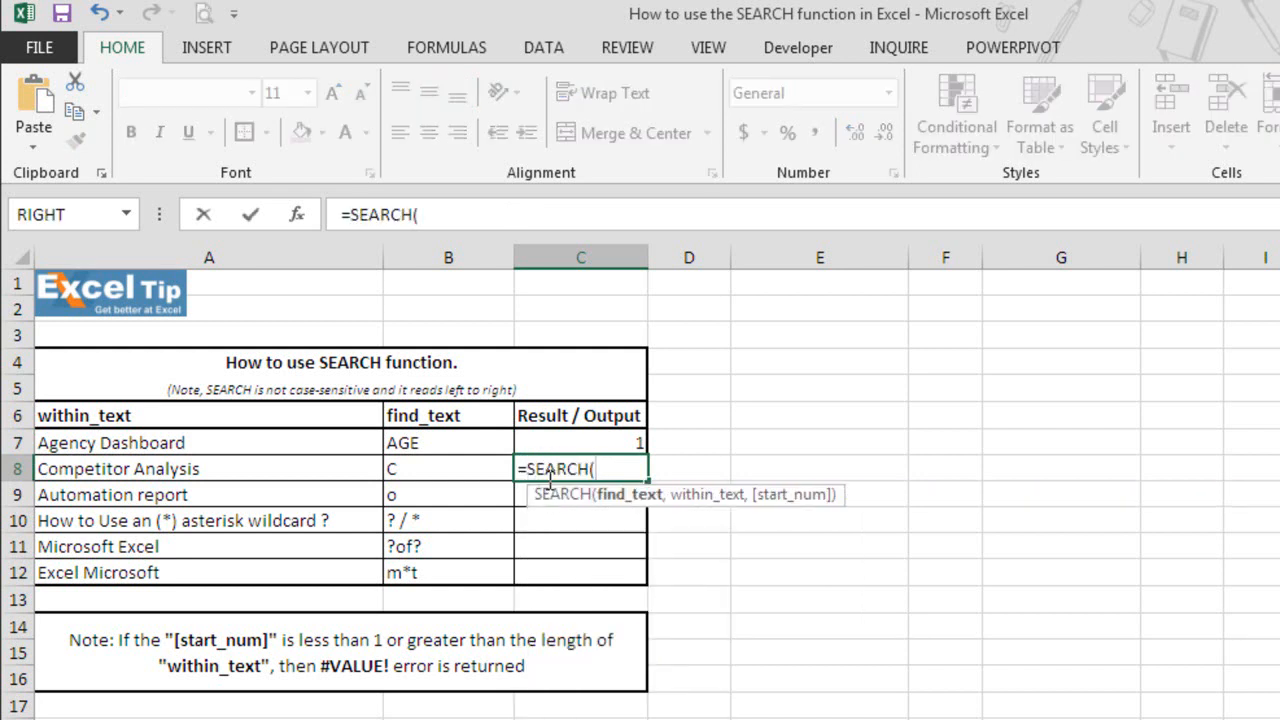
text("c")
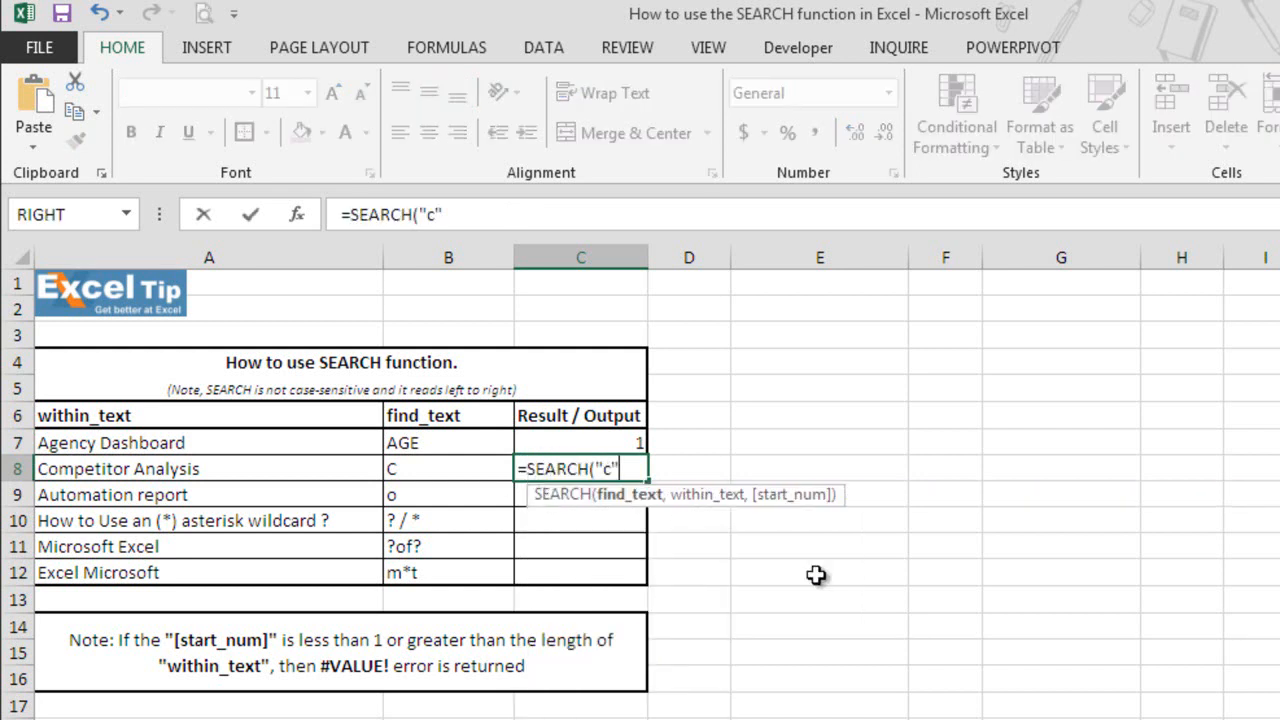
text(,)
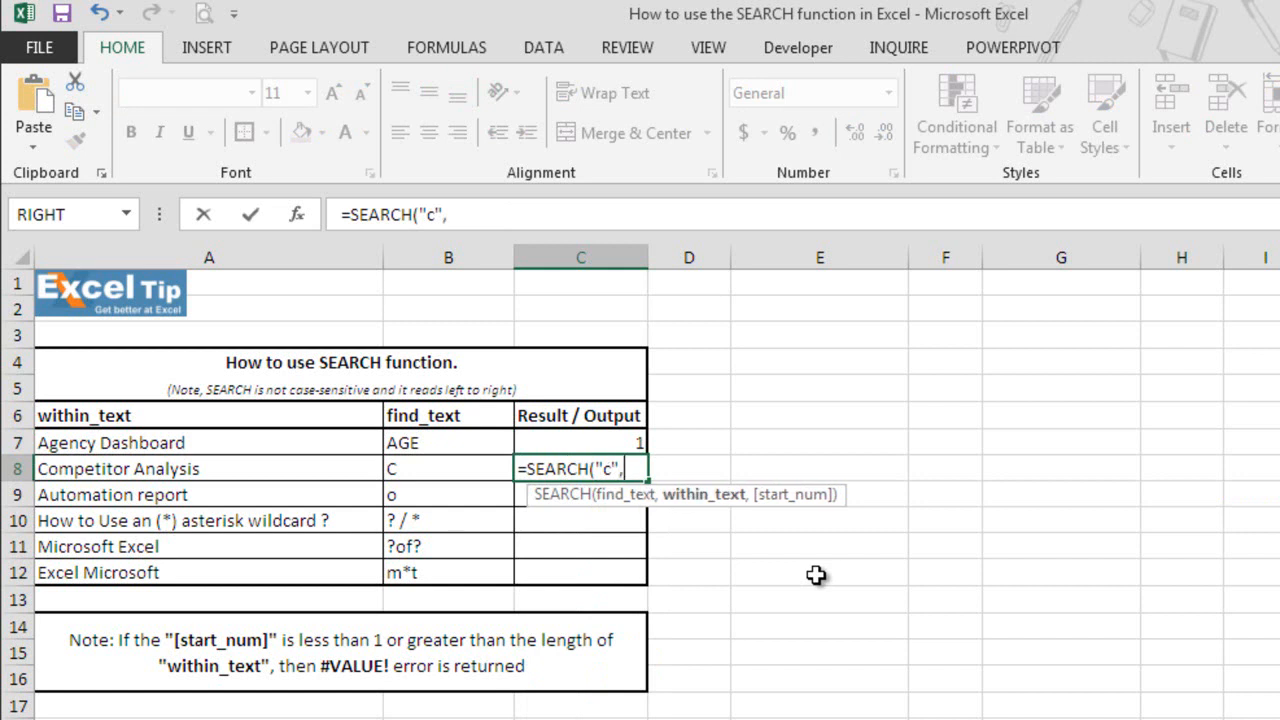
mouse_move(398, 546)
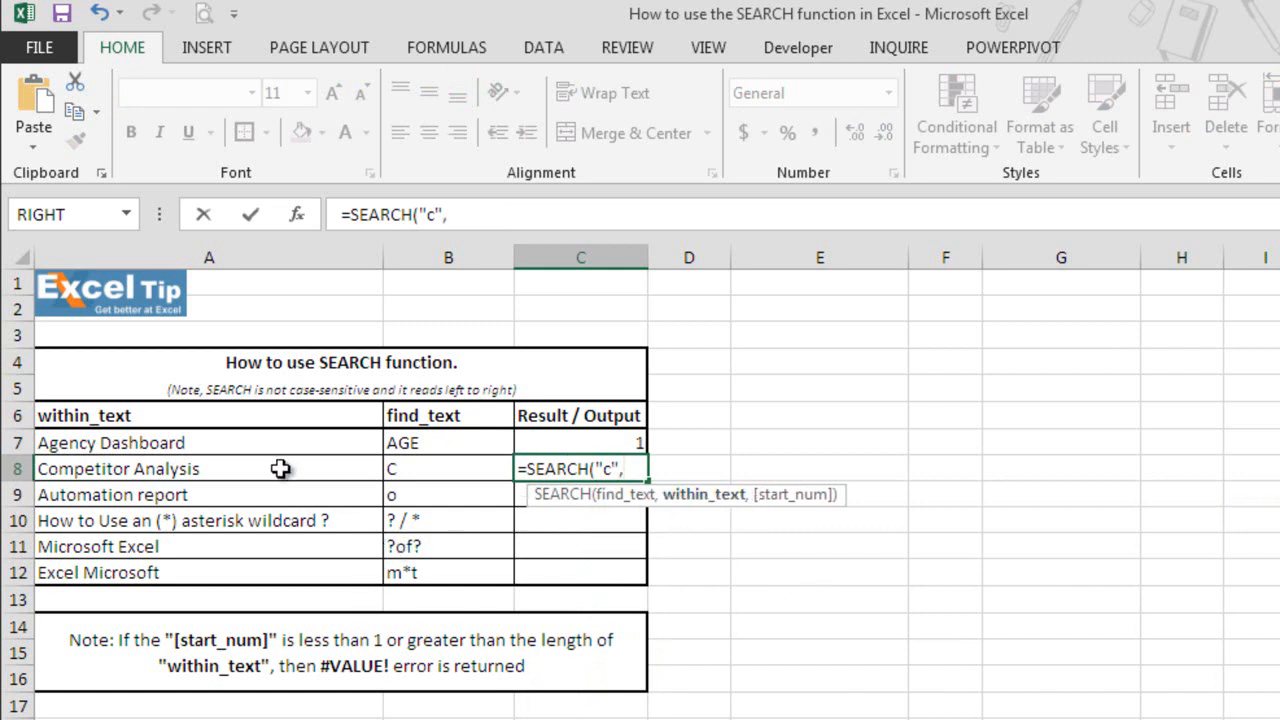
click(208, 468)
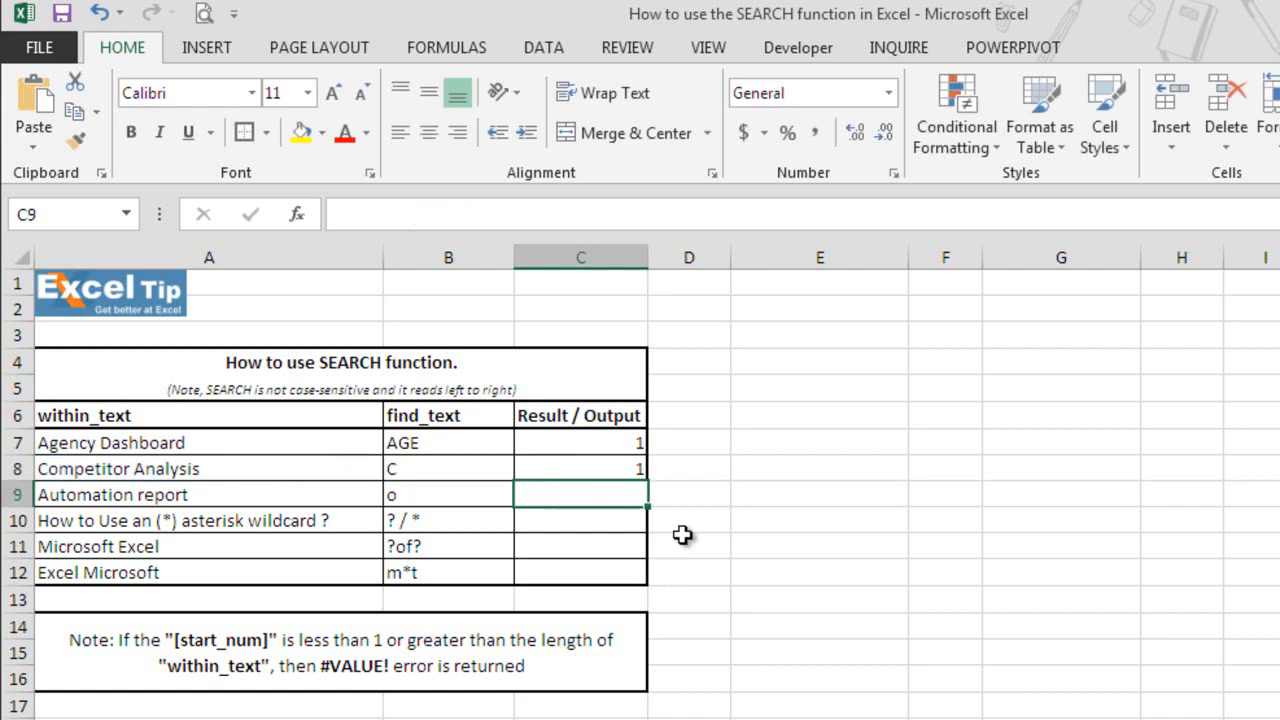
mouse_move(660, 498)
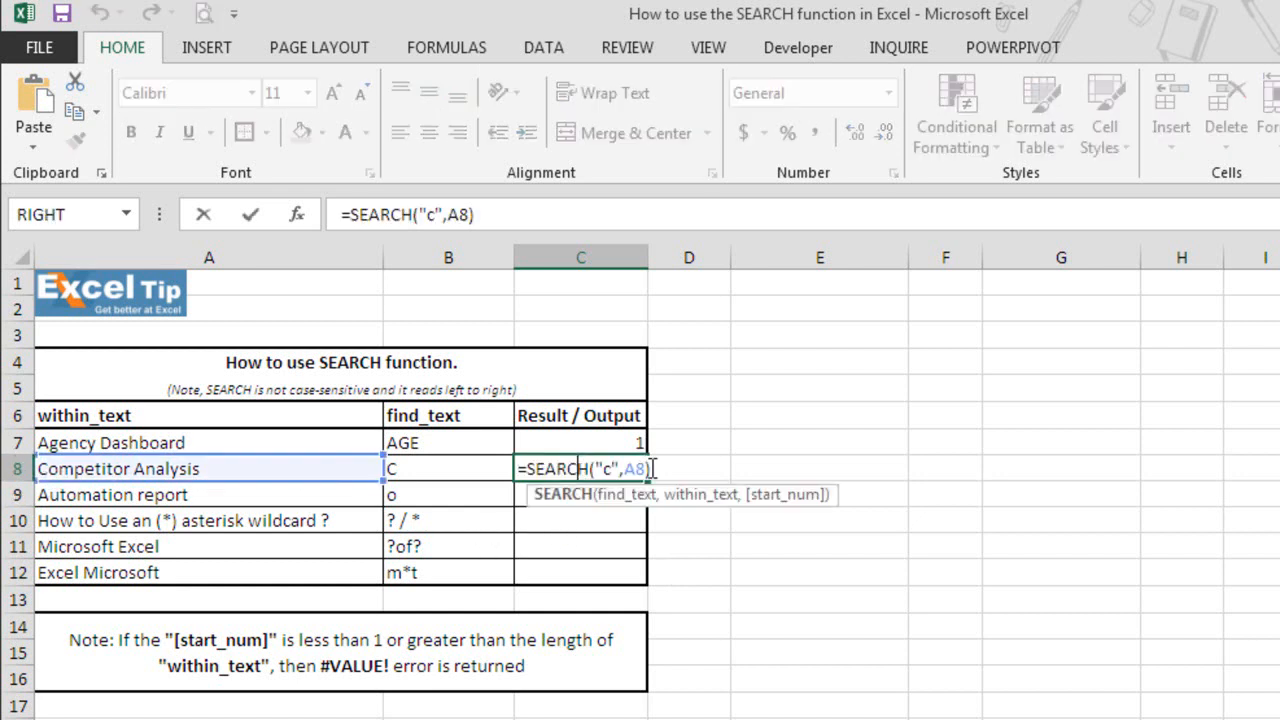
text(,)
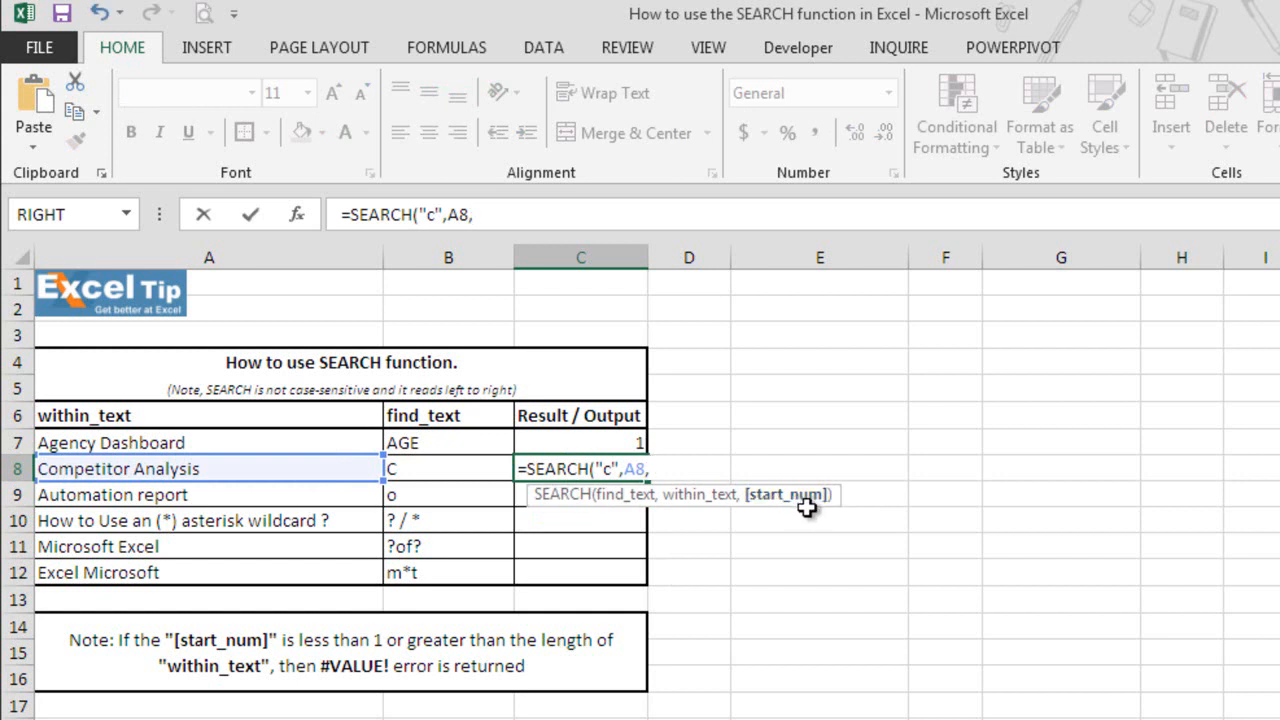
text())
key(Return)
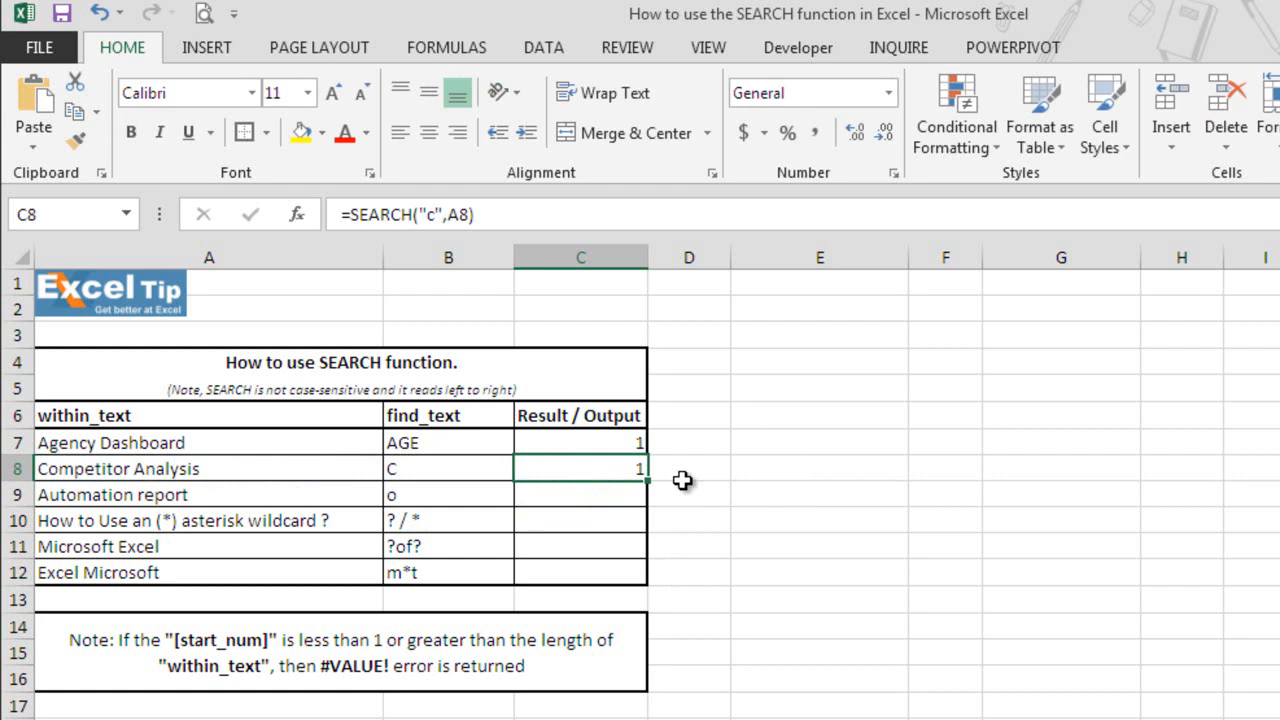
mouse_move(598, 464)
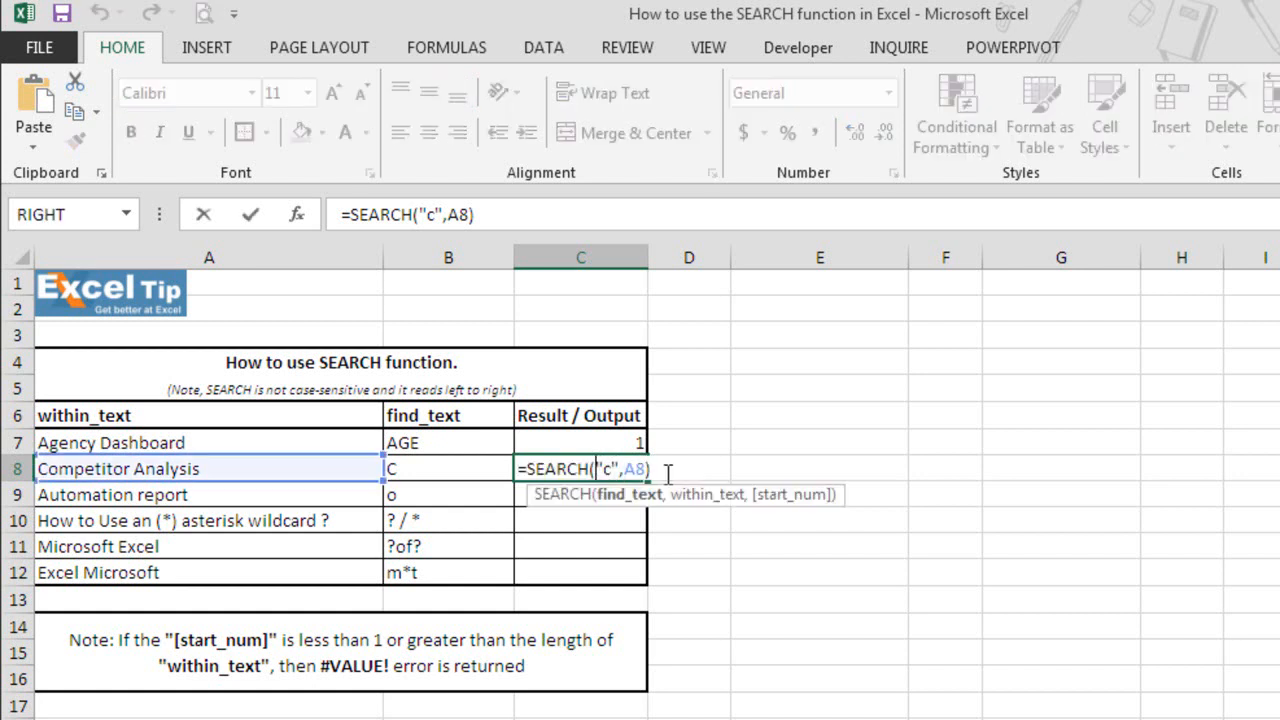
Step: Change C8 to =SEARCH("c",A8,-1) so it returns a #VALUE! error
text(,)
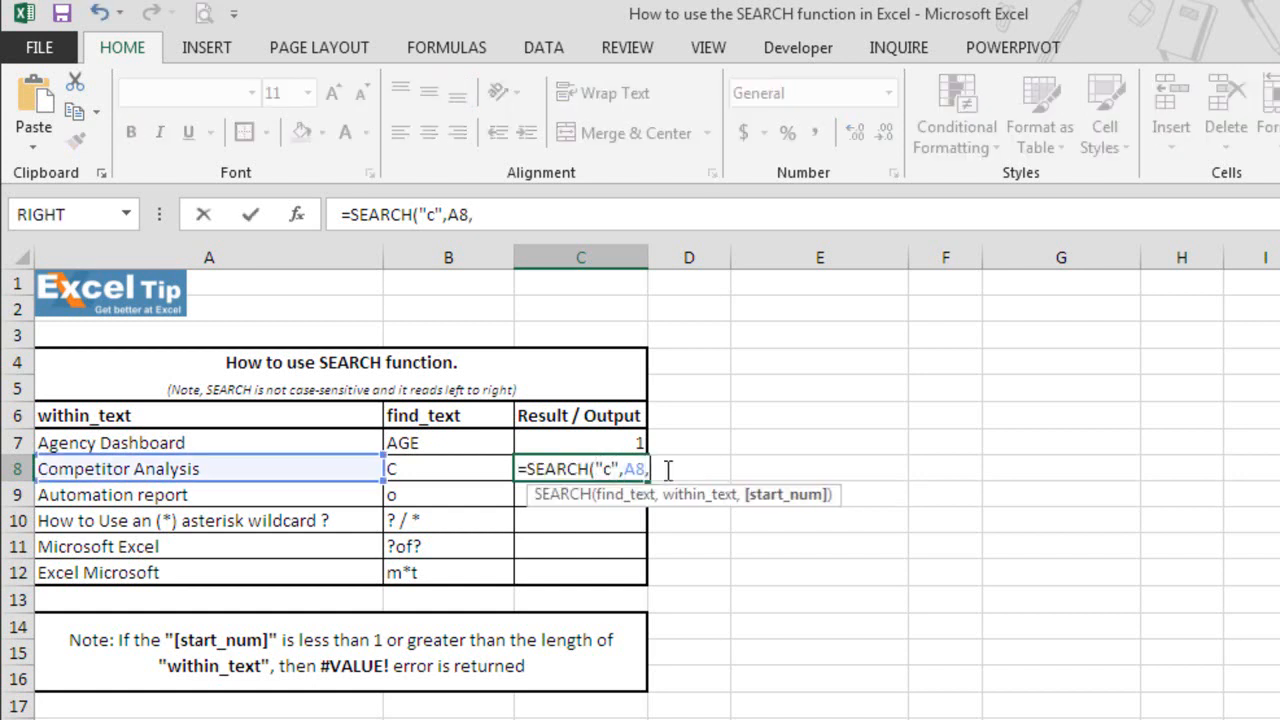
text(-1)
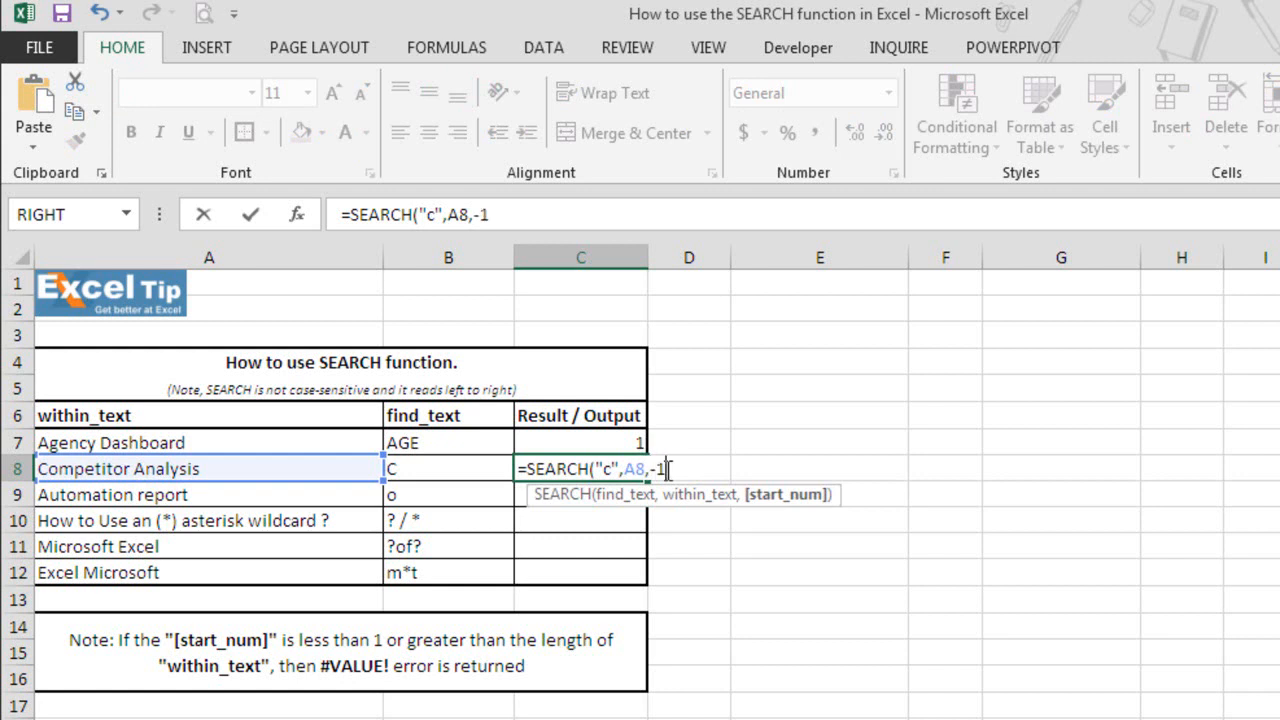
key(Return)
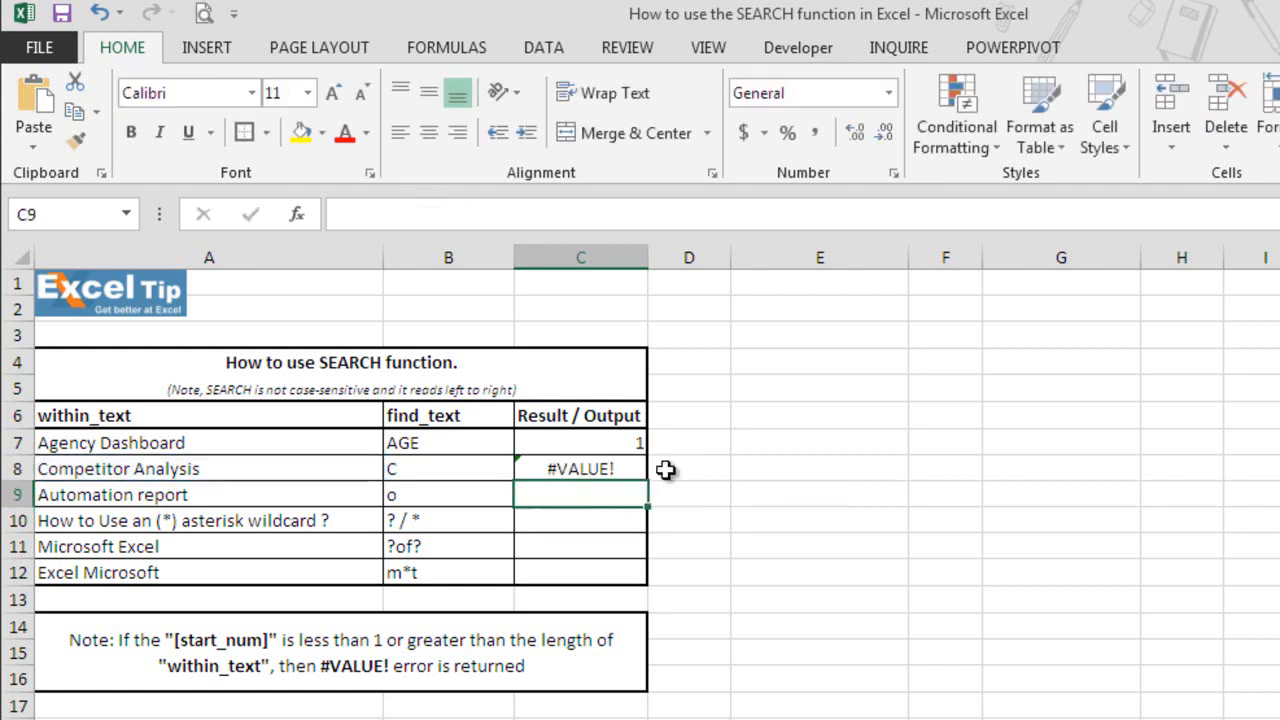
mouse_move(628, 476)
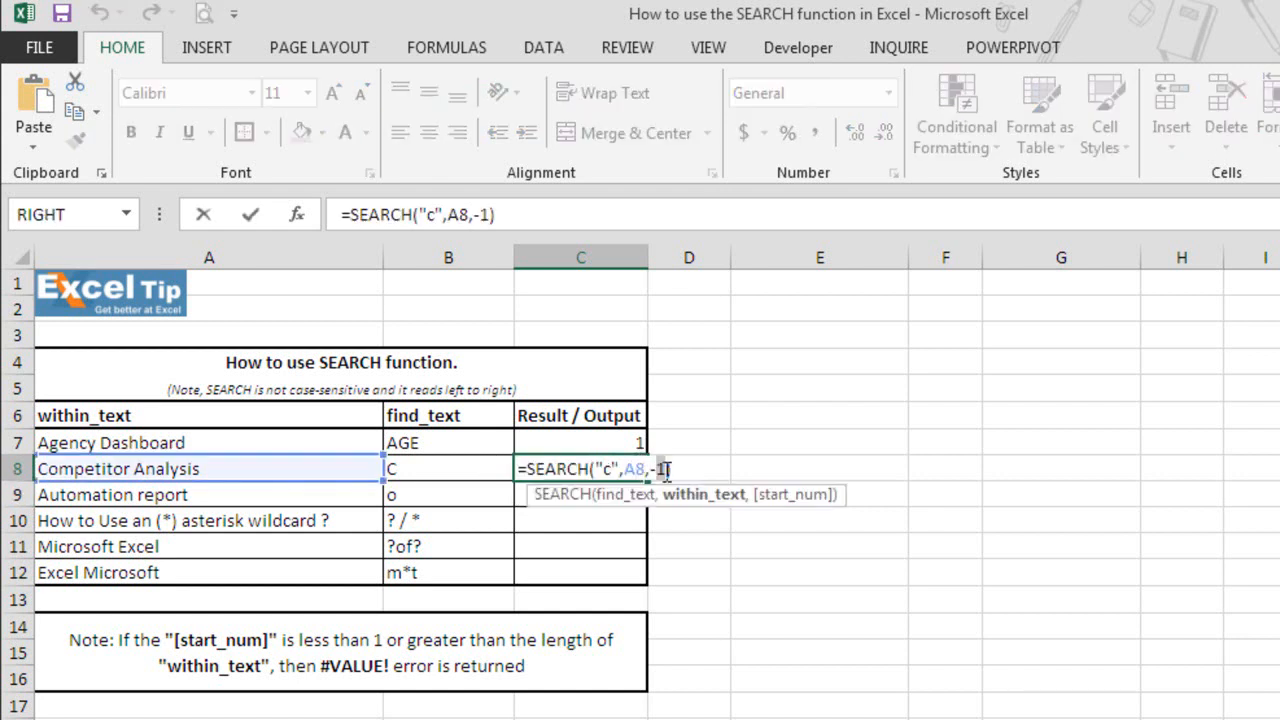
key(Return)
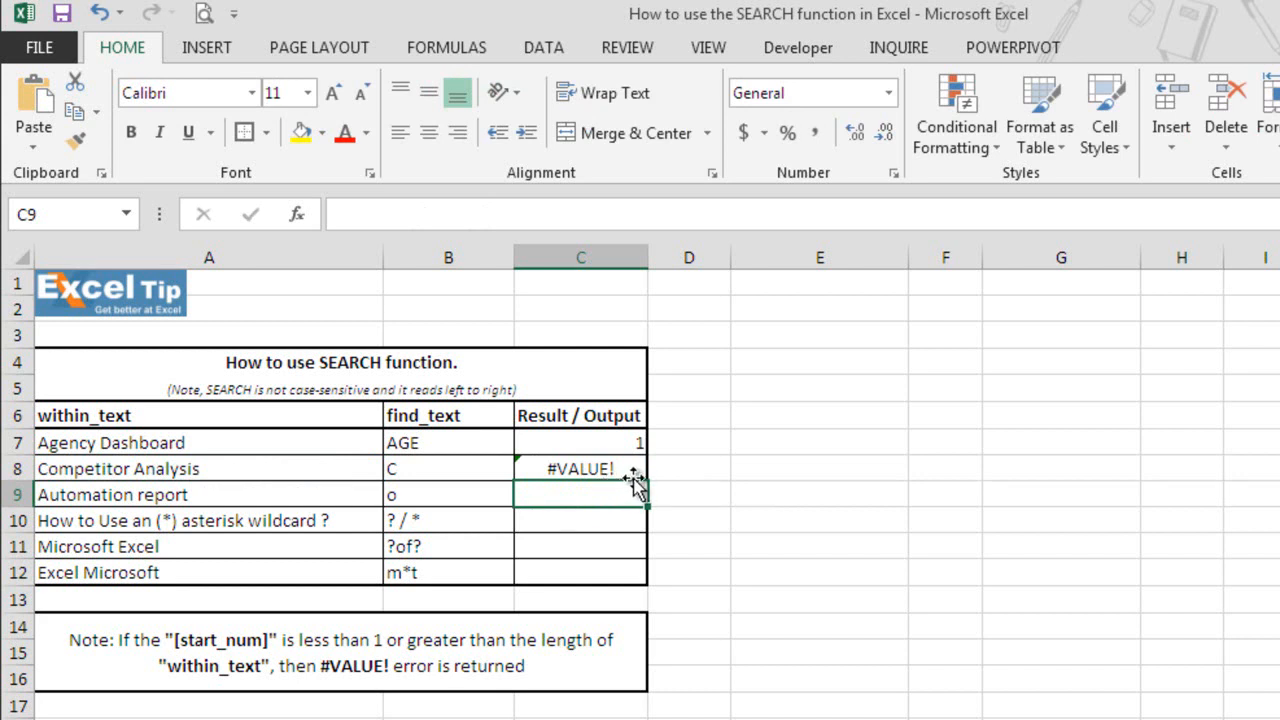
mouse_move(630, 478)
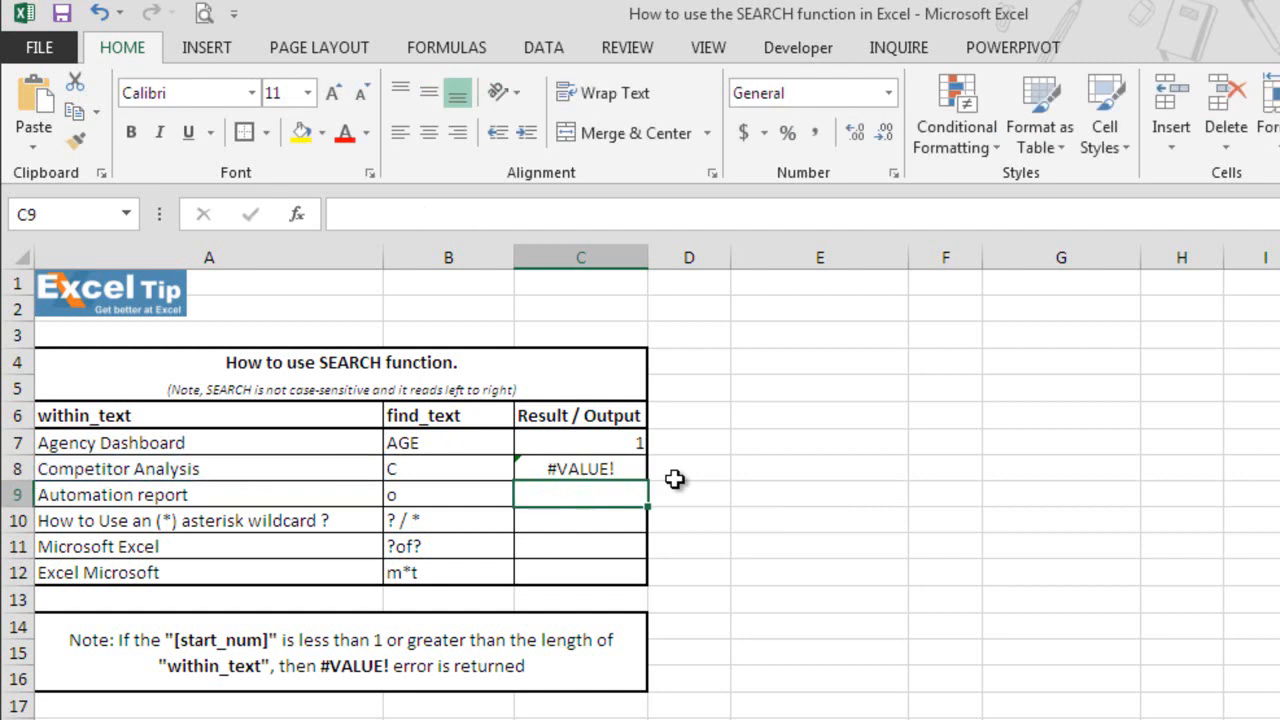
mouse_move(636, 472)
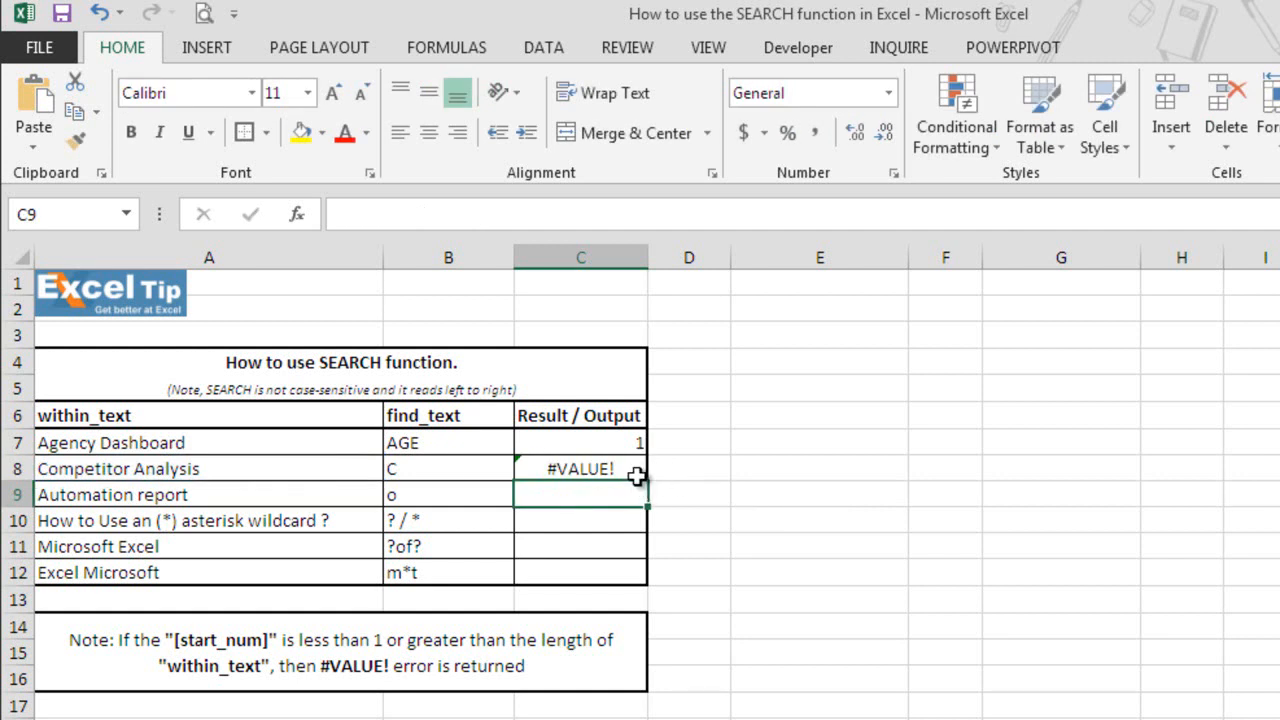
mouse_move(318, 464)
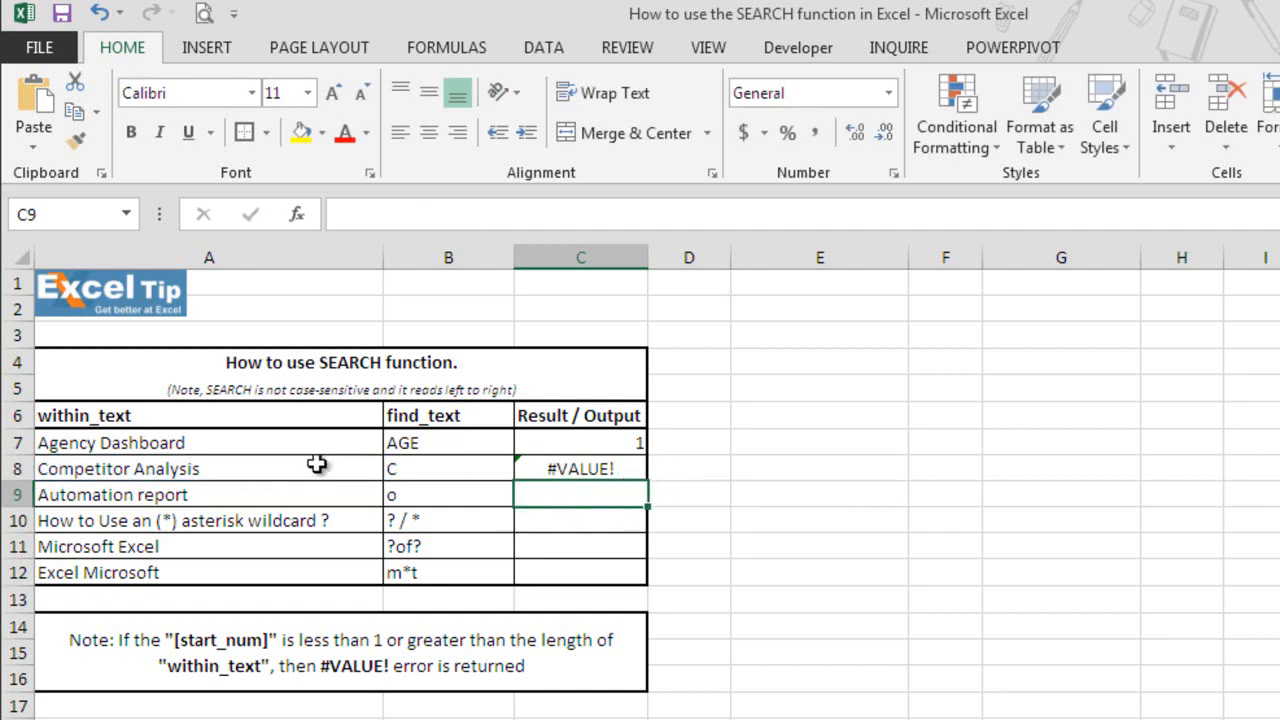
mouse_move(124, 480)
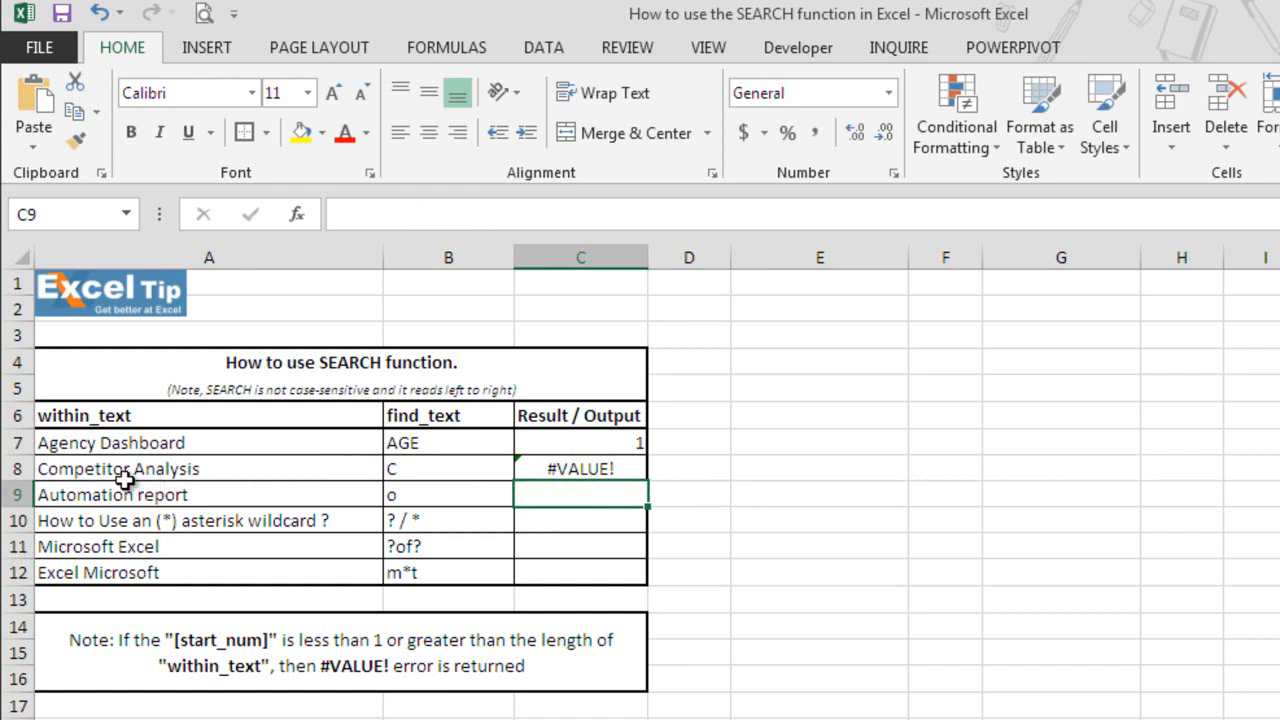
mouse_move(56, 486)
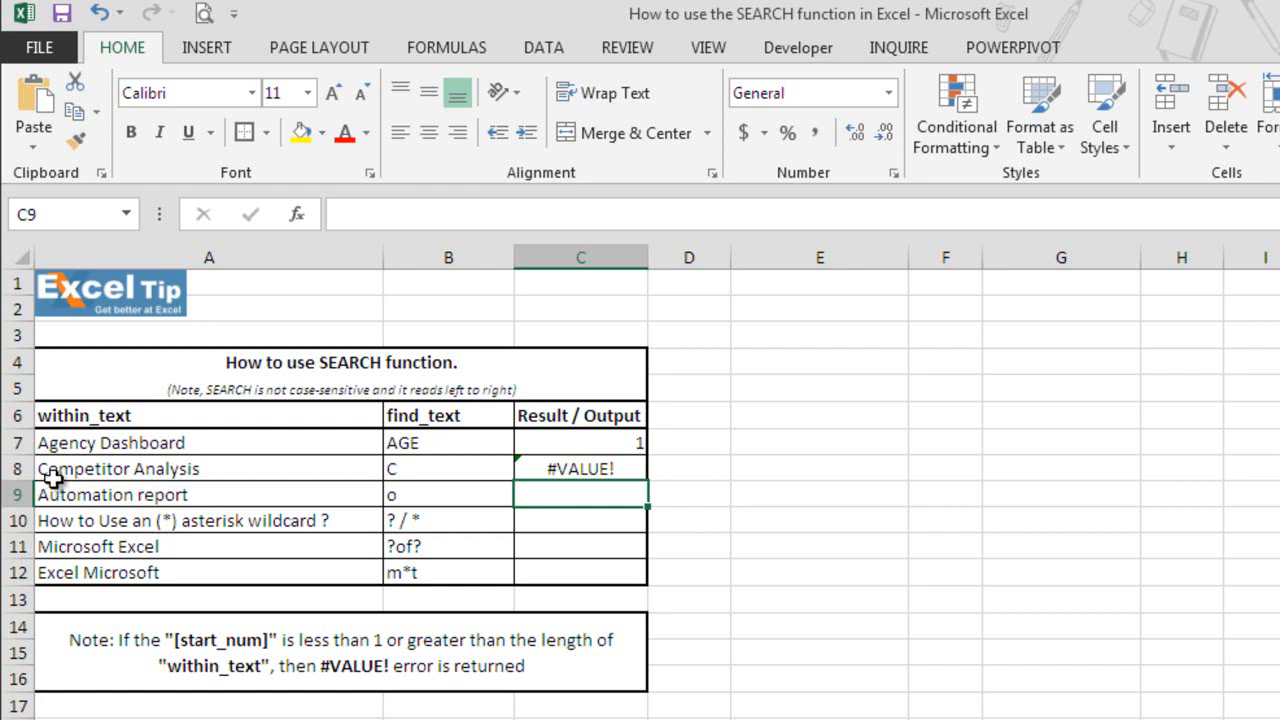
mouse_move(170, 488)
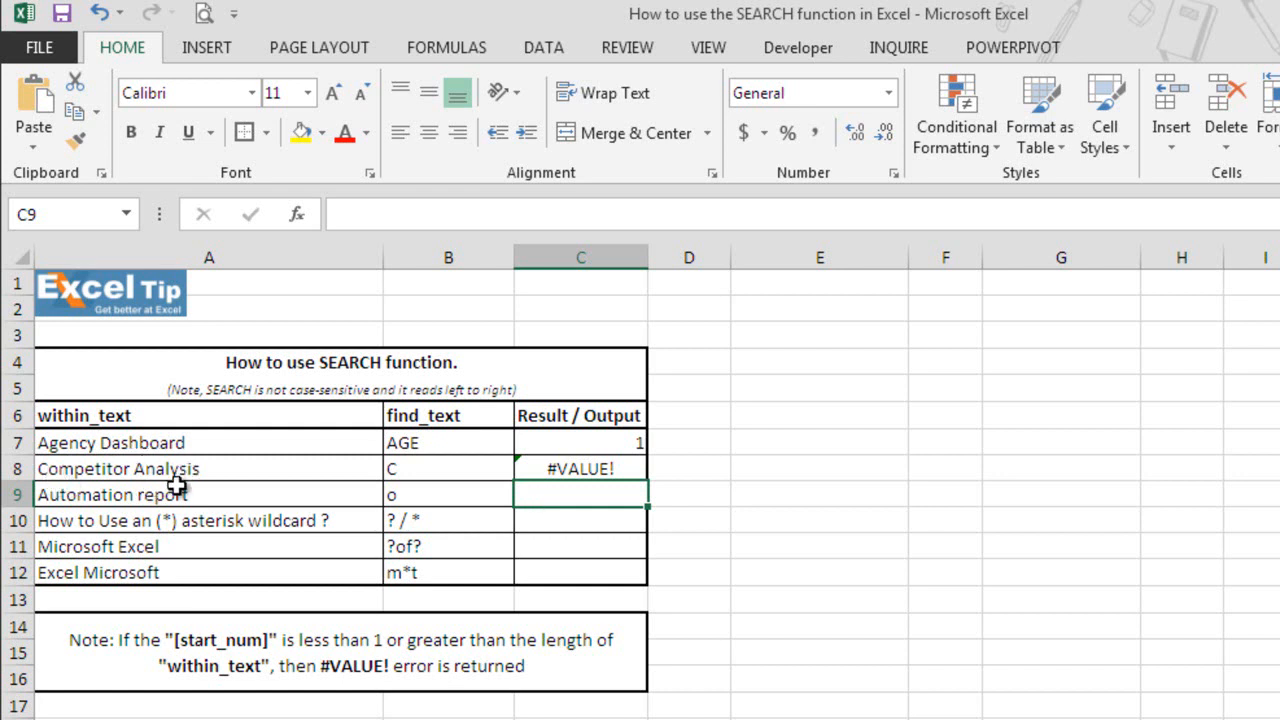
mouse_move(584, 468)
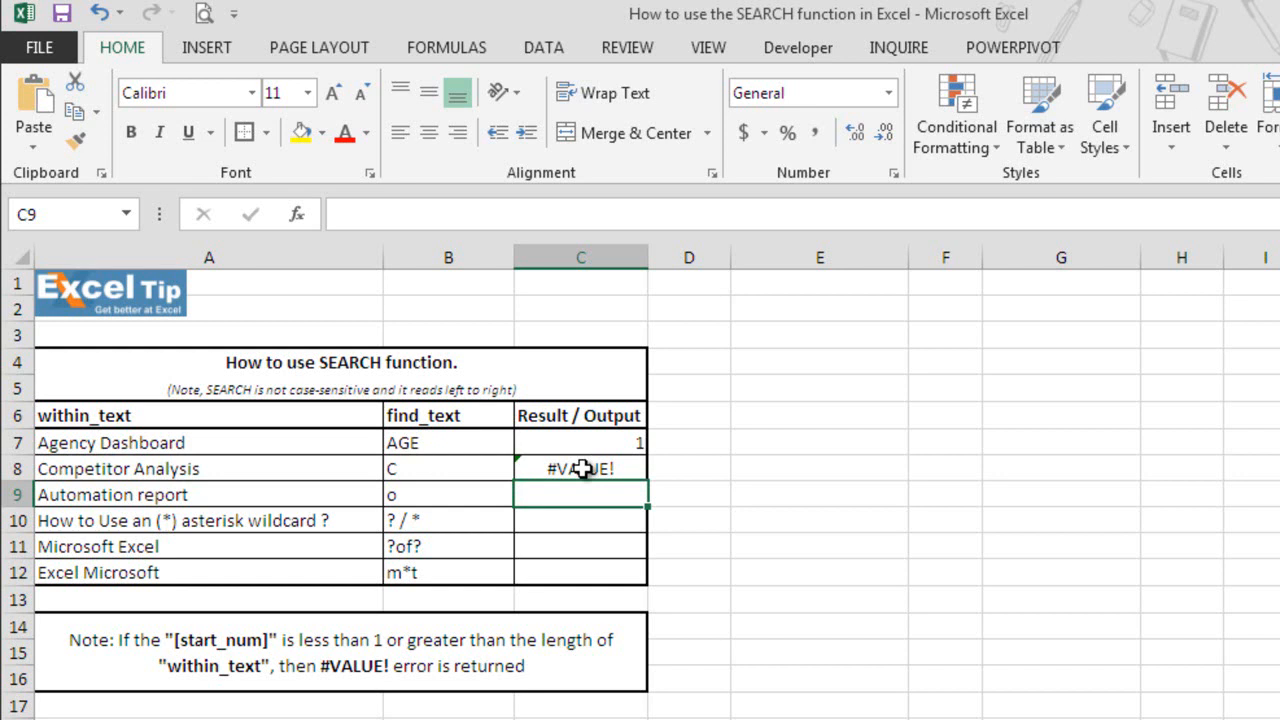
mouse_move(640, 490)
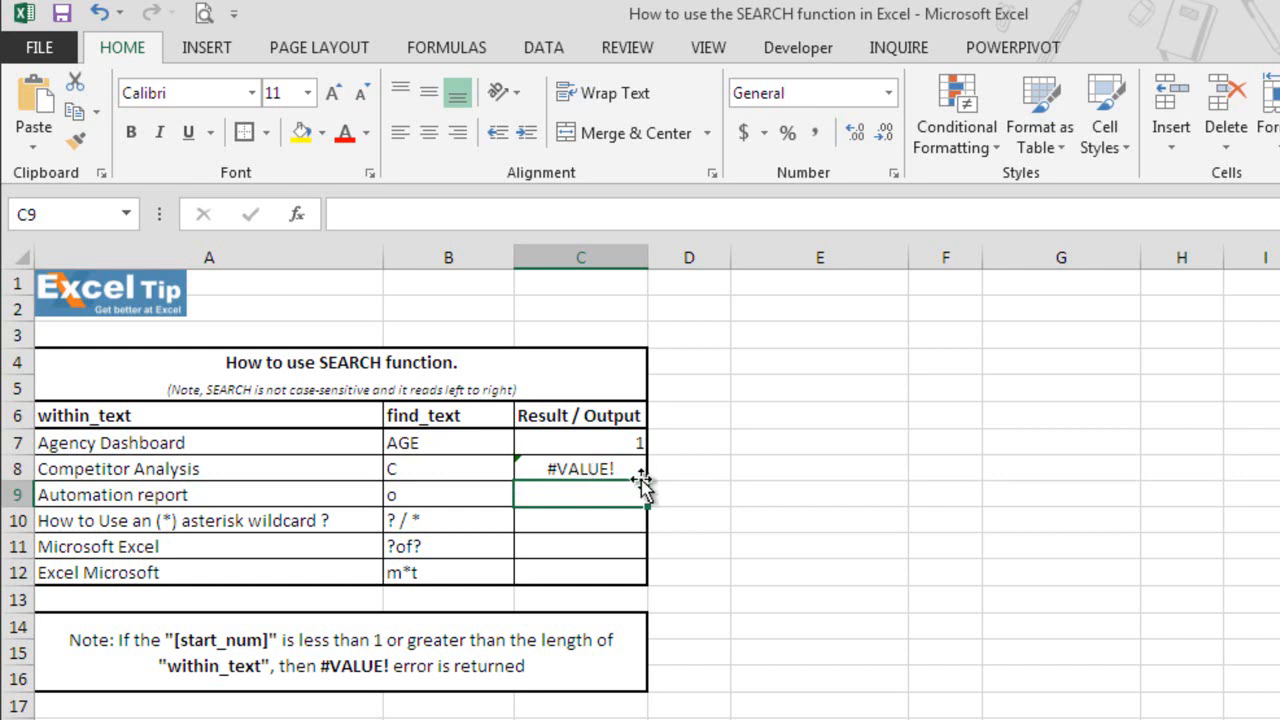
mouse_move(658, 472)
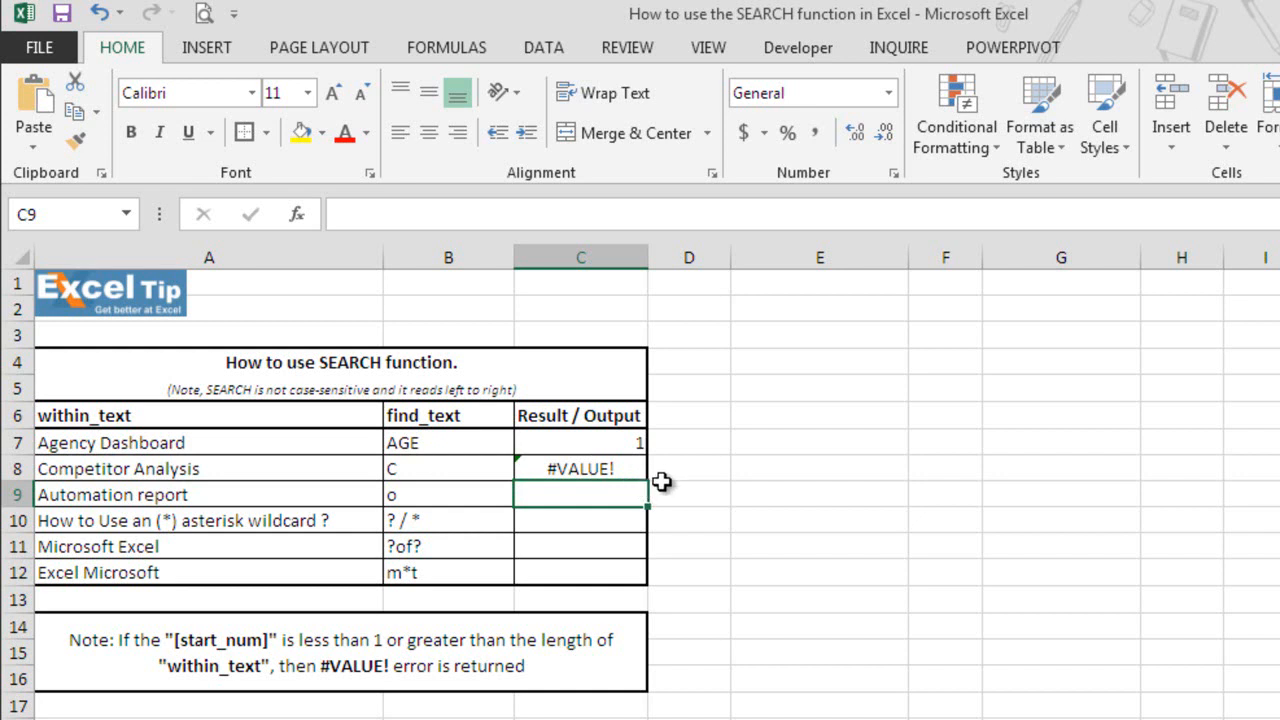
mouse_move(536, 494)
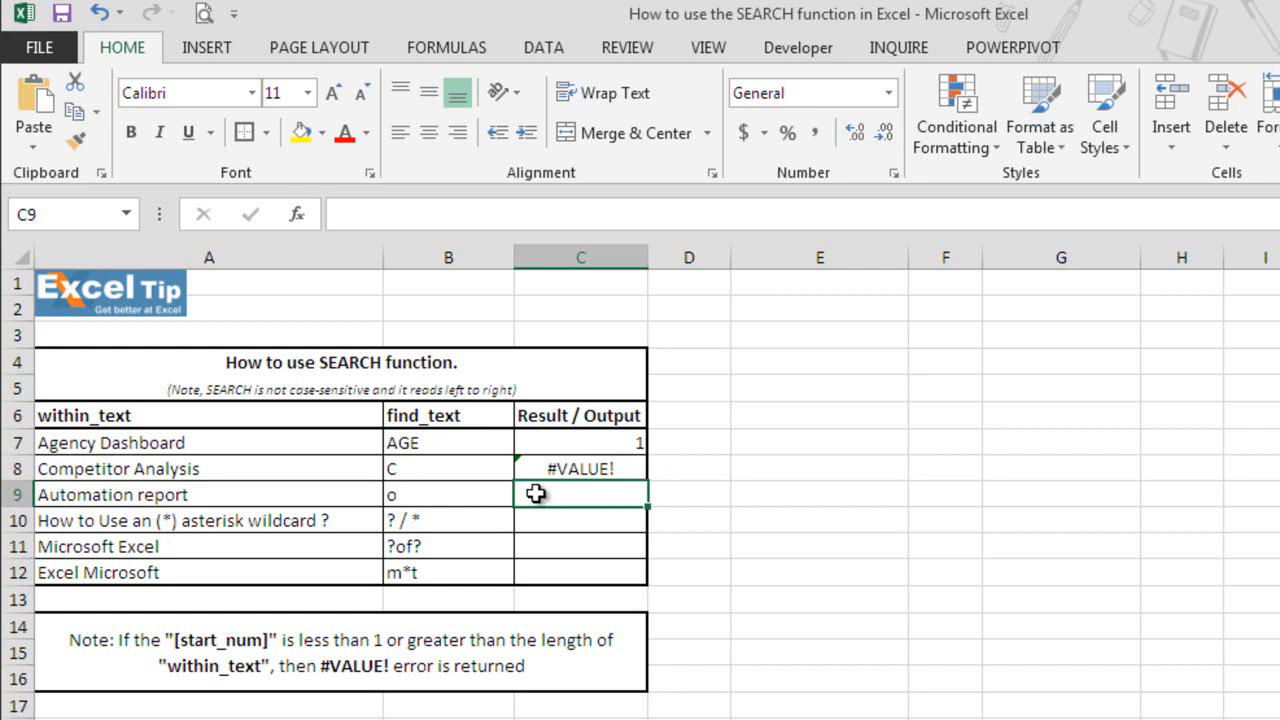
mouse_move(582, 516)
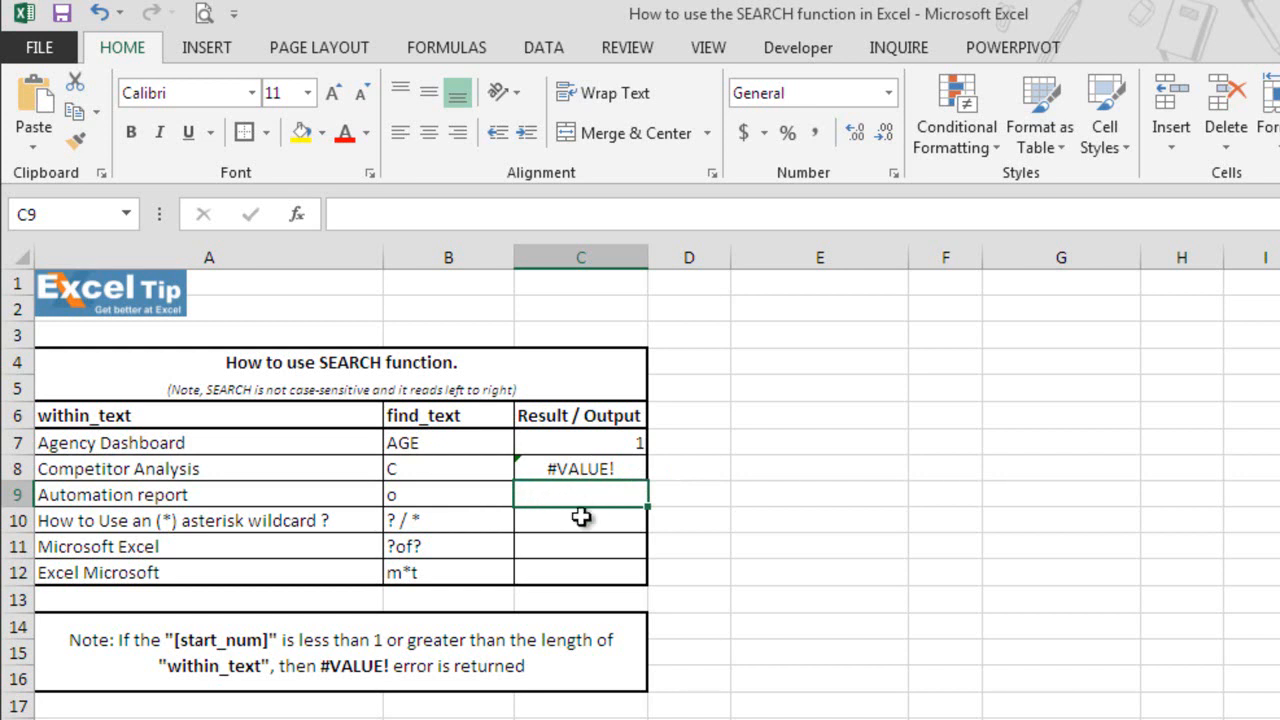
Step: Enter =SEARCH("o",A9,5) in C9 so Automation report returns 9
text(=searc)
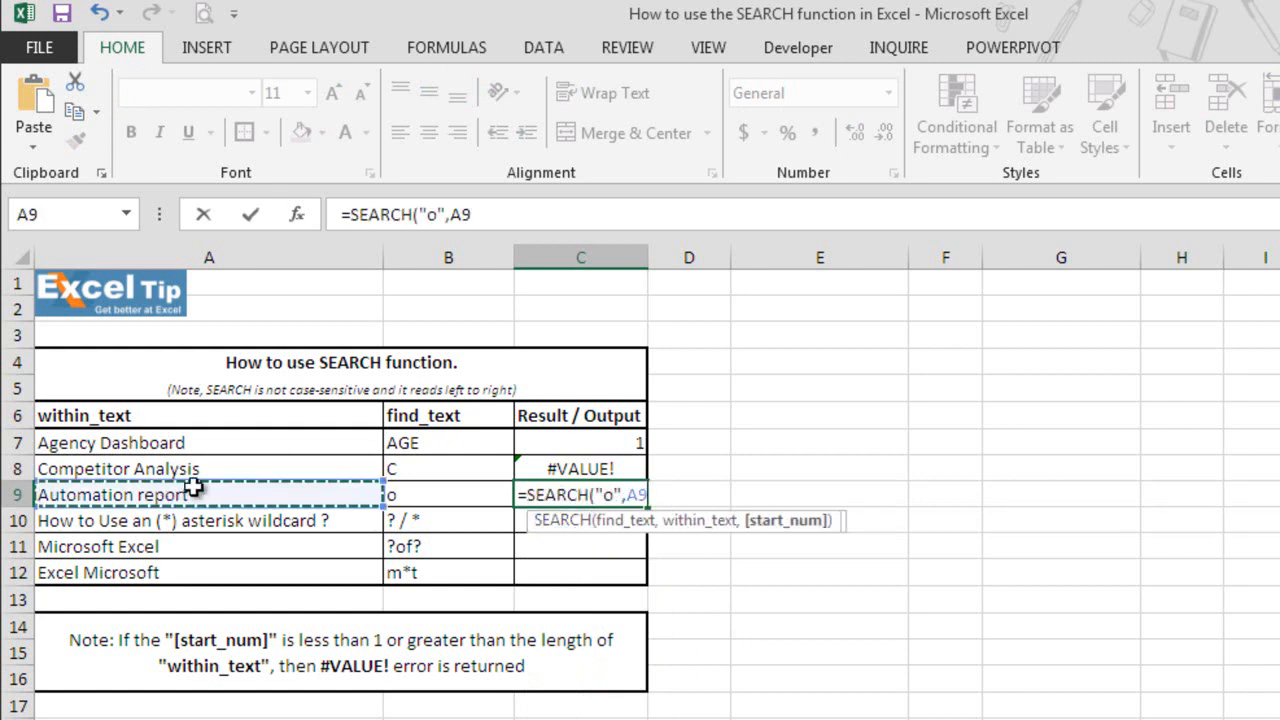
text(,)
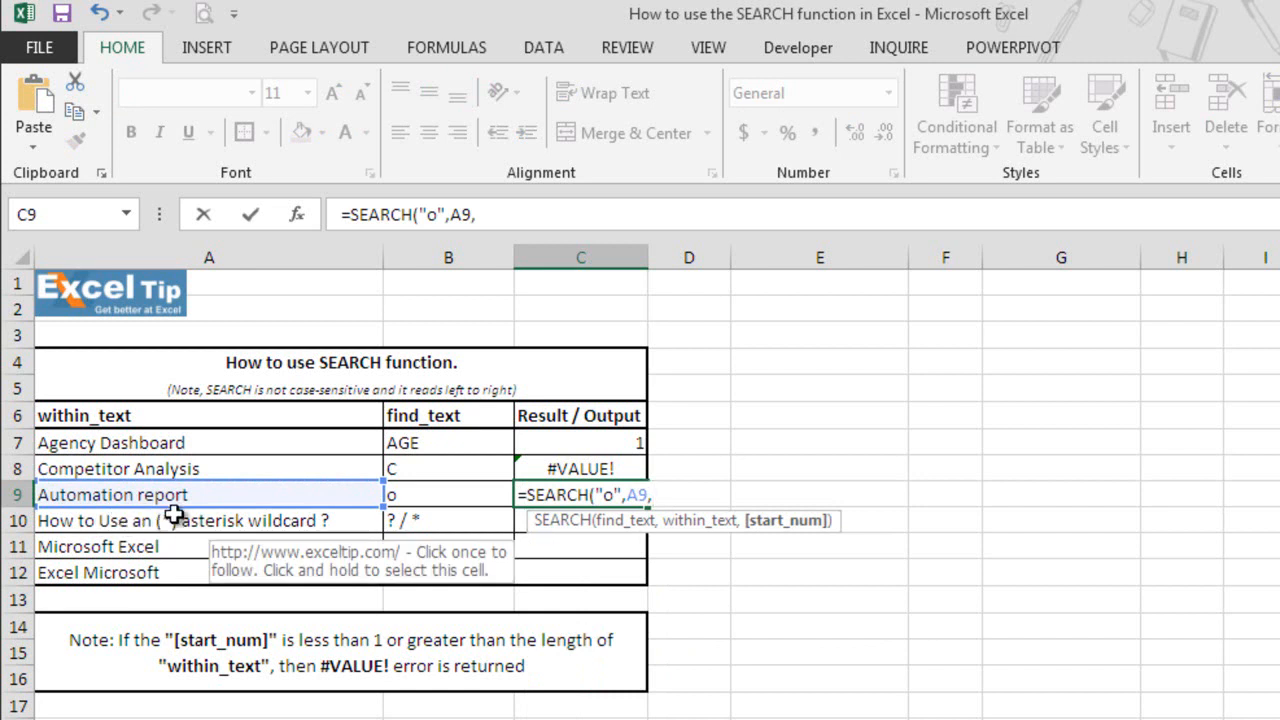
mouse_move(552, 596)
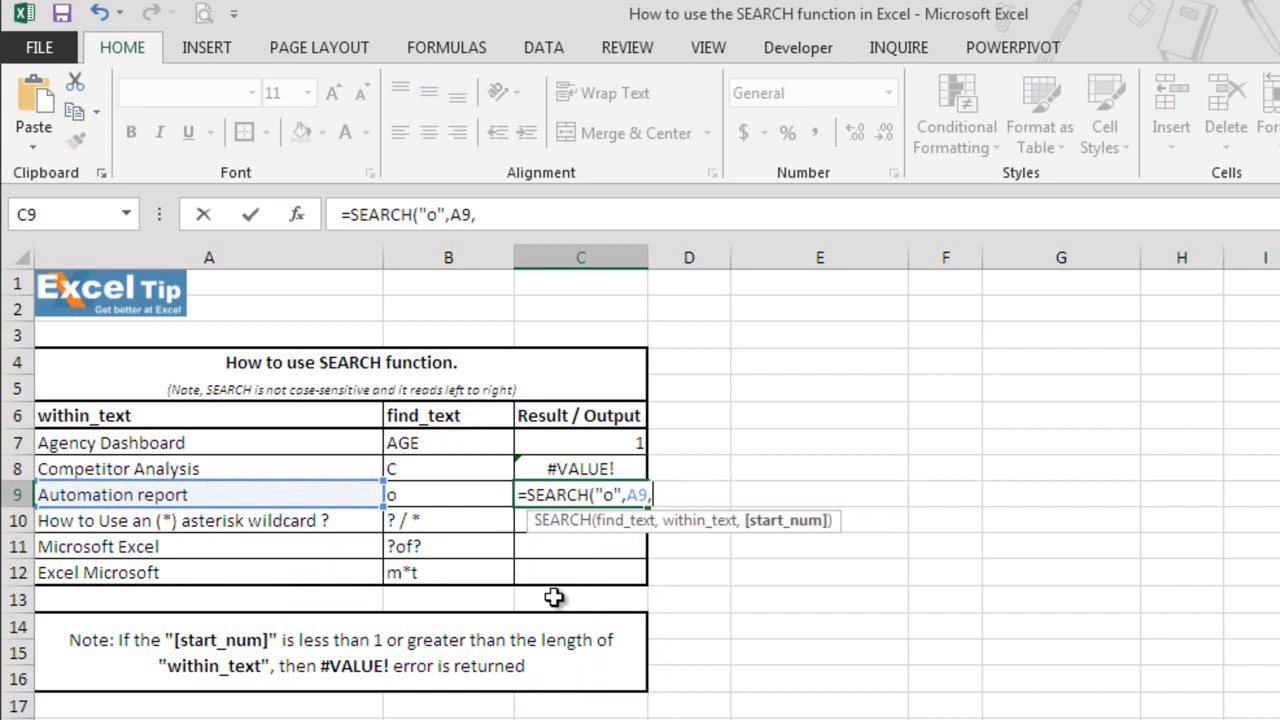
text(5)
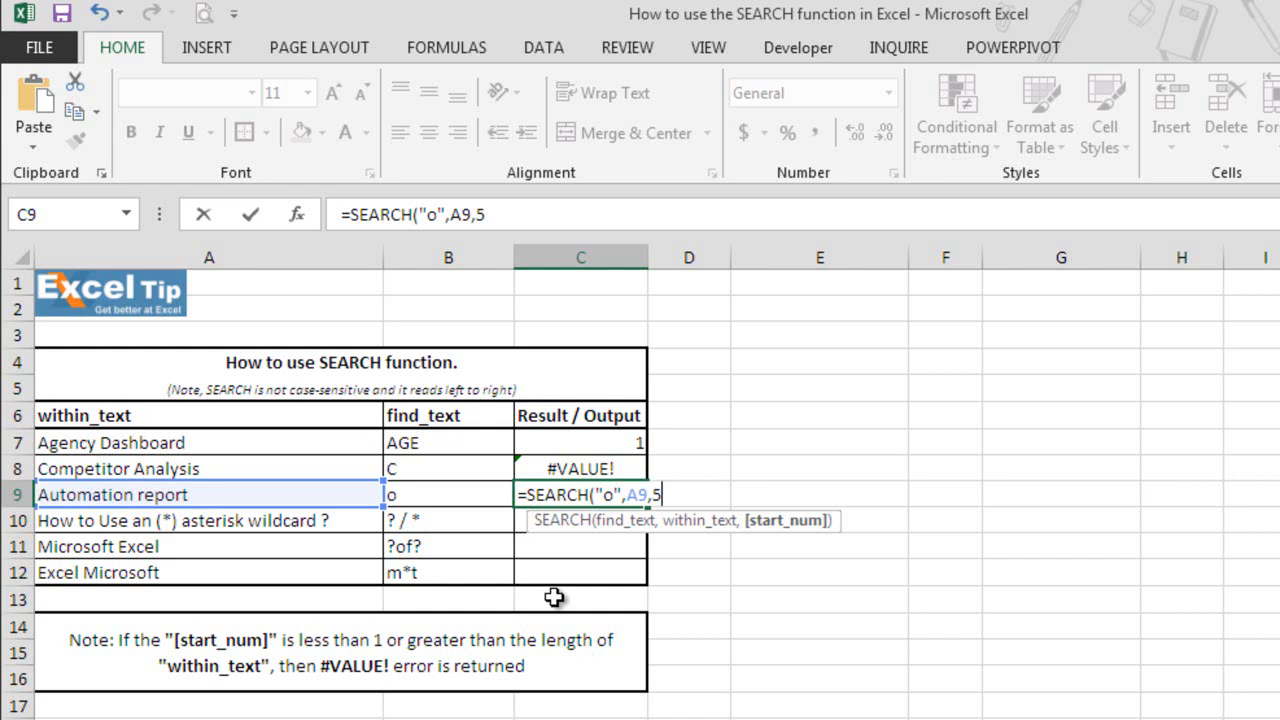
text())
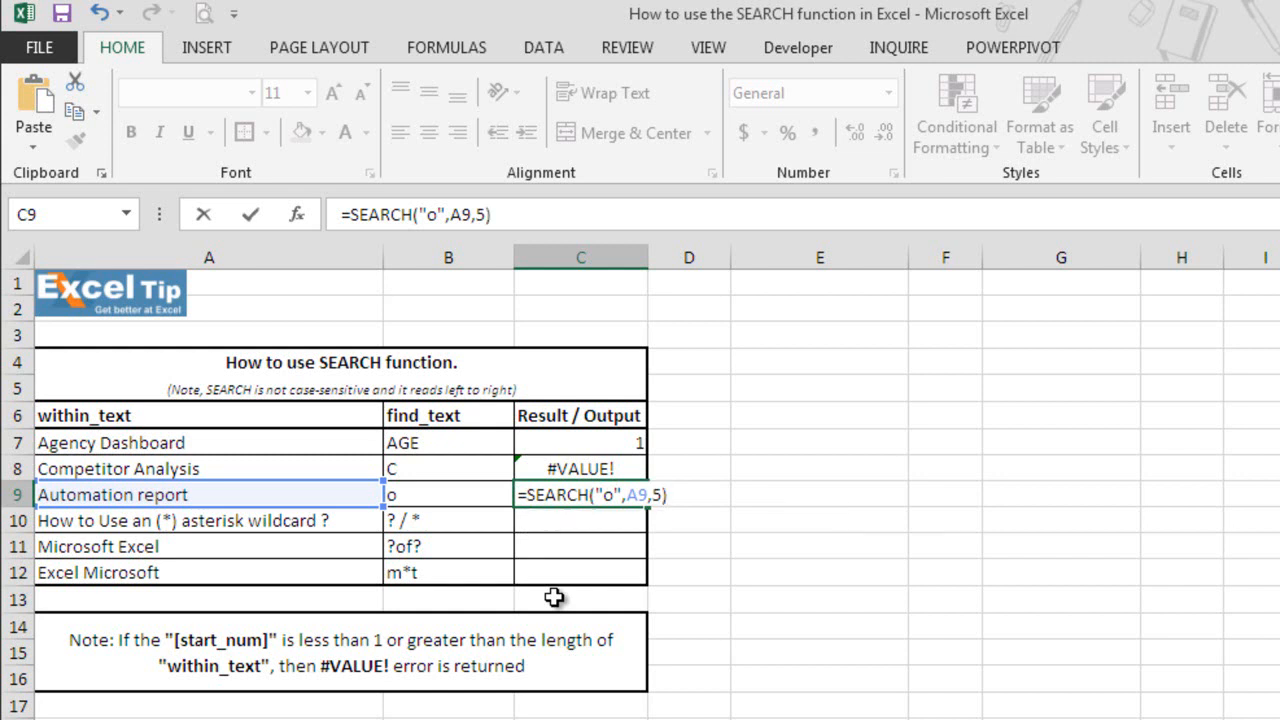
key(Return)
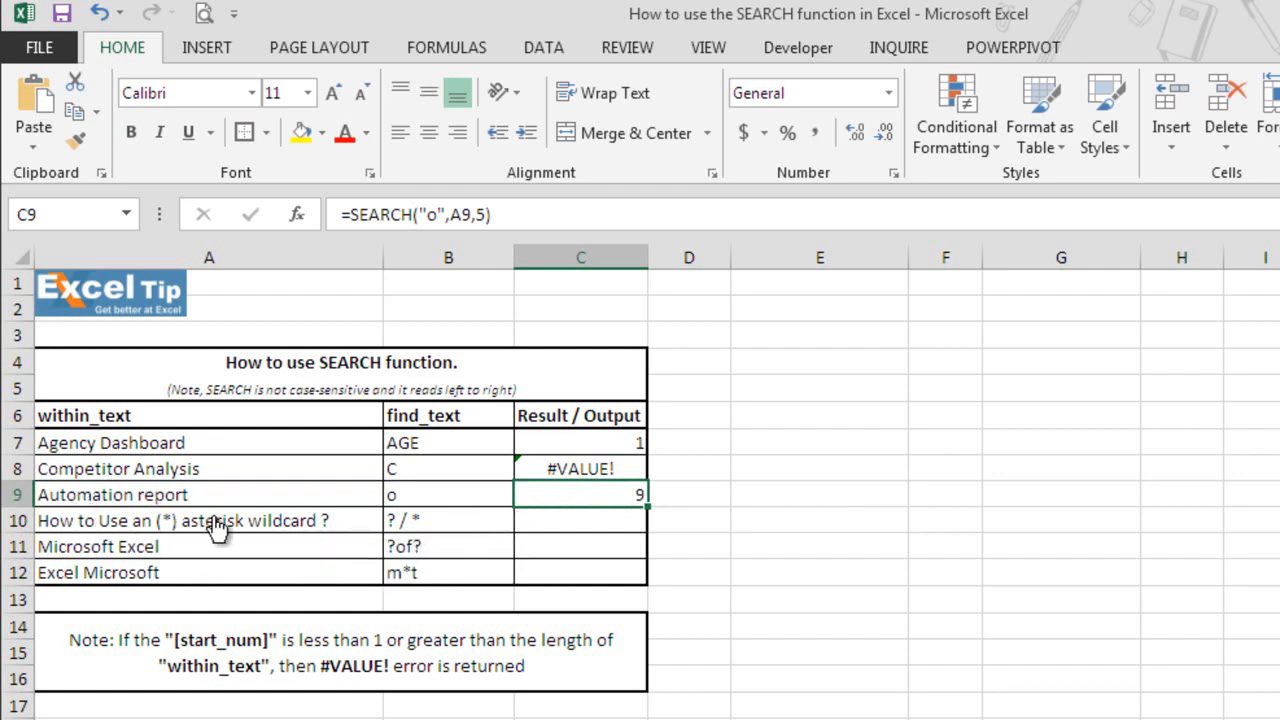
mouse_move(564, 528)
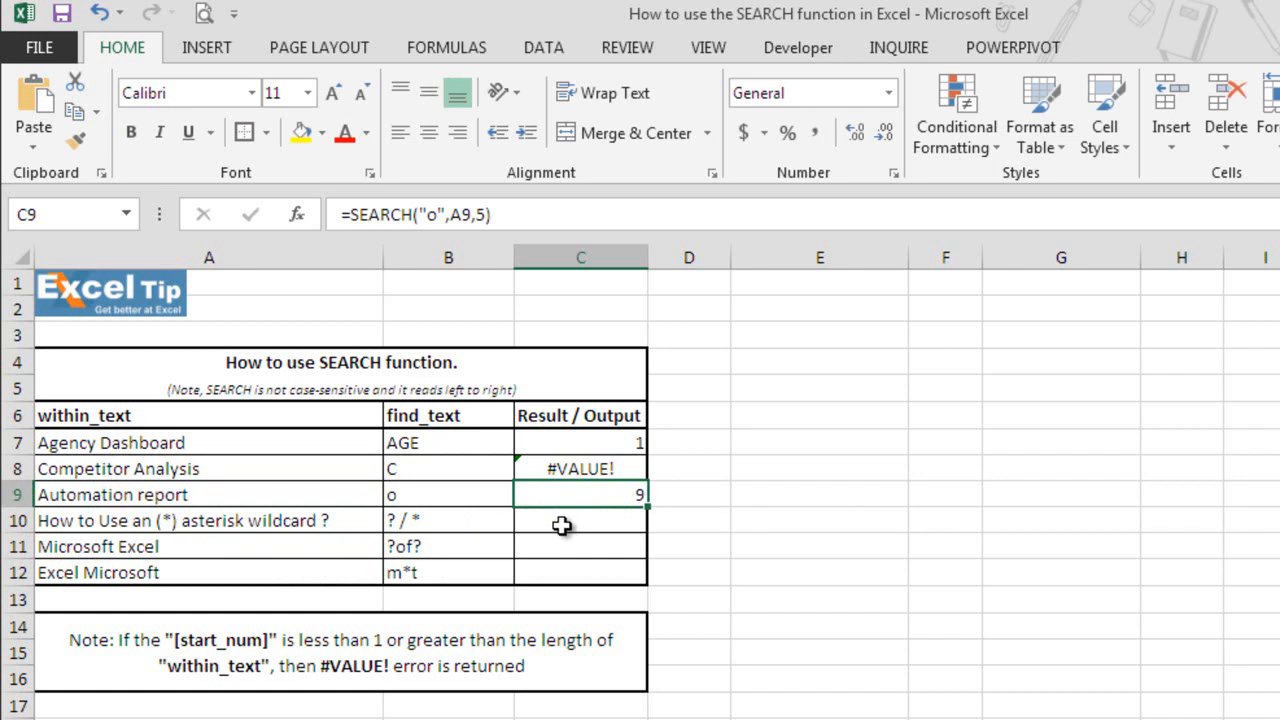
Step: Enter =SEARCH("*",A10,1) in C10 so the asterisk wildcard returns 1
click(580, 520)
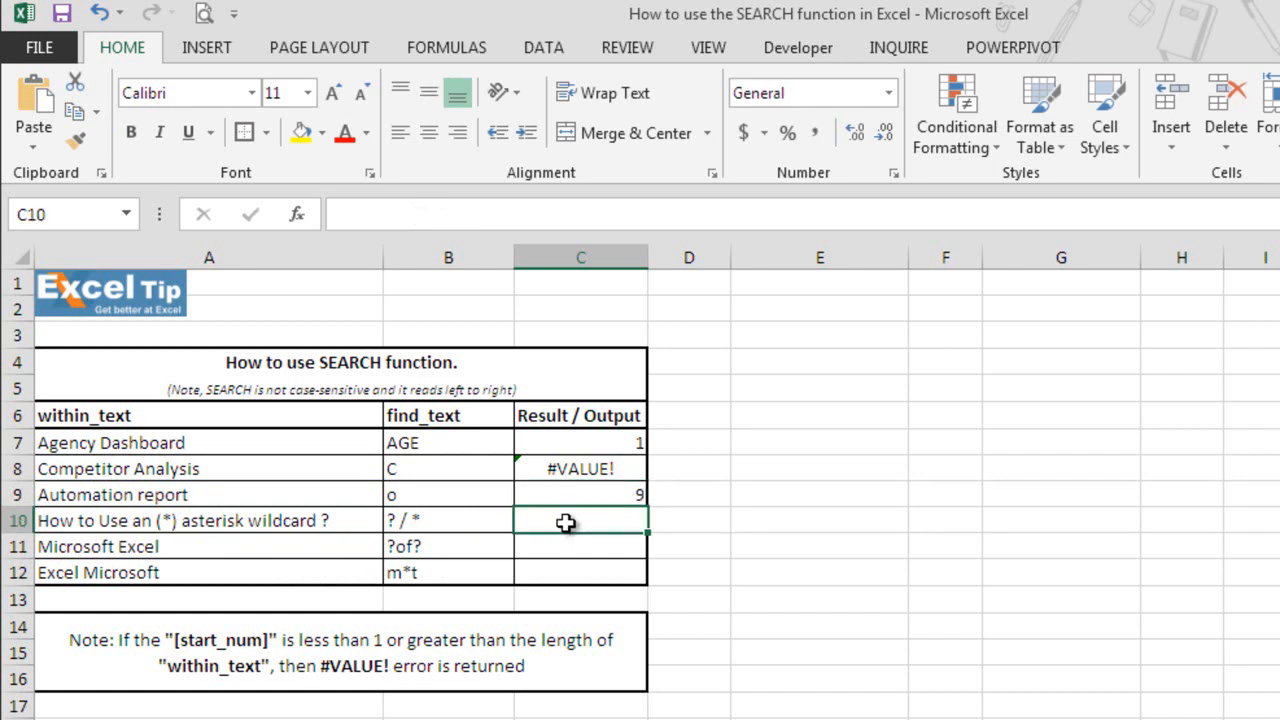
mouse_move(636, 566)
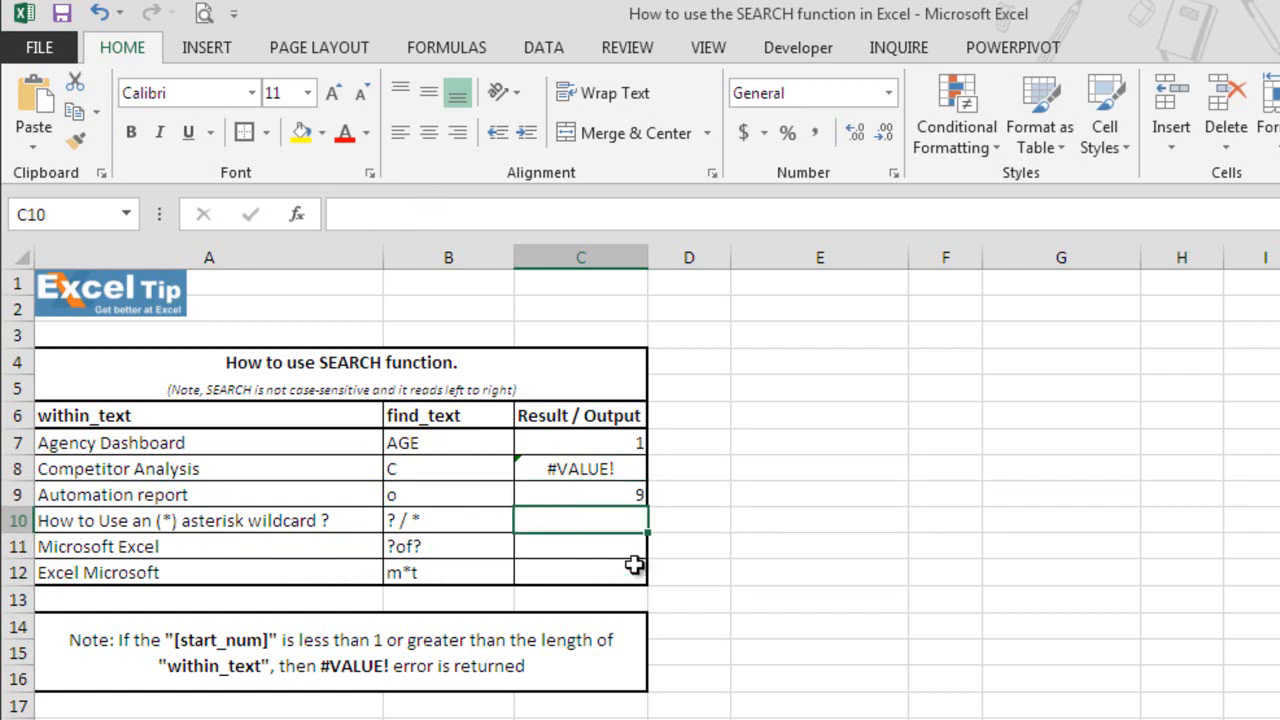
text(=SEARCH()
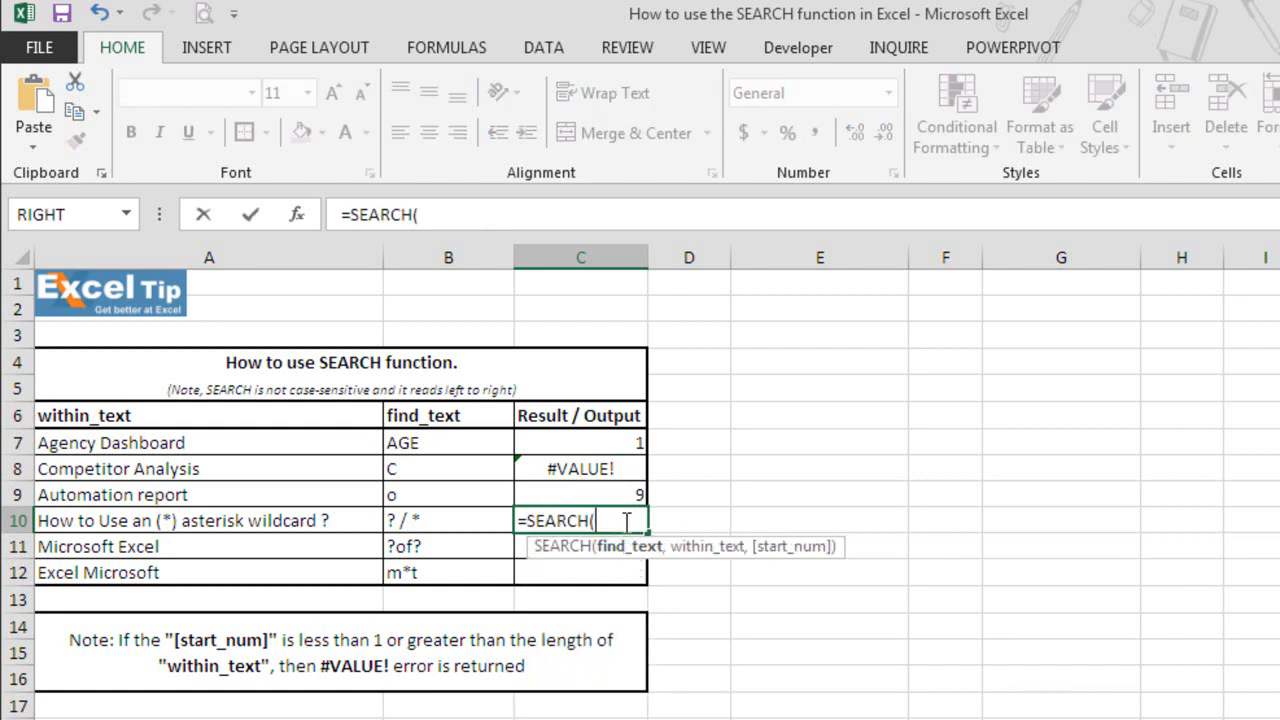
text(")
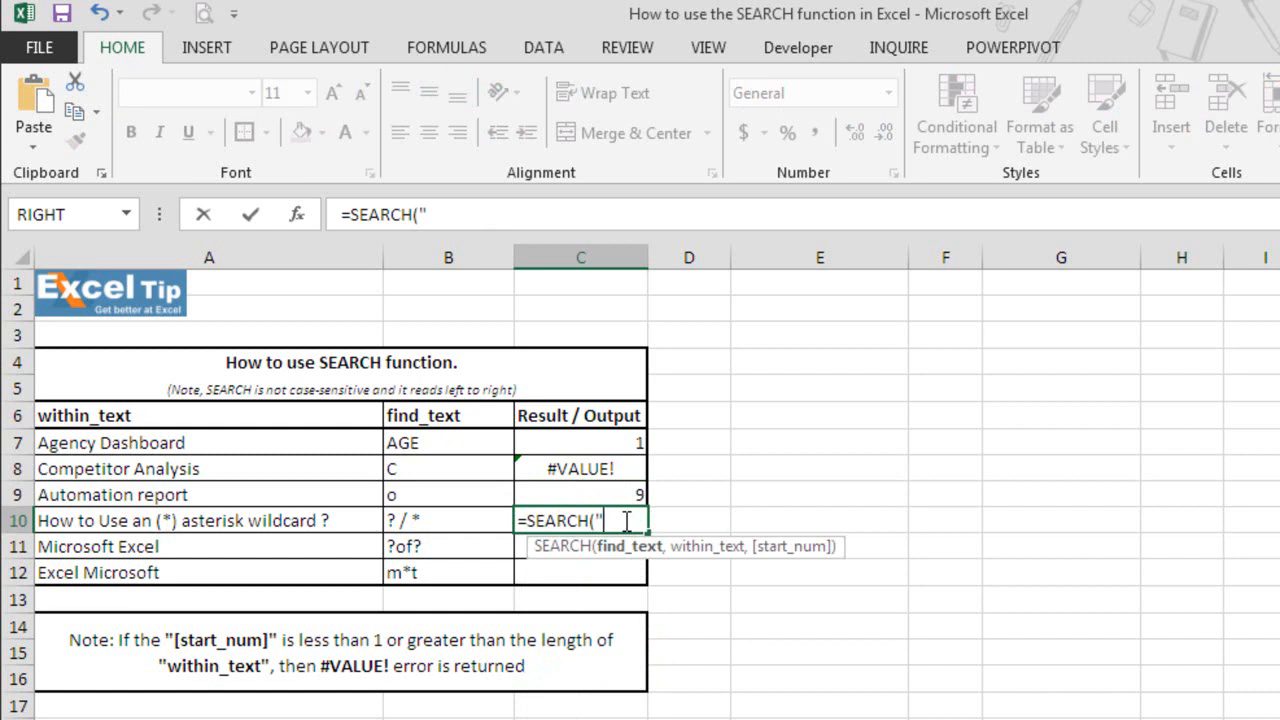
text(*")
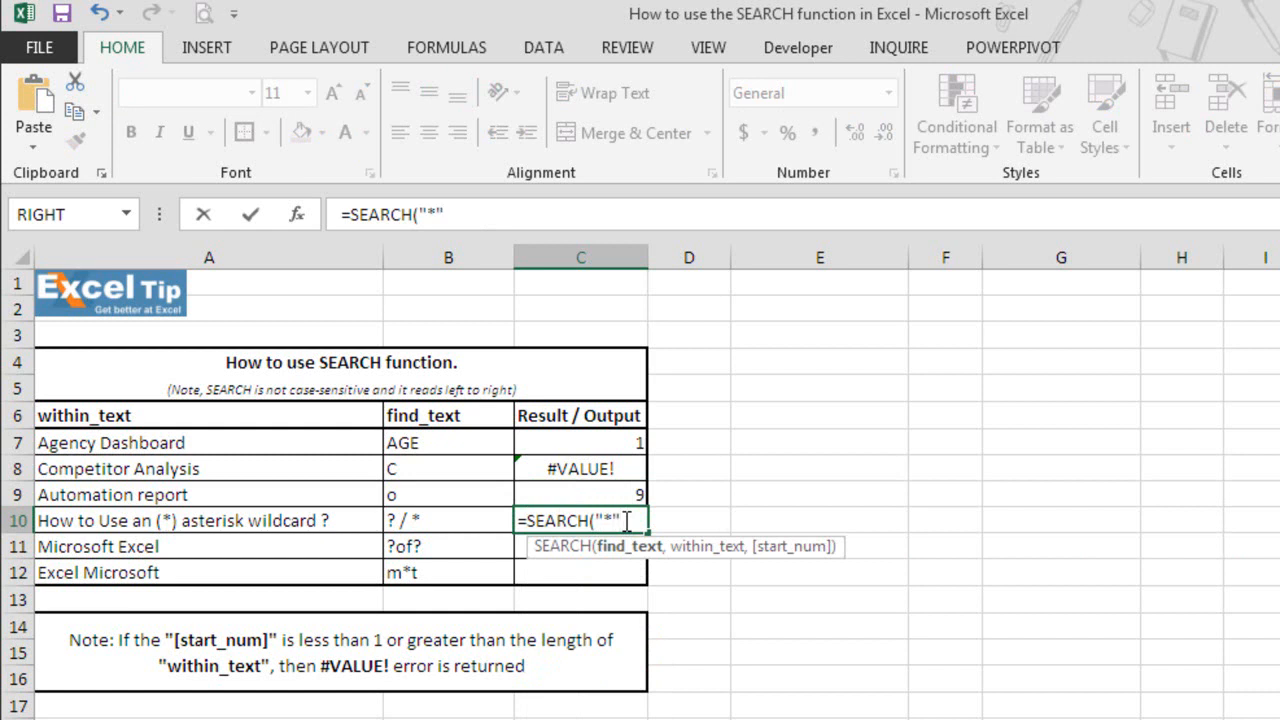
text(,A10)
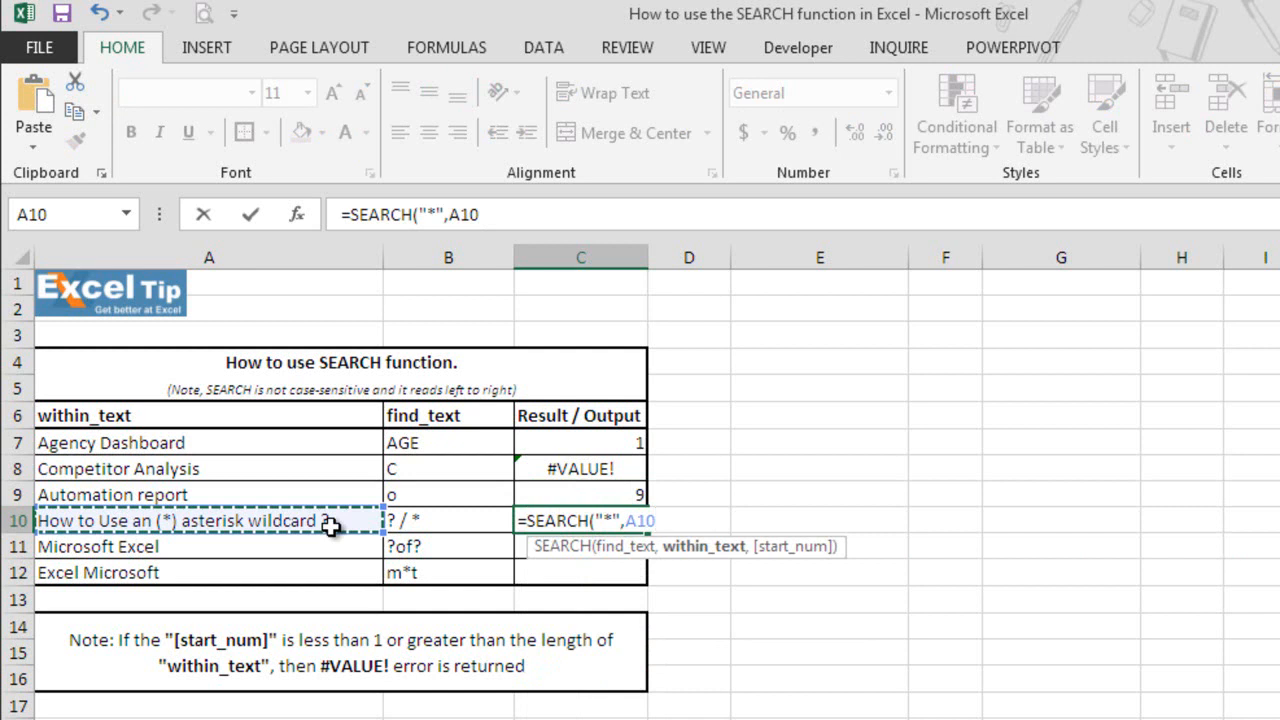
text(,)
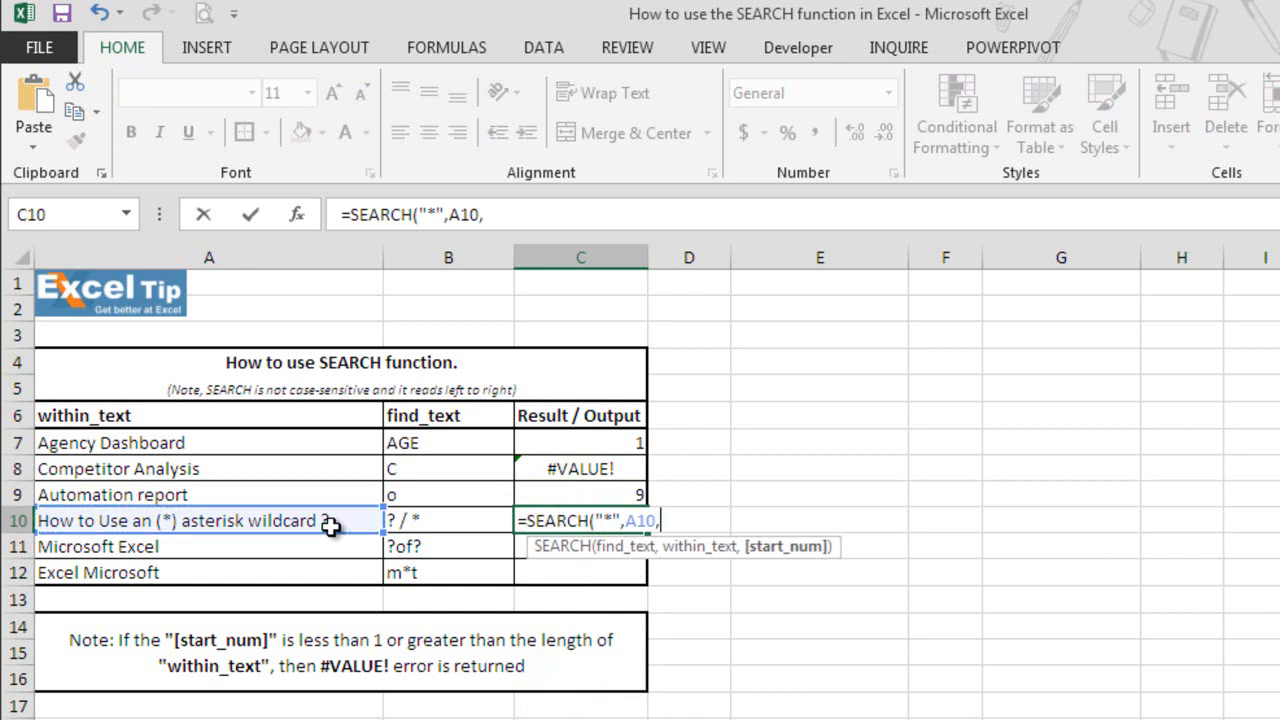
text(1)
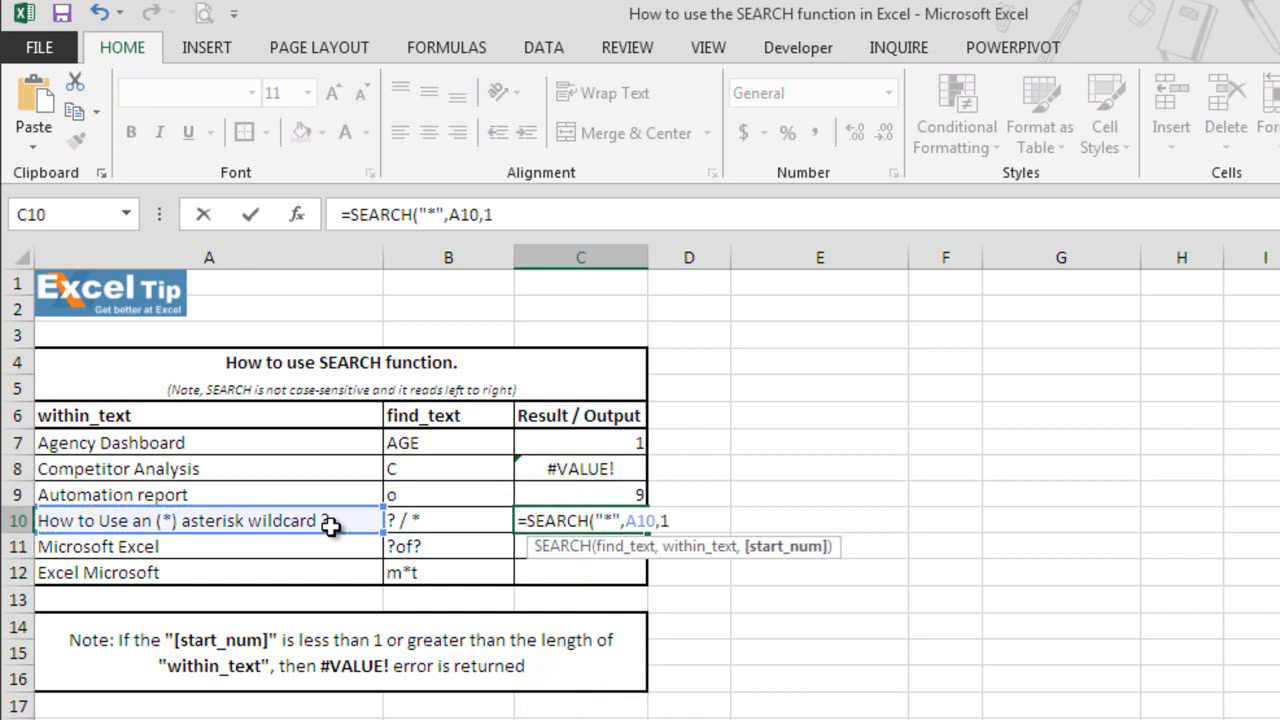
text())
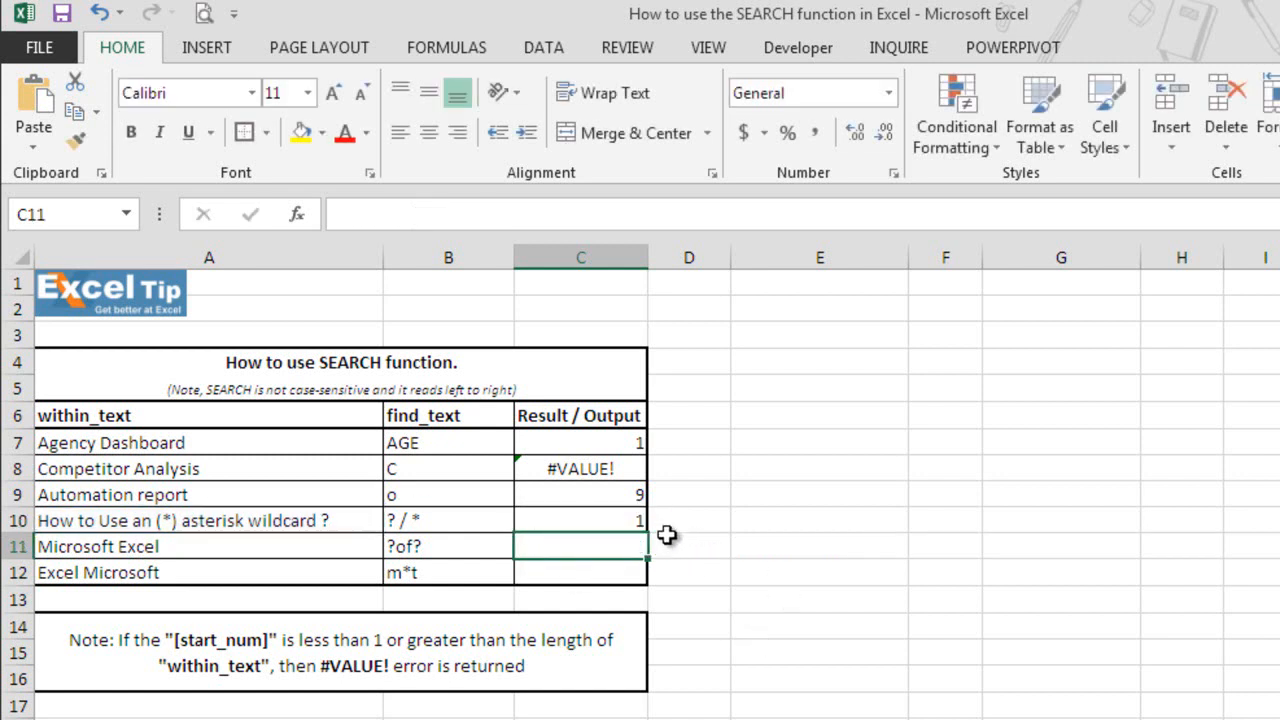
Step: Edit C10 to escape the asterisk with a tilde, returning 37 after an earlier 16
click(580, 520)
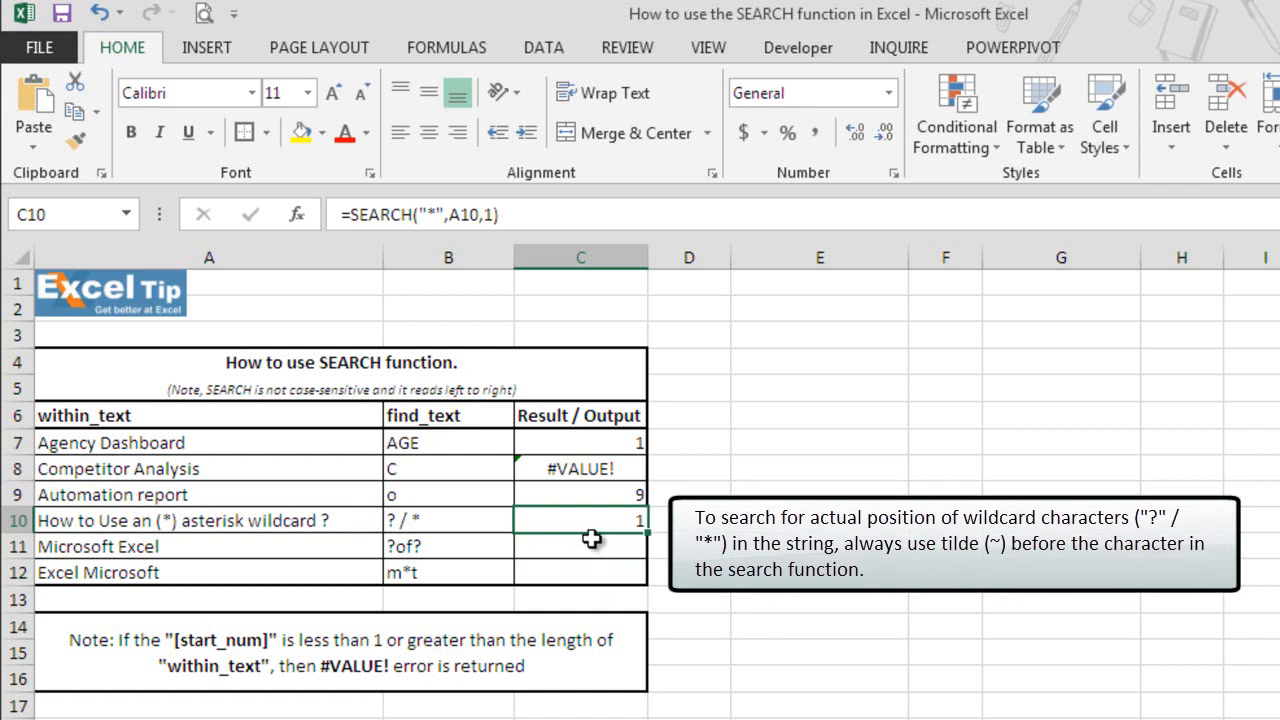
mouse_move(584, 524)
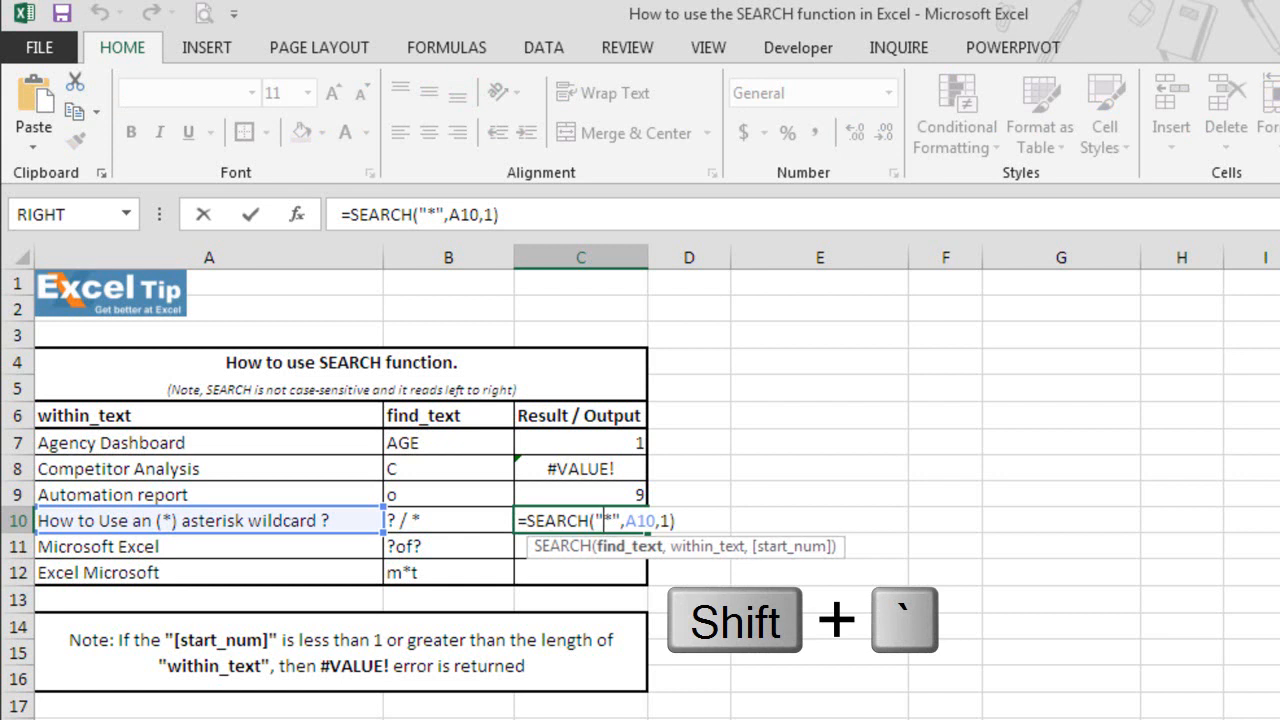
key(Return)
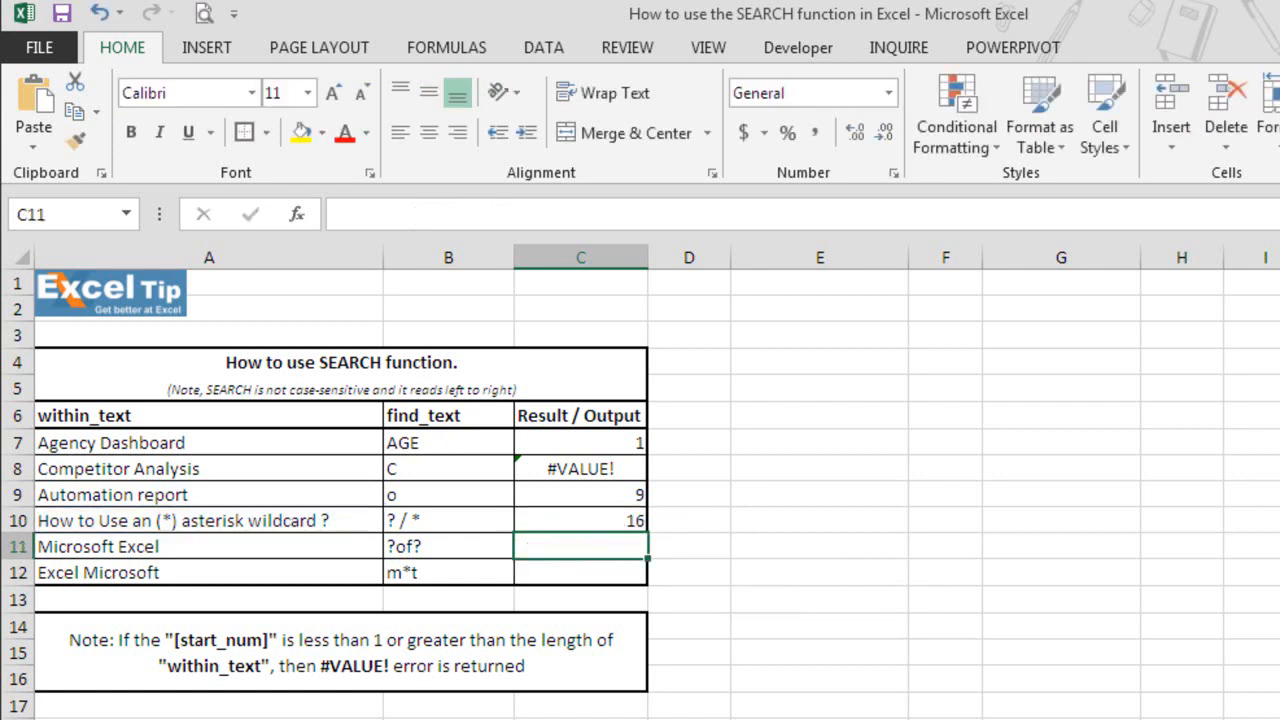
mouse_move(638, 528)
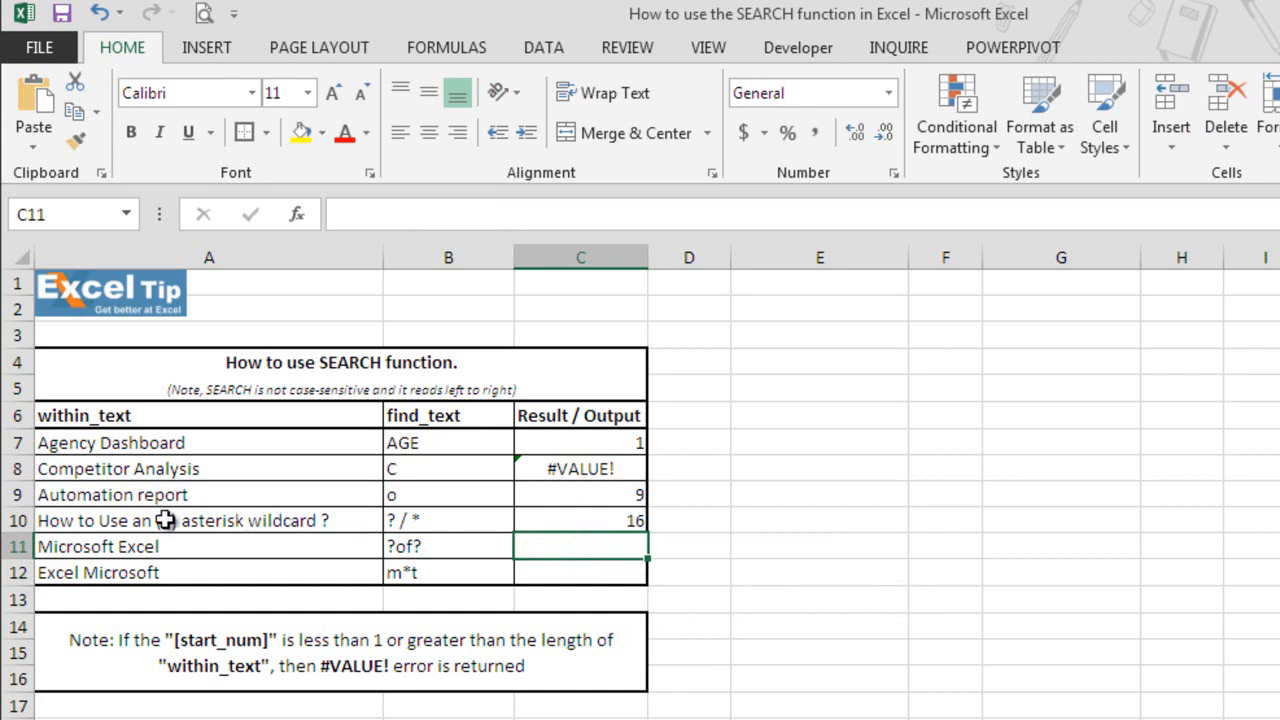
mouse_move(544, 552)
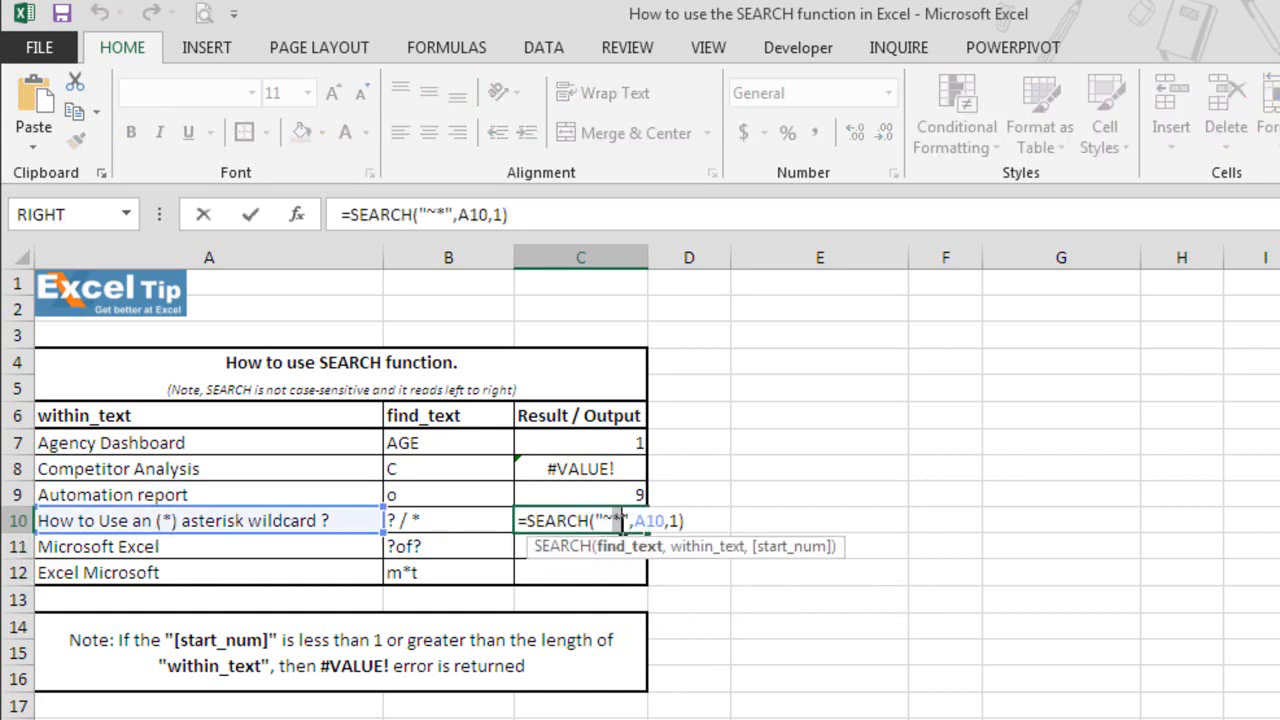
key(Return)
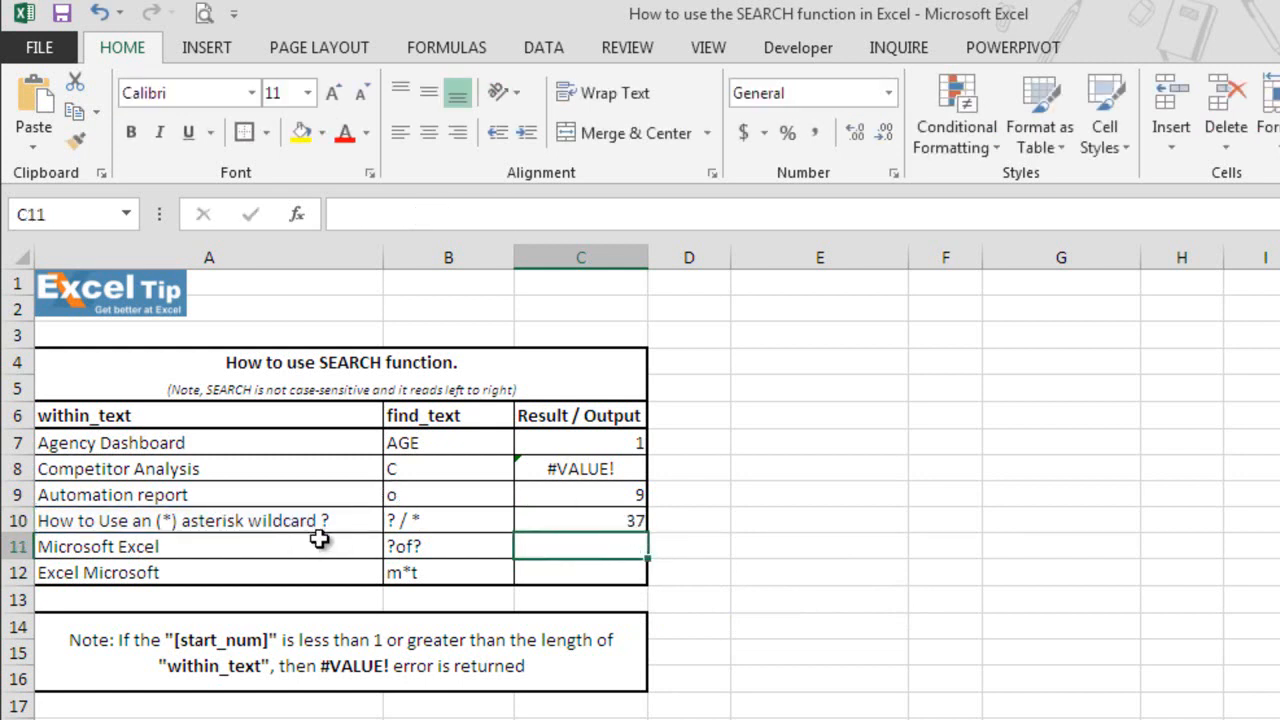
Step: Enter =SEARCH("?of?",A11,1) in C11 so Microsoft Excel returns 6
text(=)
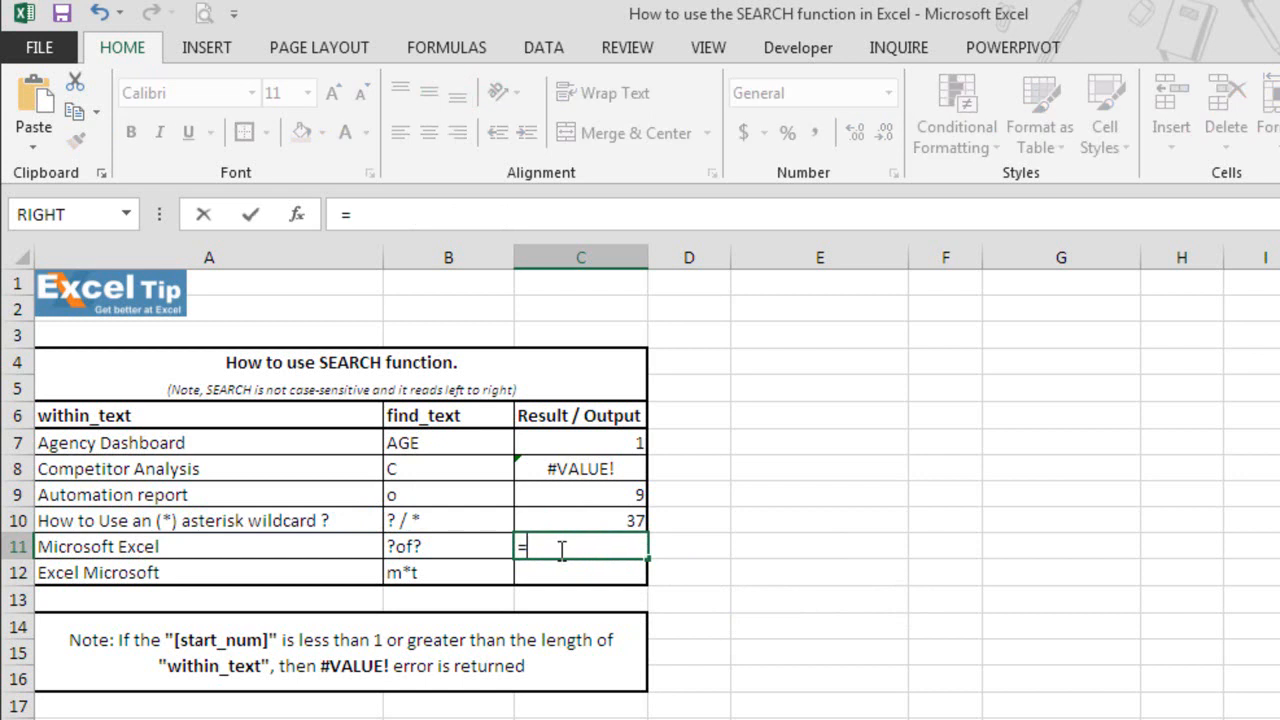
text(SEARCH()
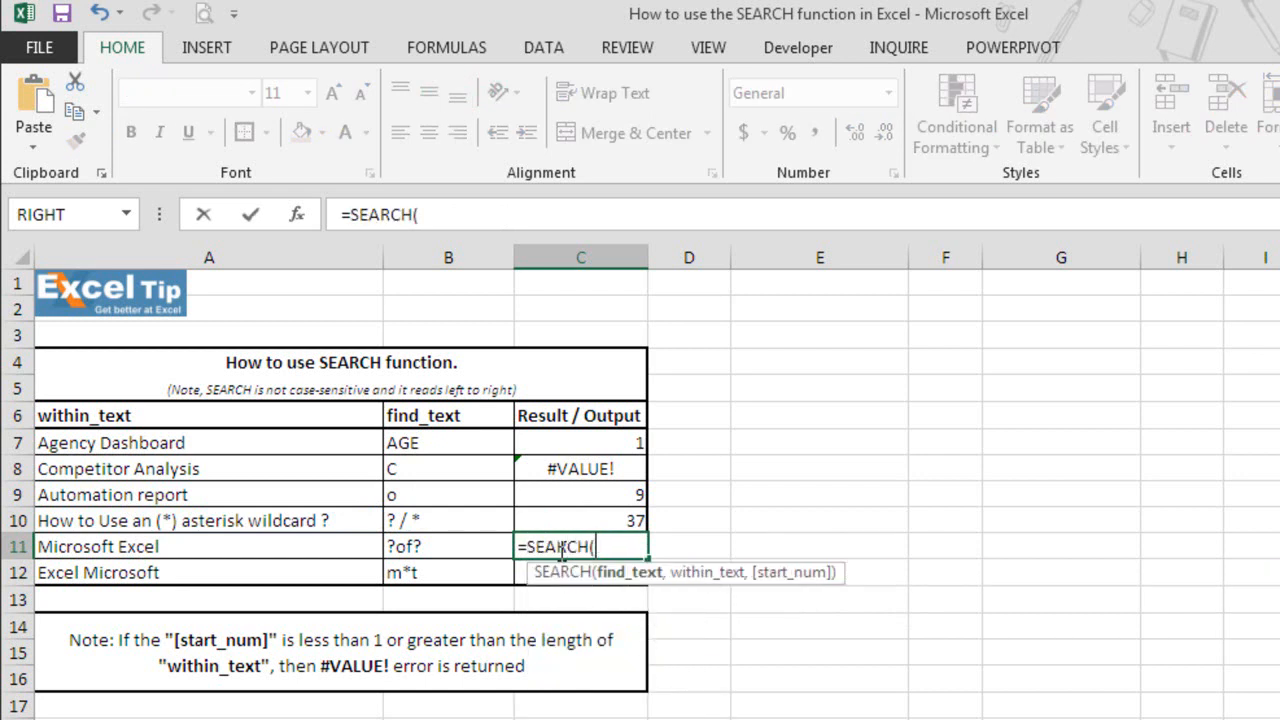
text(")
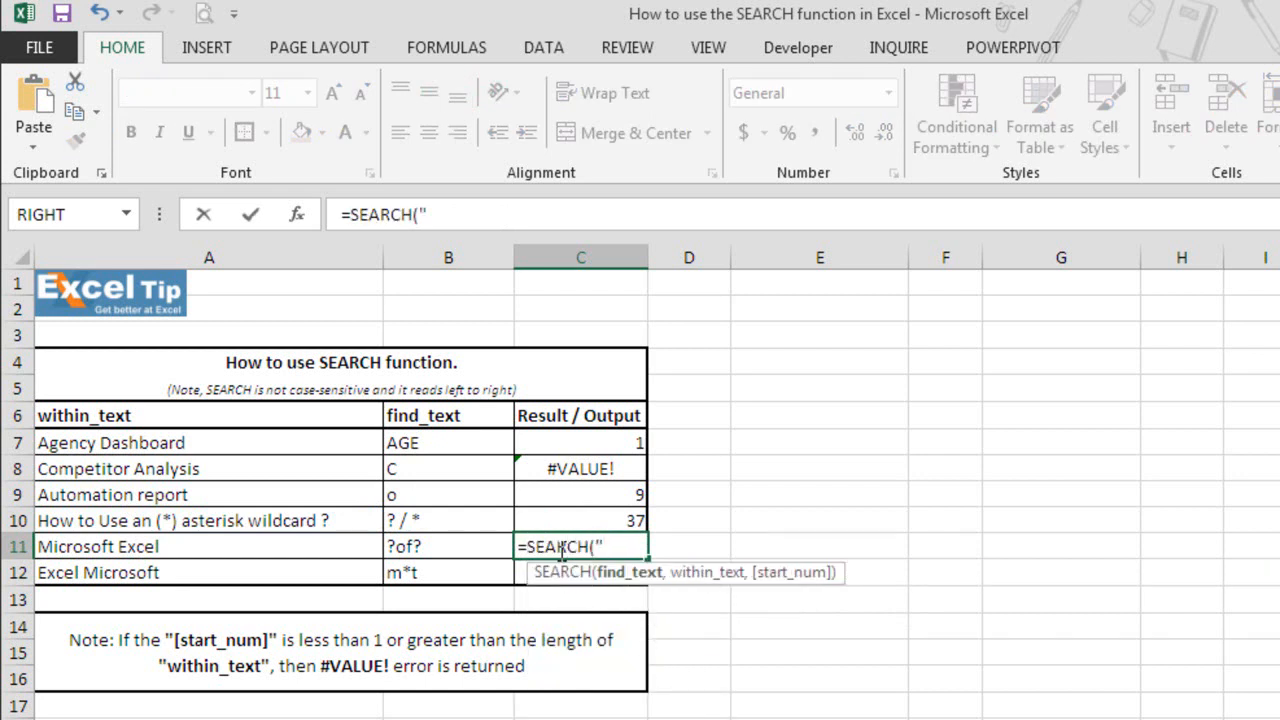
text(?of)
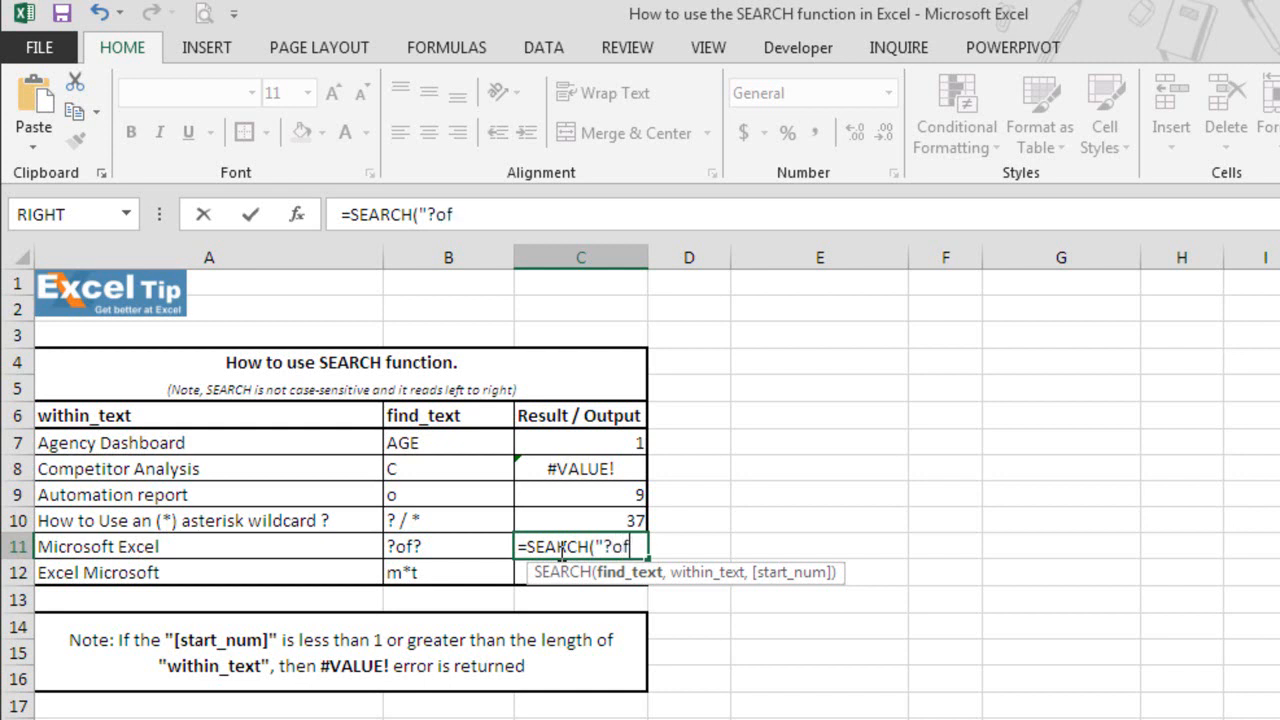
text(?")
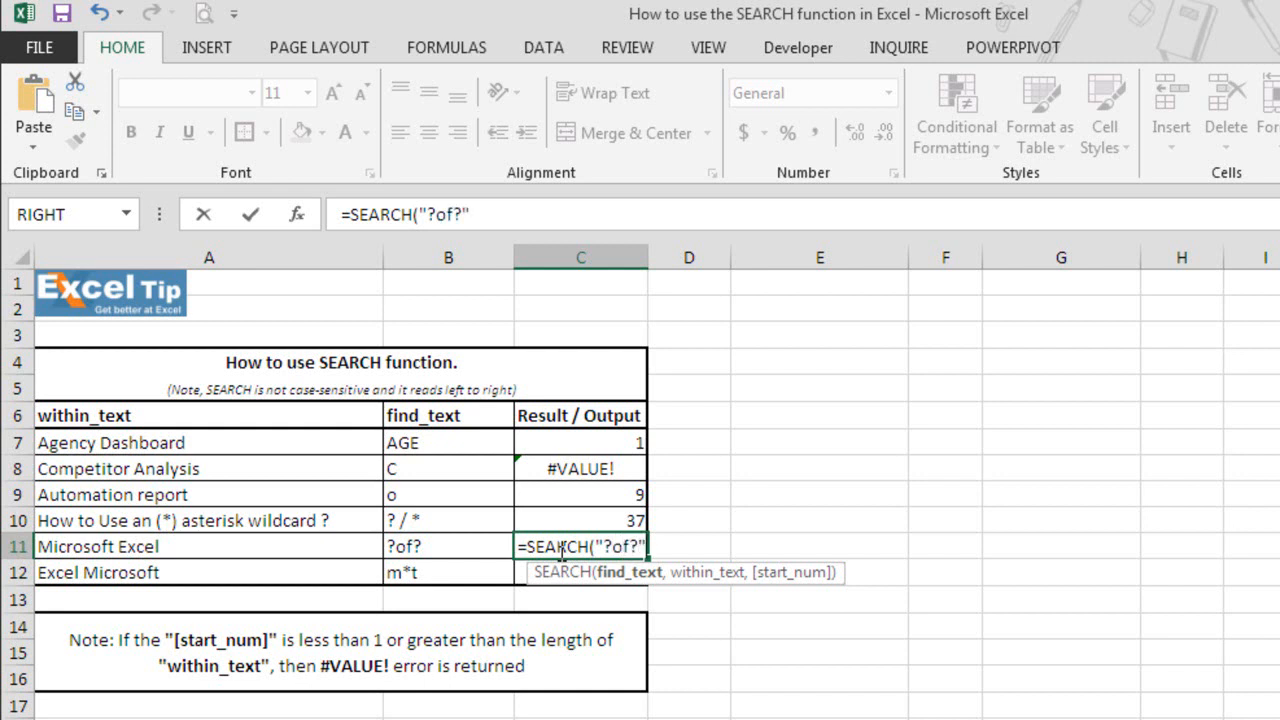
text(,)
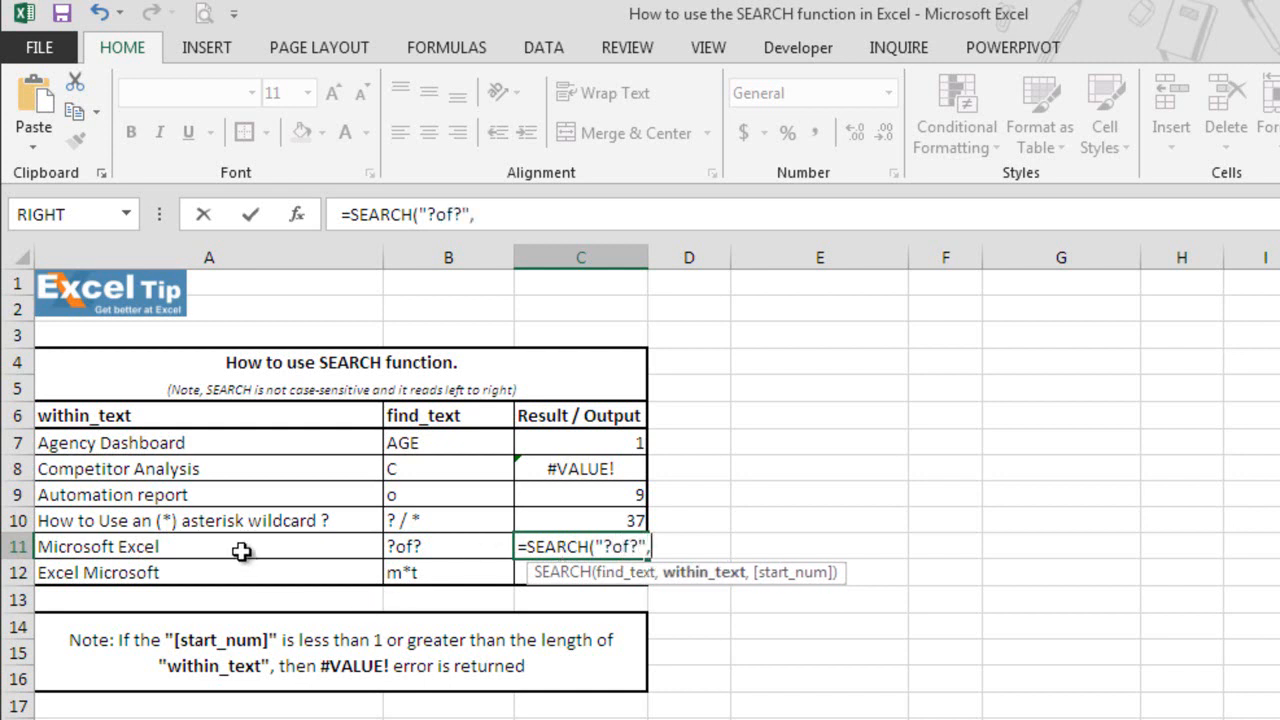
text(A11,1)
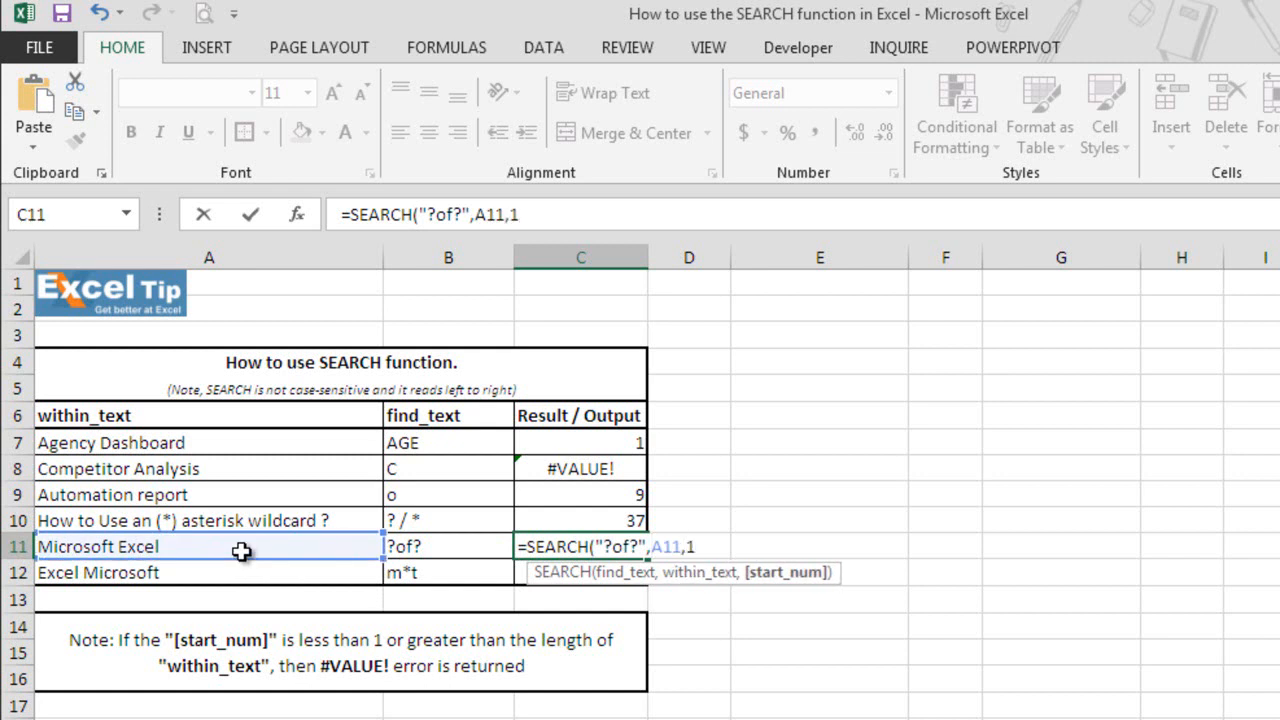
text())
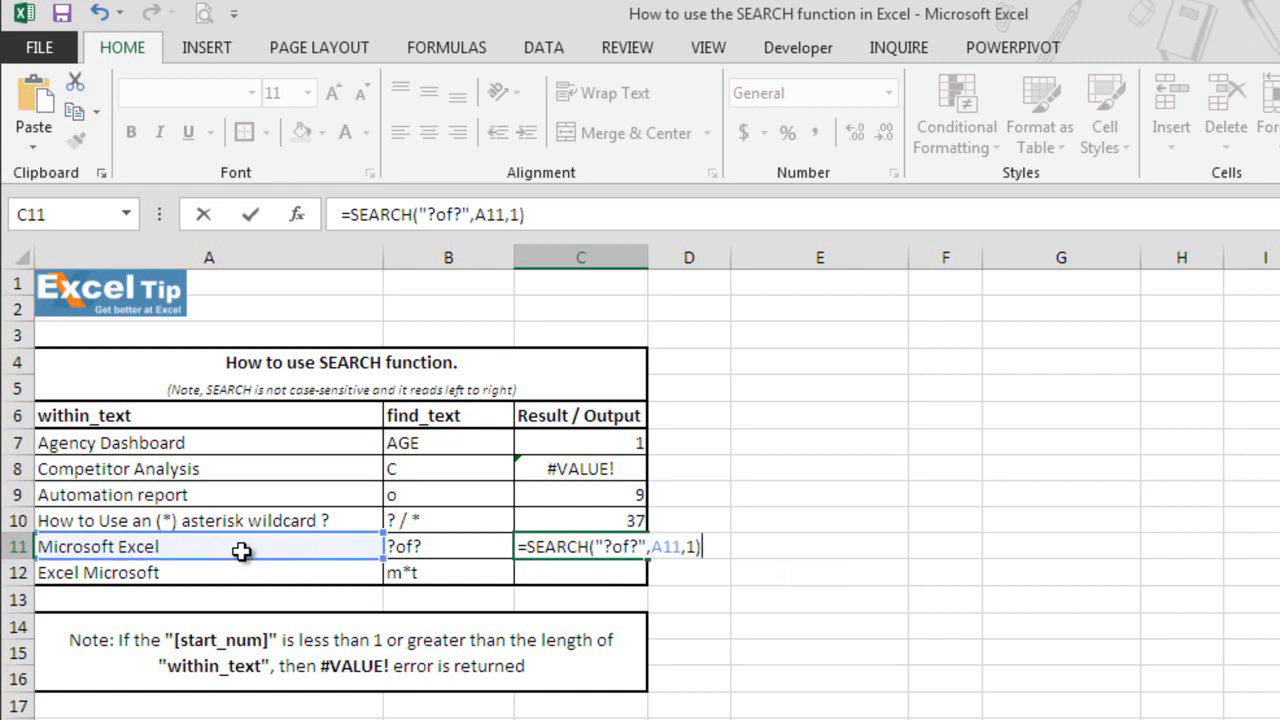
key(Return)
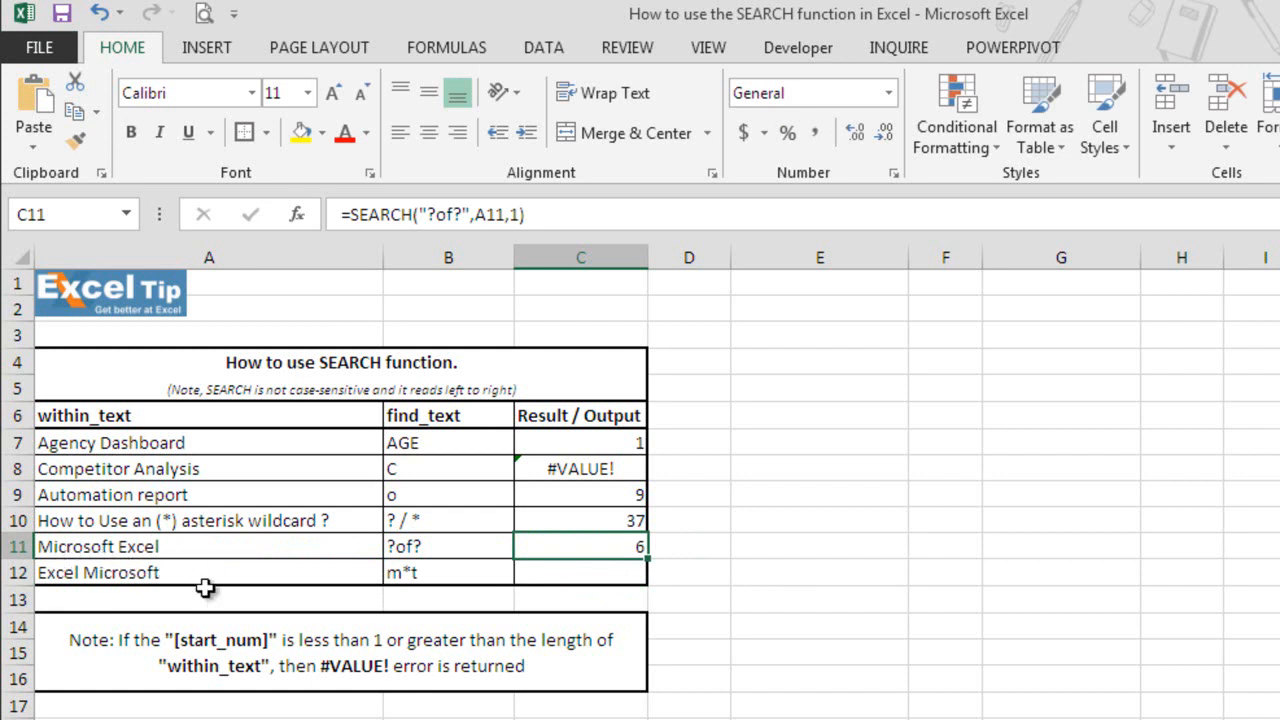
mouse_move(558, 564)
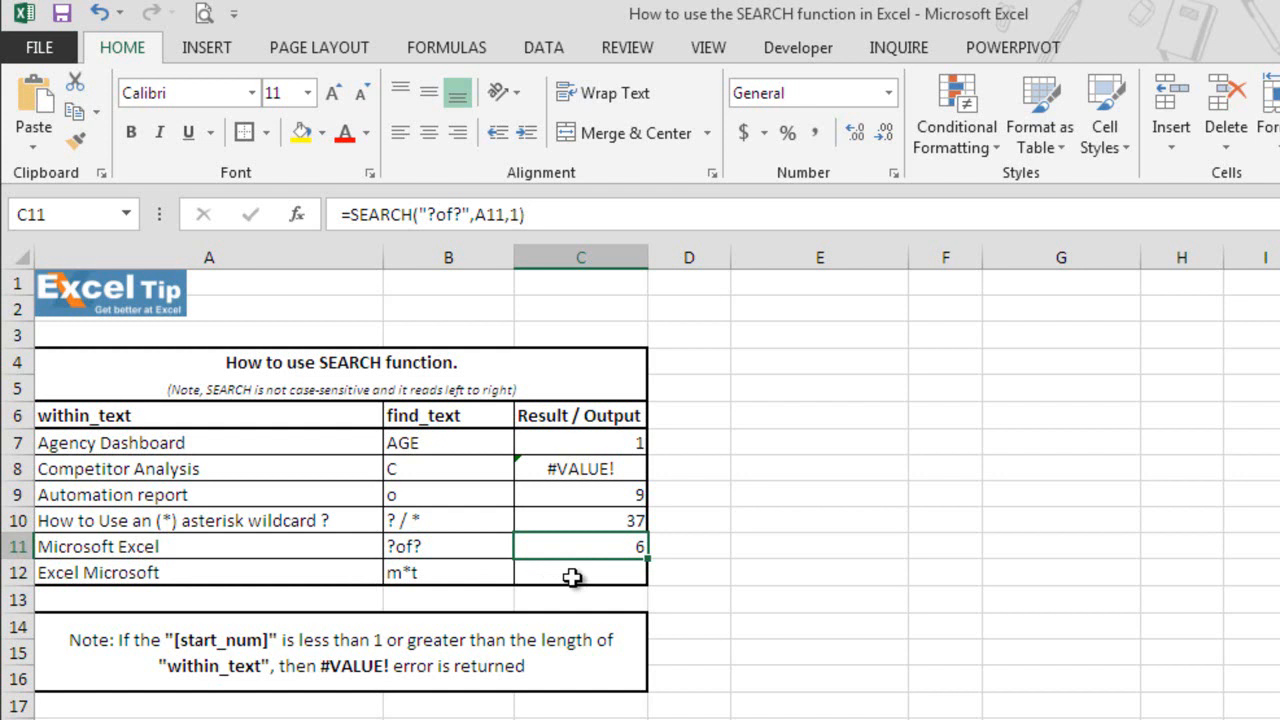
Step: Enter =SEARCH("m*t",A12,1) in C12 so Excel Microsoft returns 7
click(580, 572)
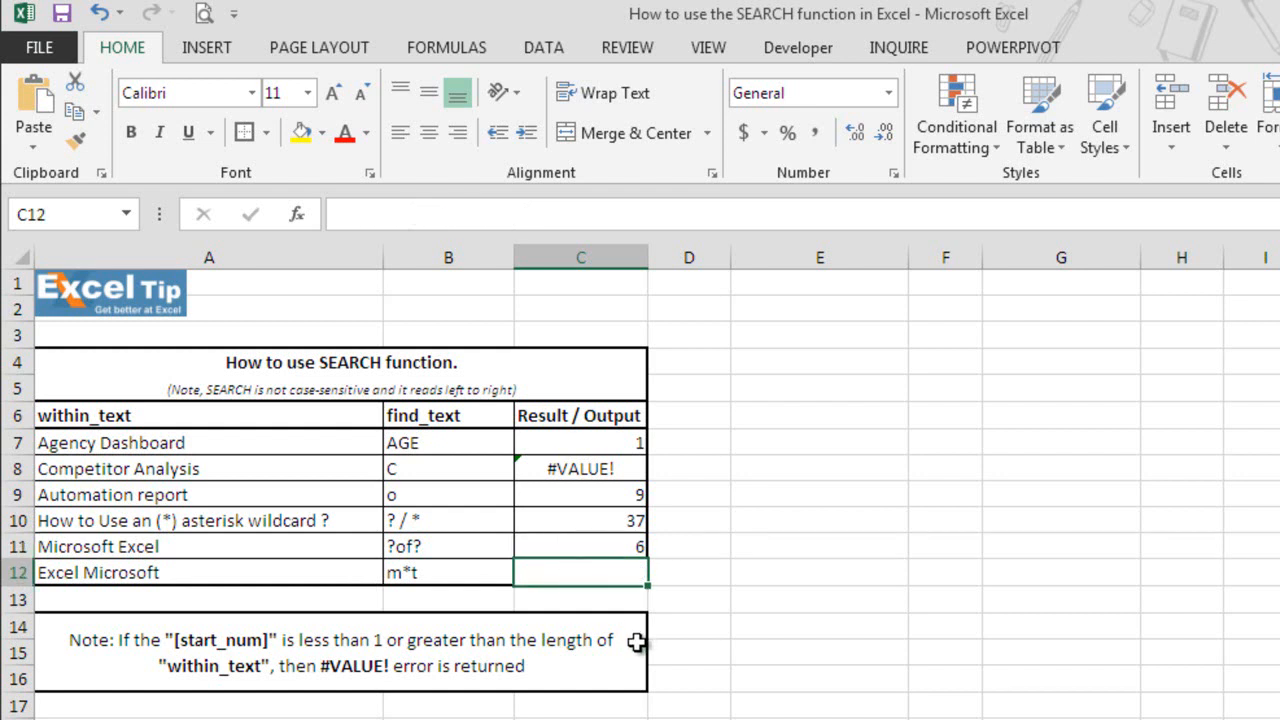
mouse_move(106, 592)
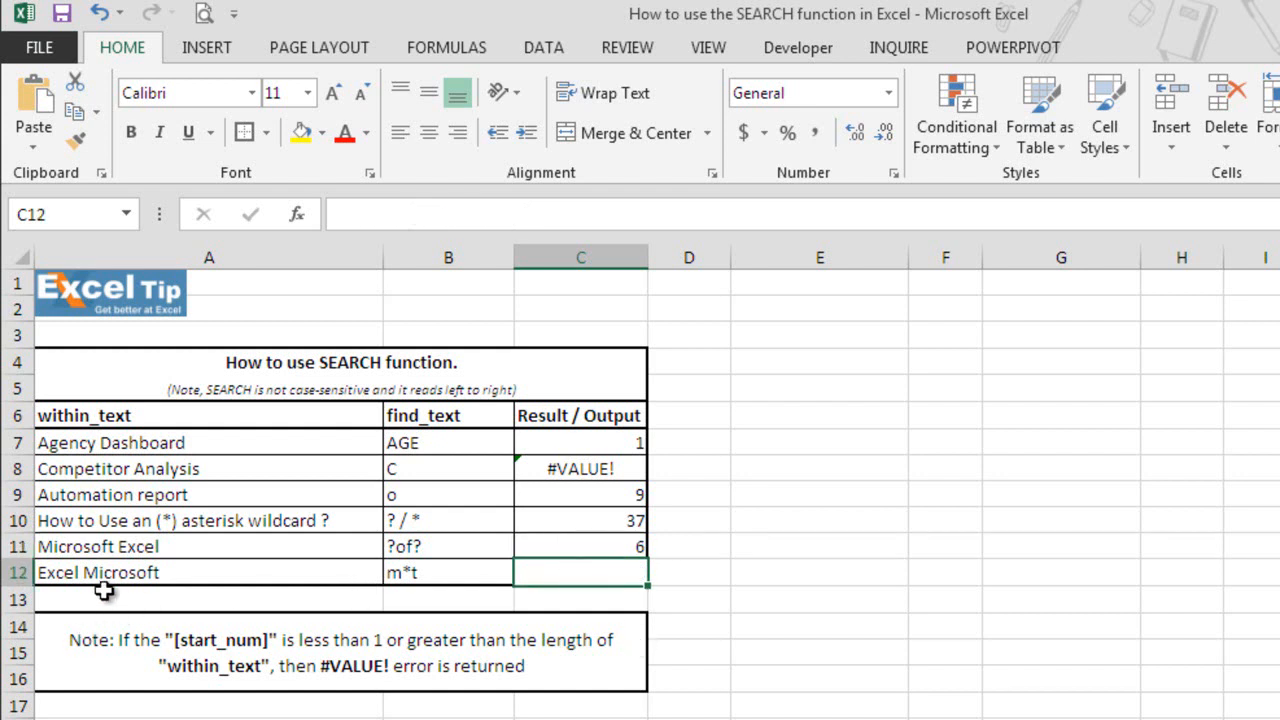
mouse_move(138, 584)
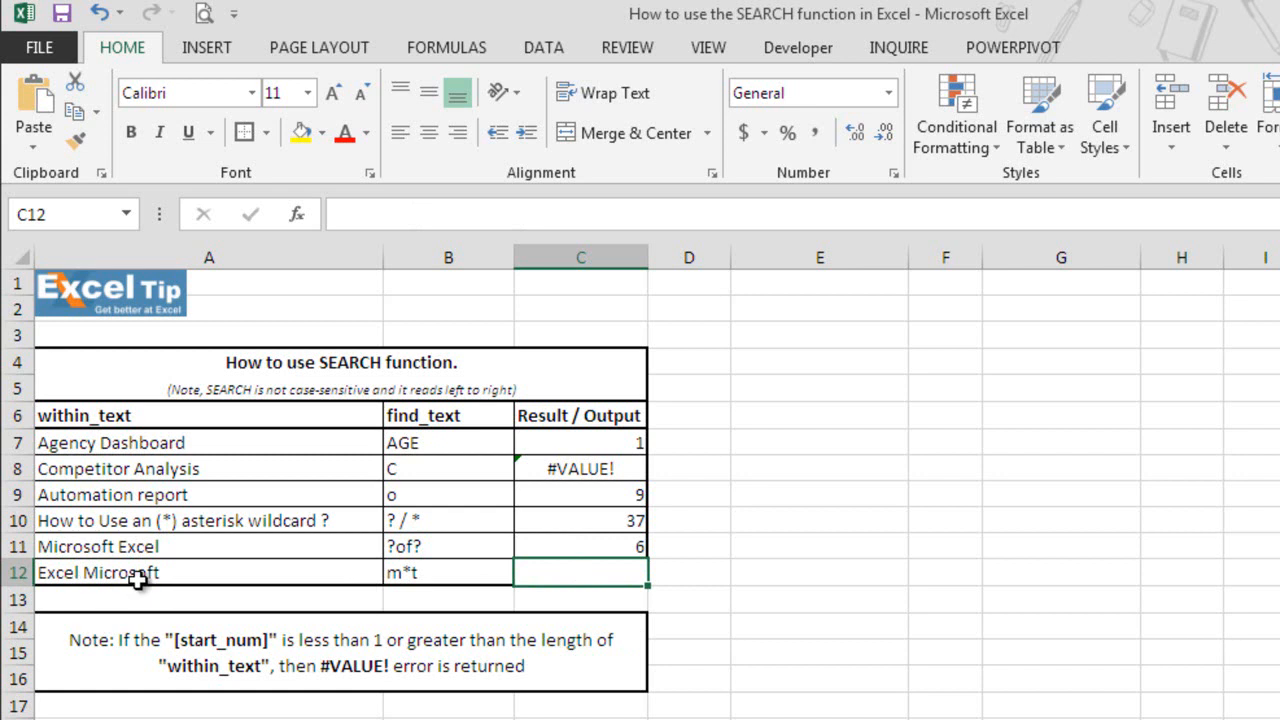
mouse_move(588, 596)
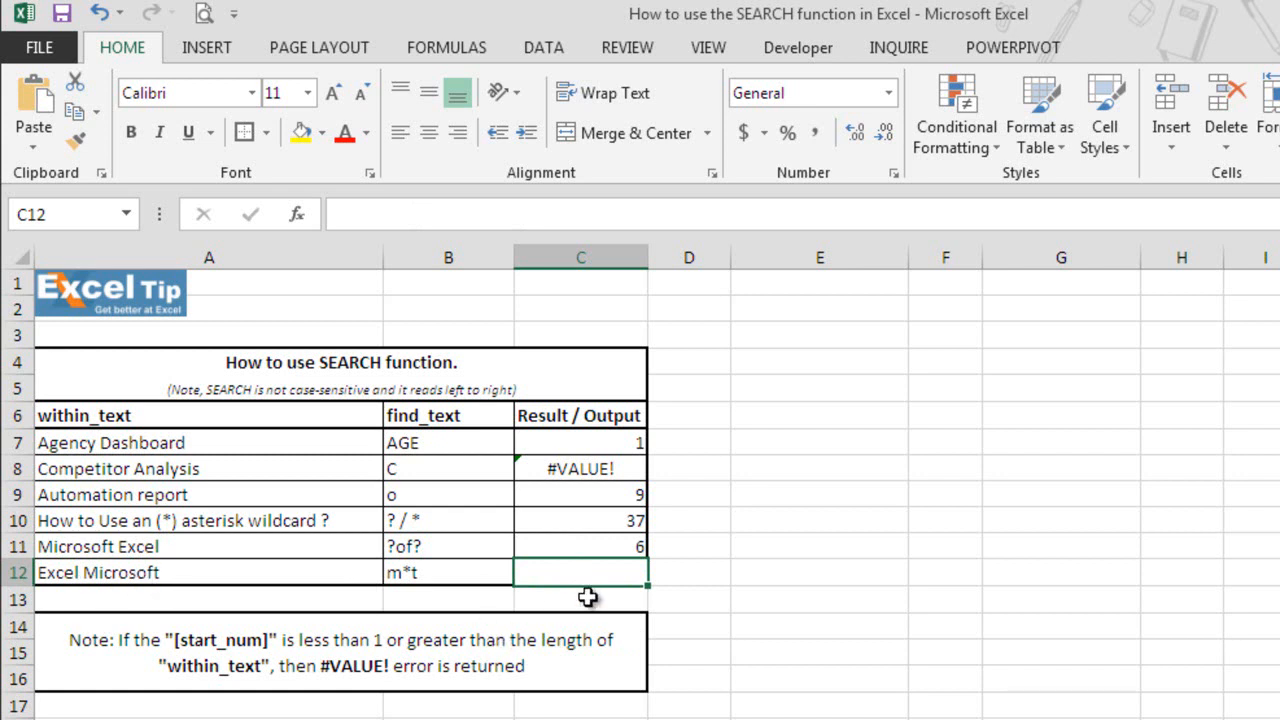
text(=sea)
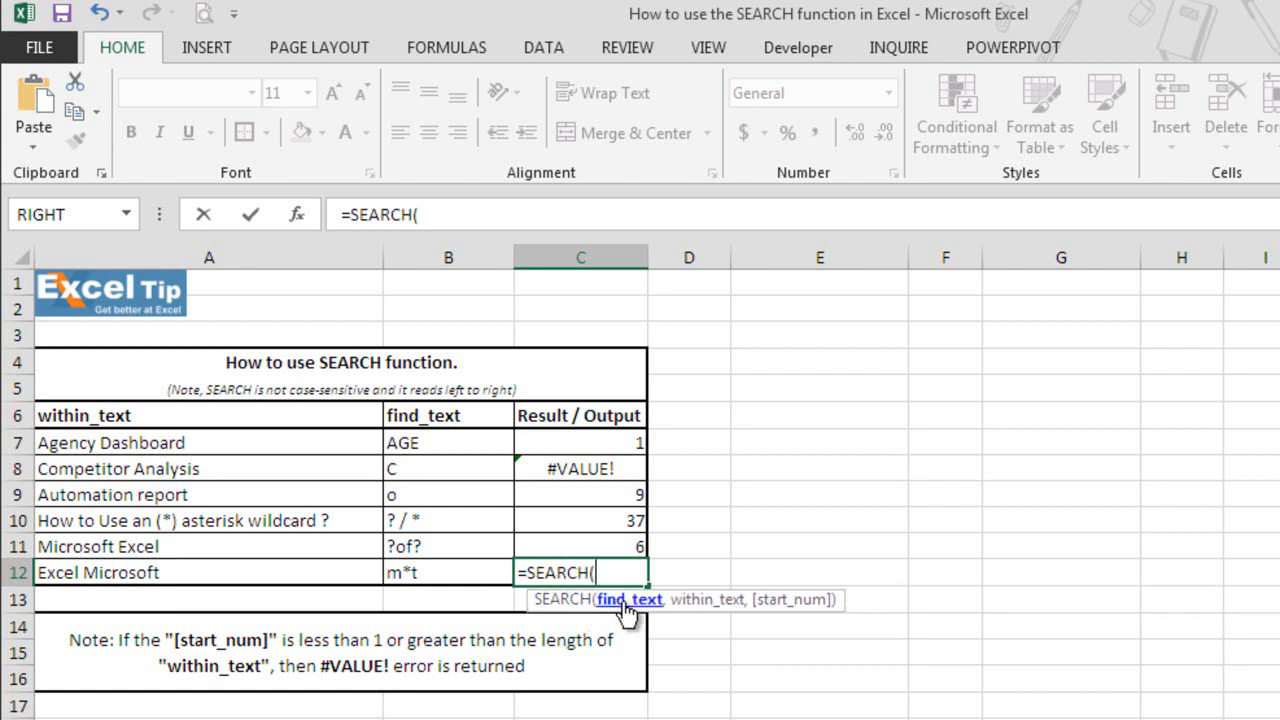
text(")
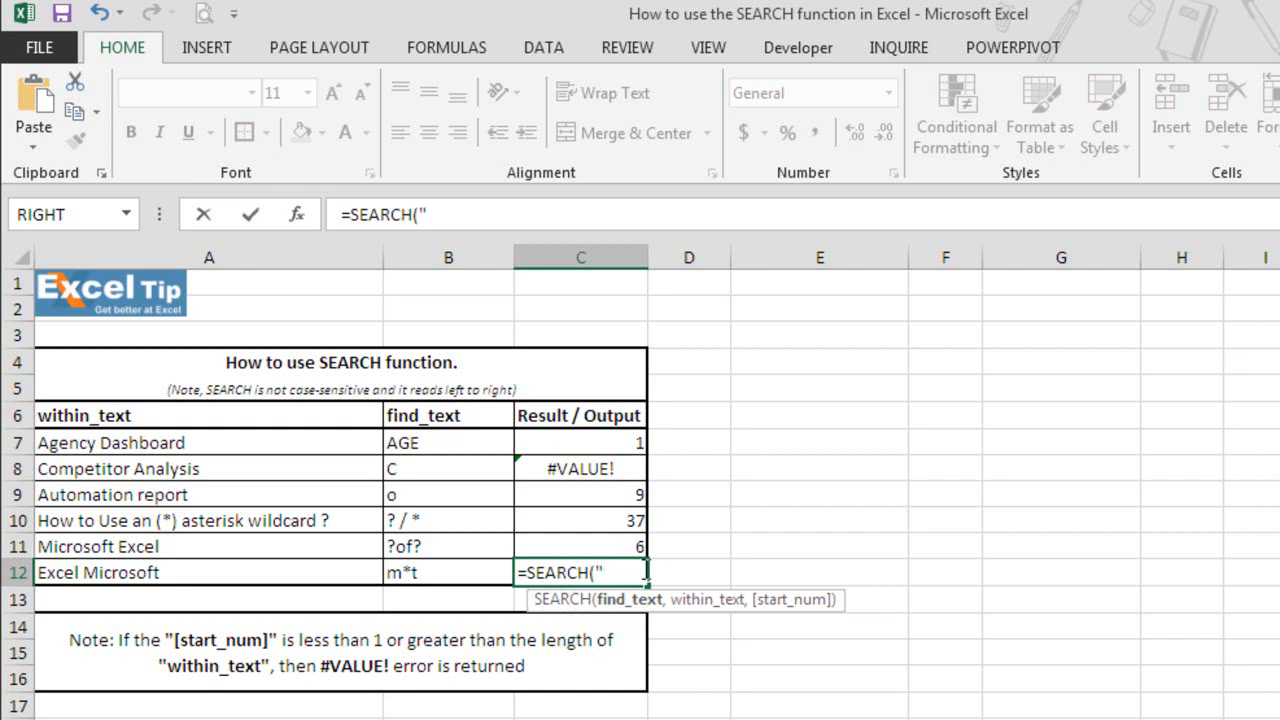
text(m)
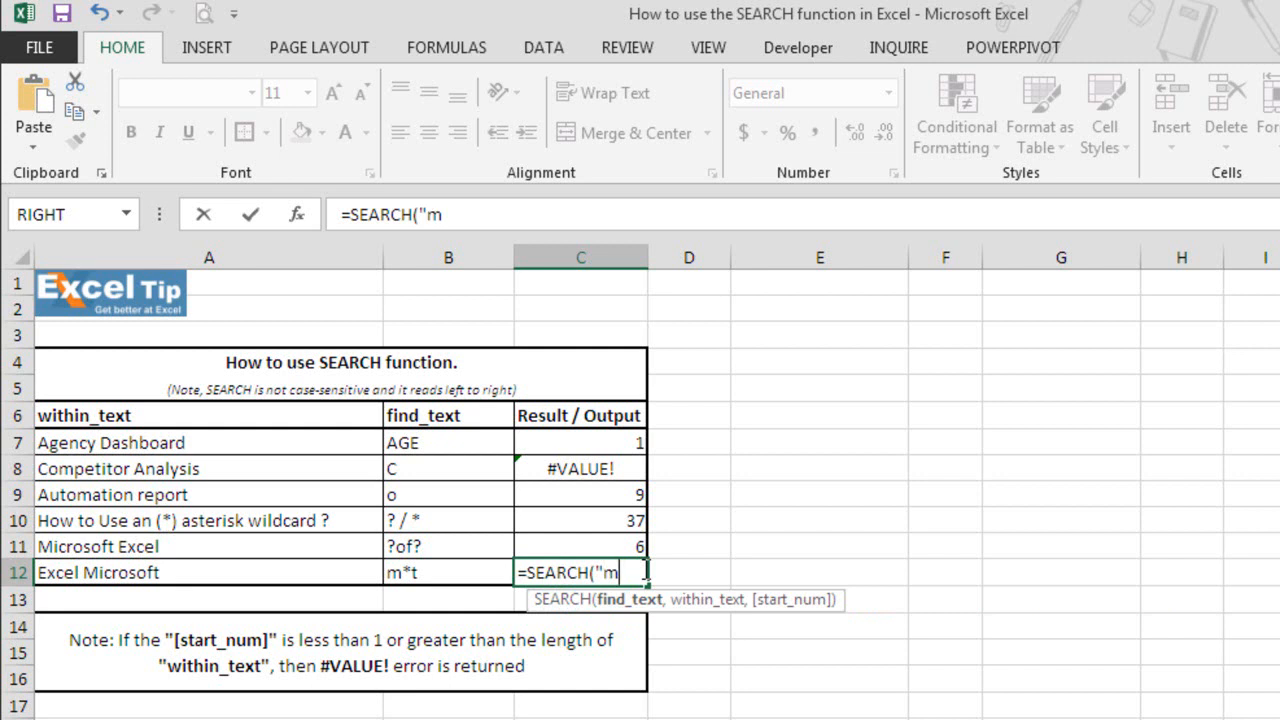
text(*)
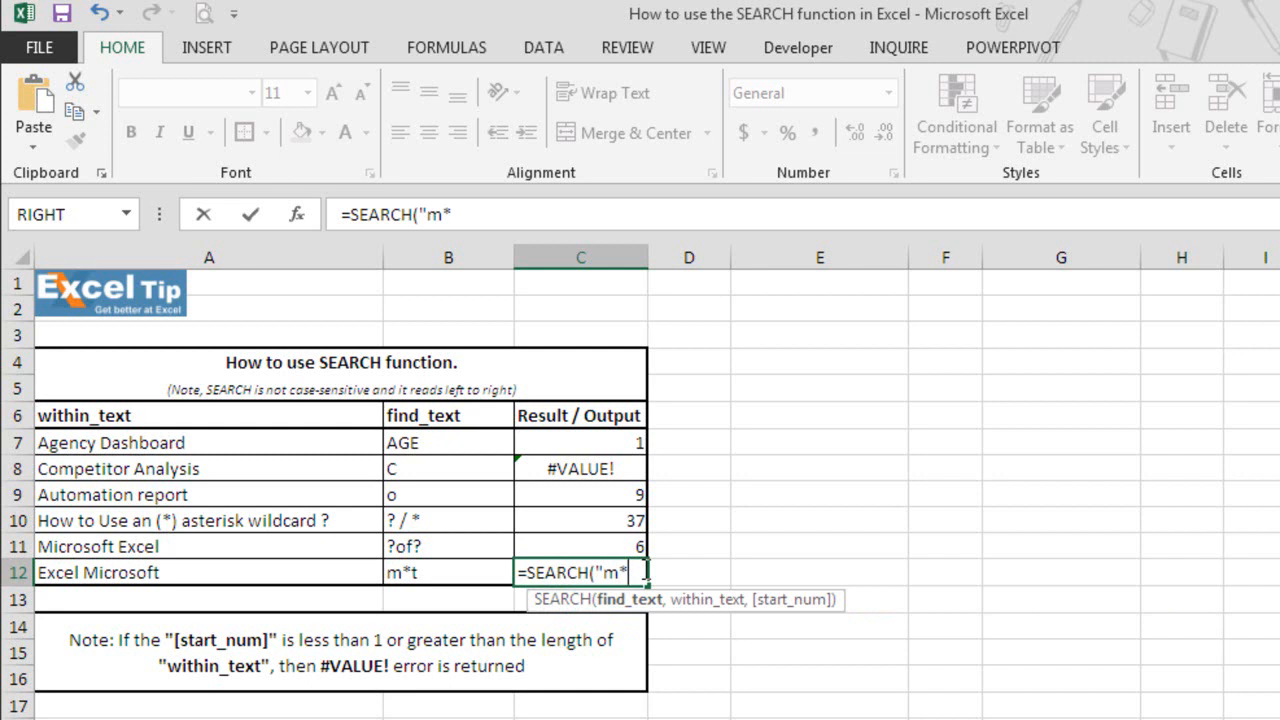
text(t")
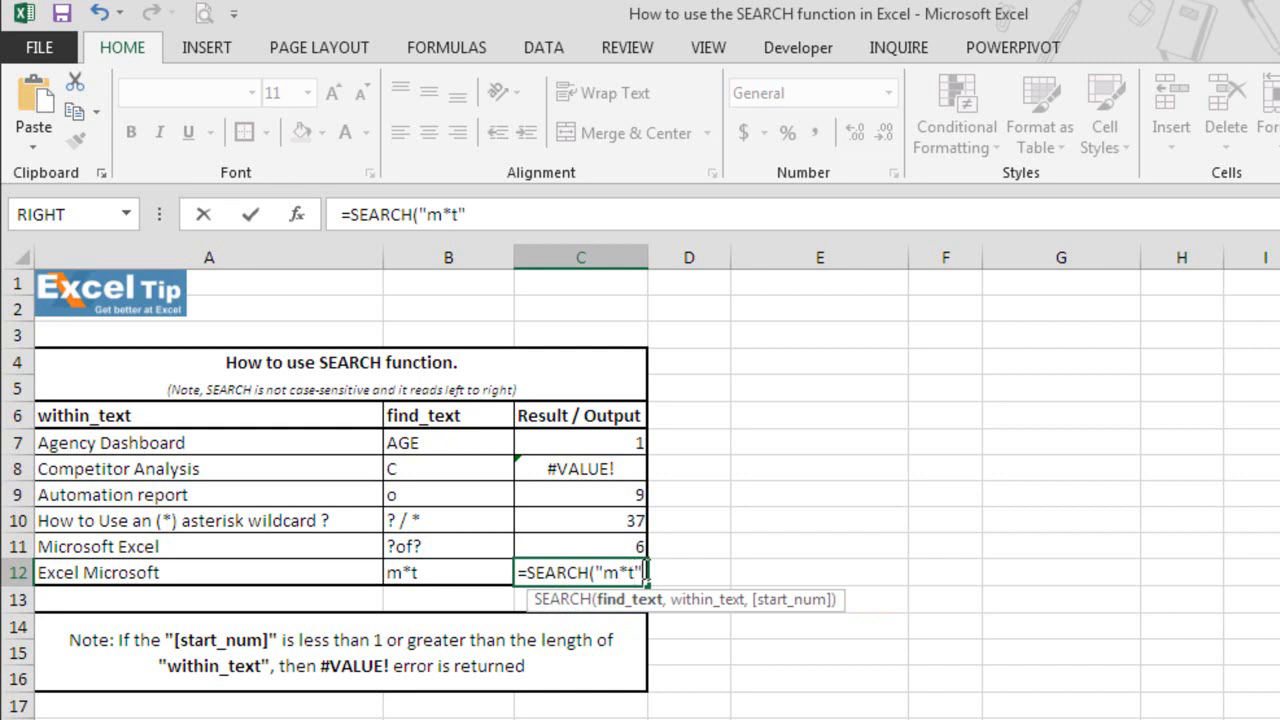
text(,)
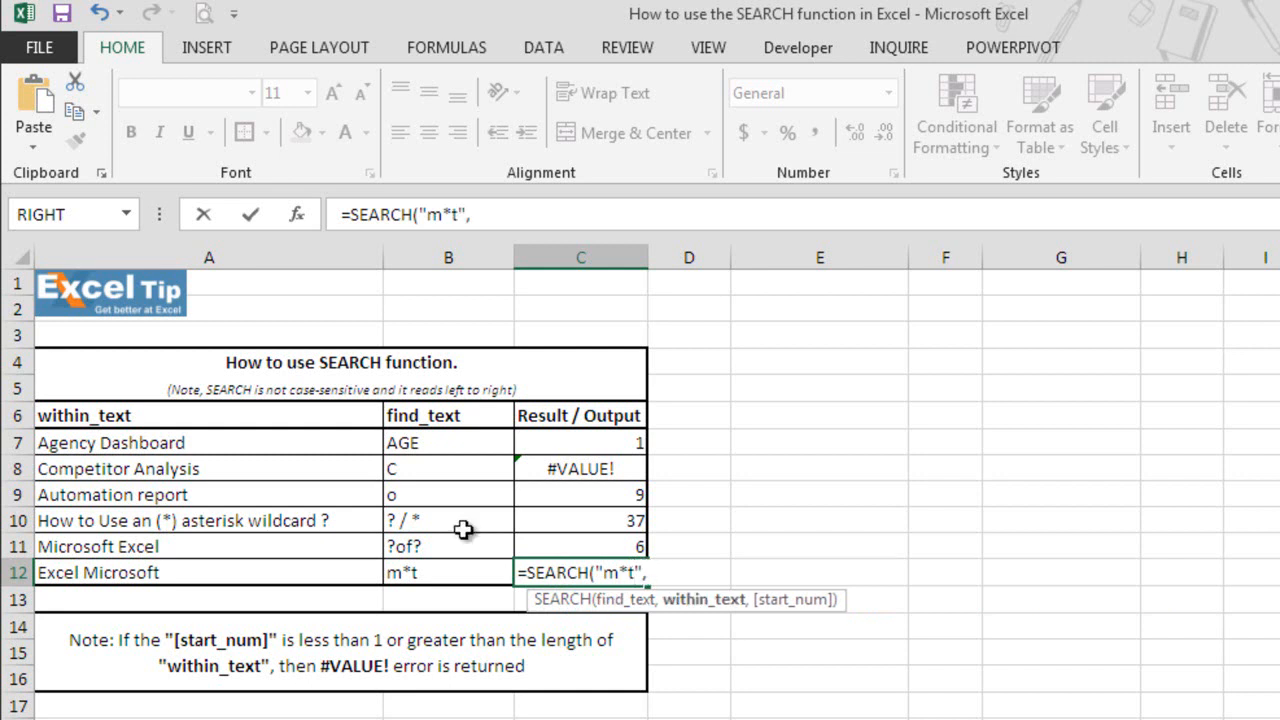
click(208, 572)
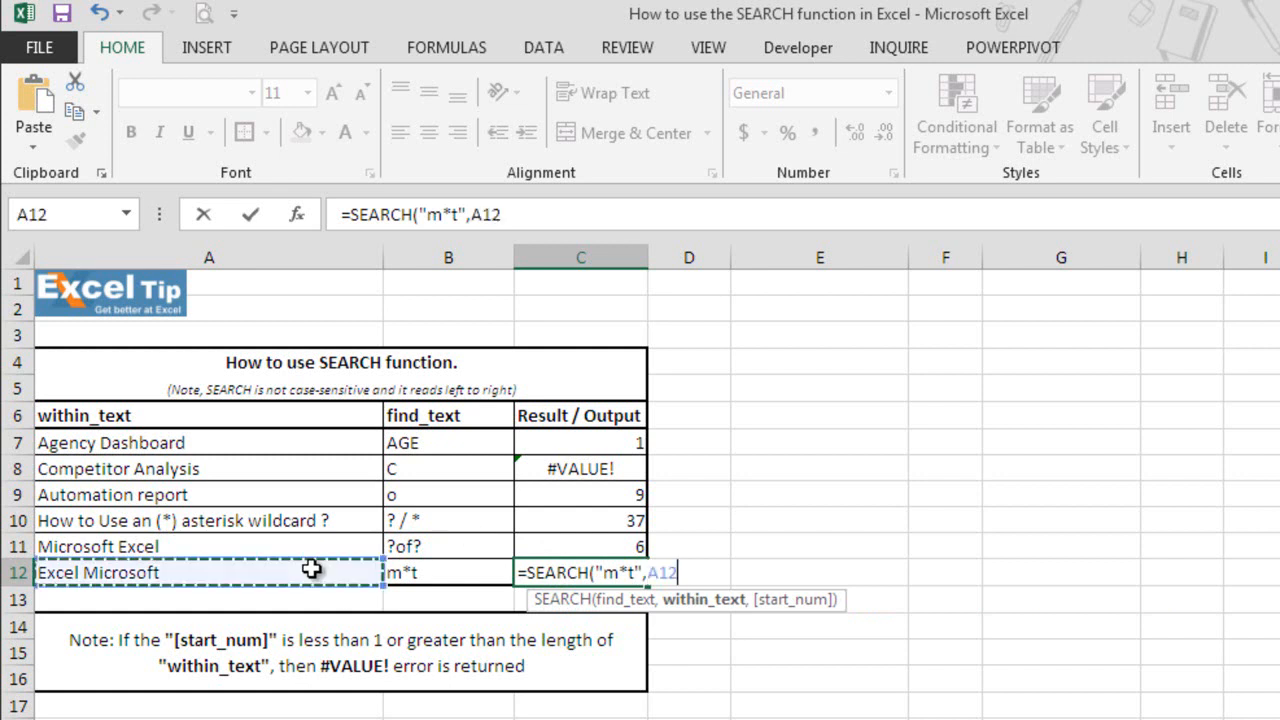
mouse_move(456, 692)
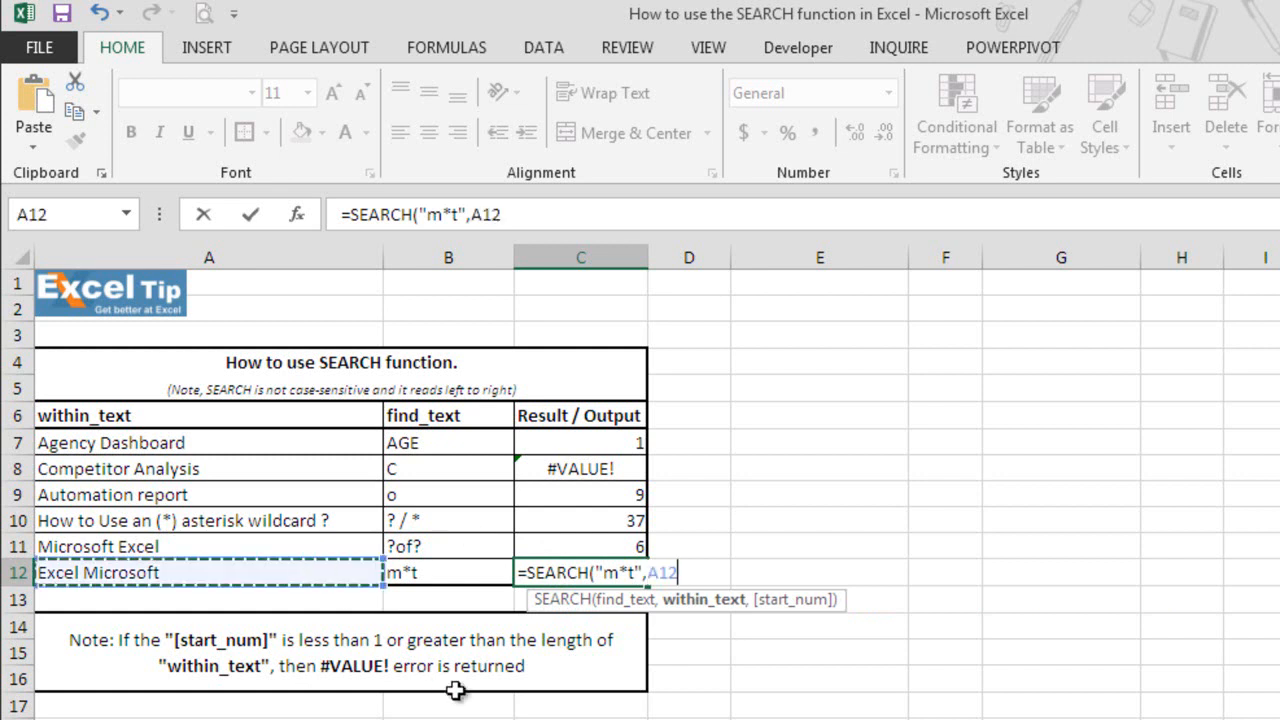
text(,)
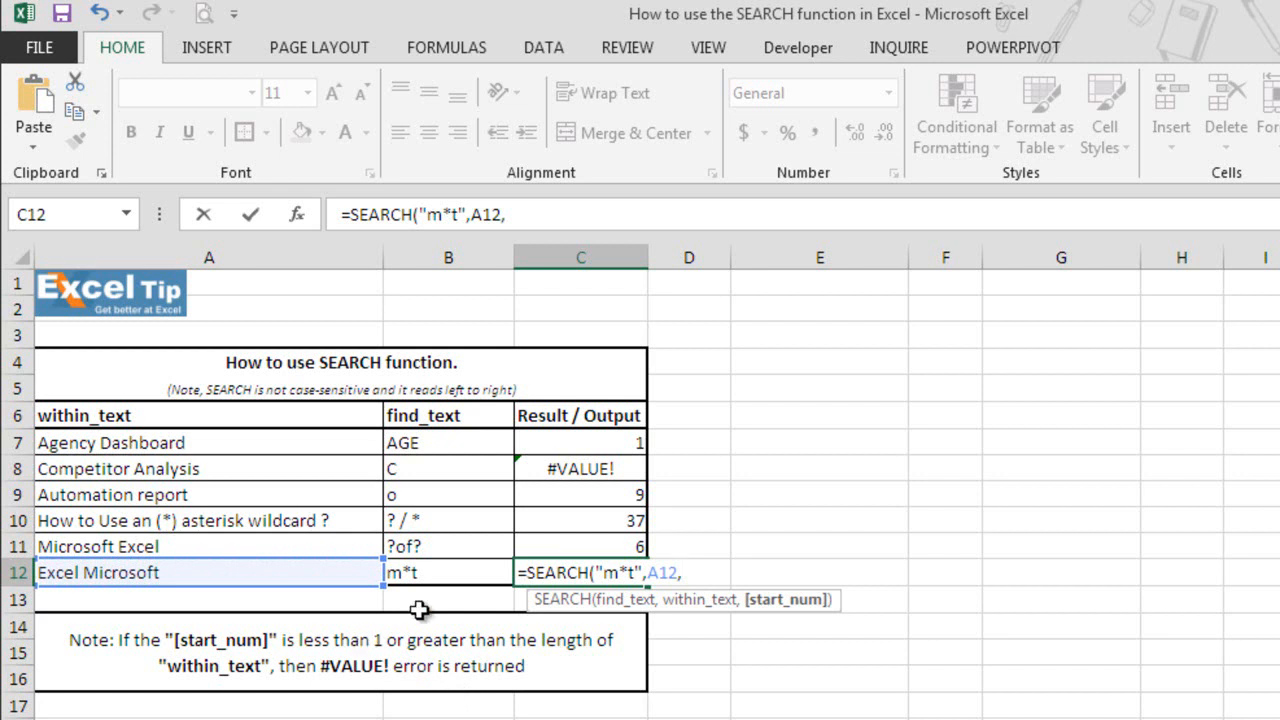
mouse_move(420, 684)
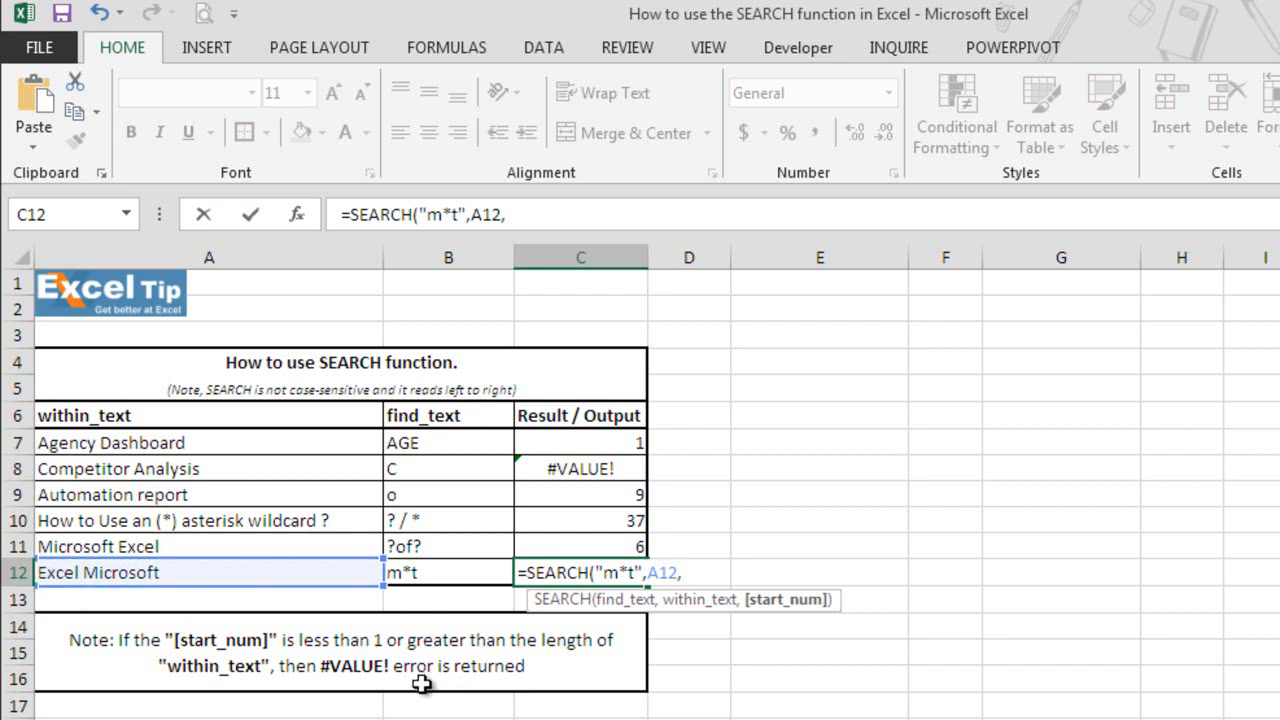
text(1))
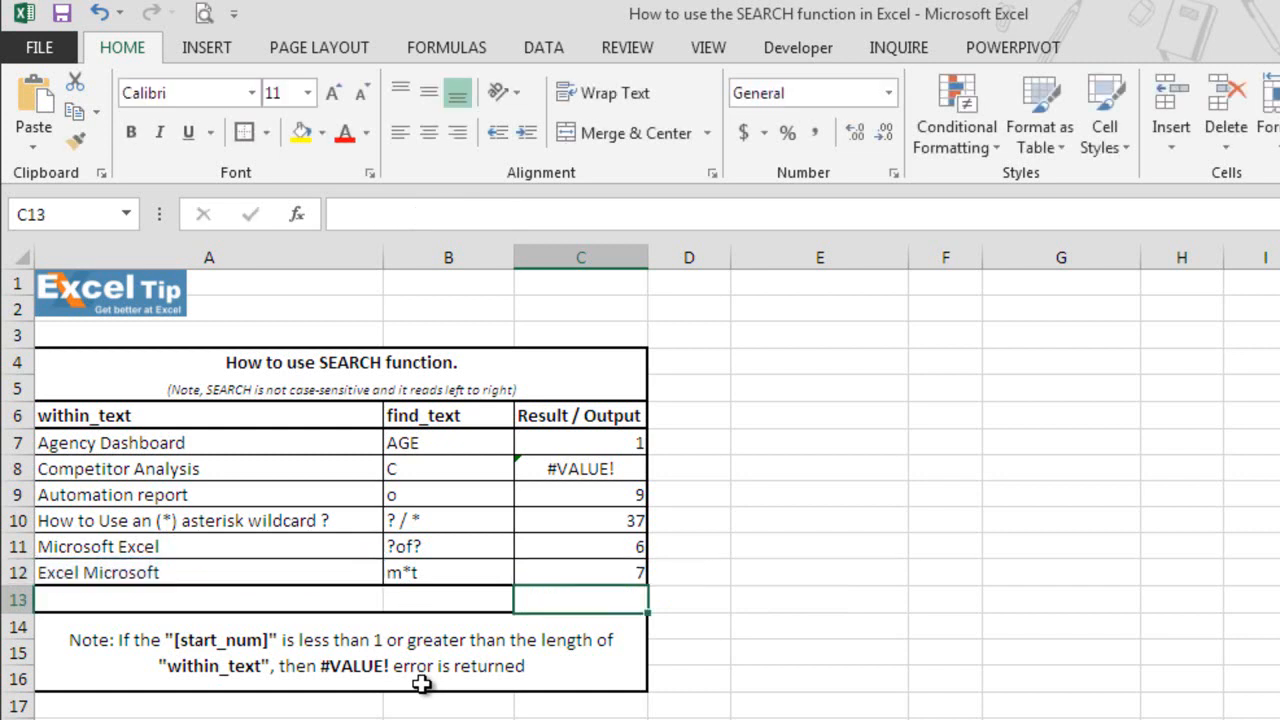
click(580, 572)
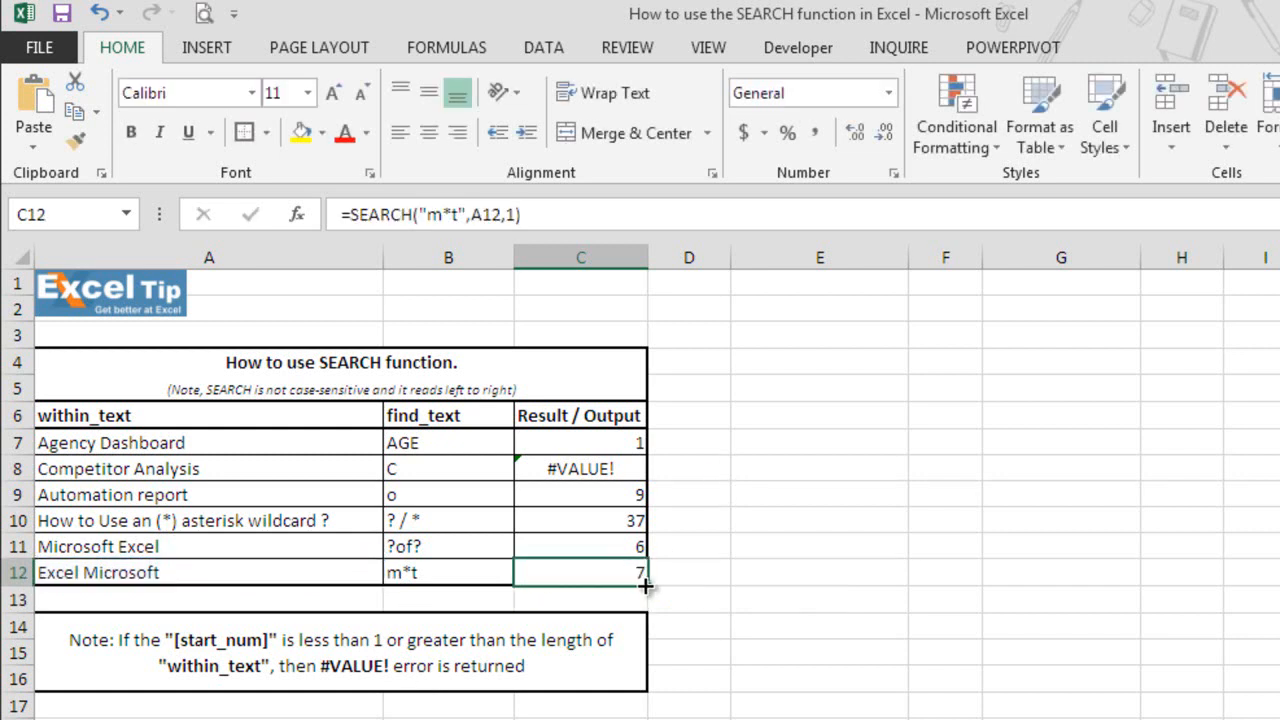
mouse_move(244, 572)
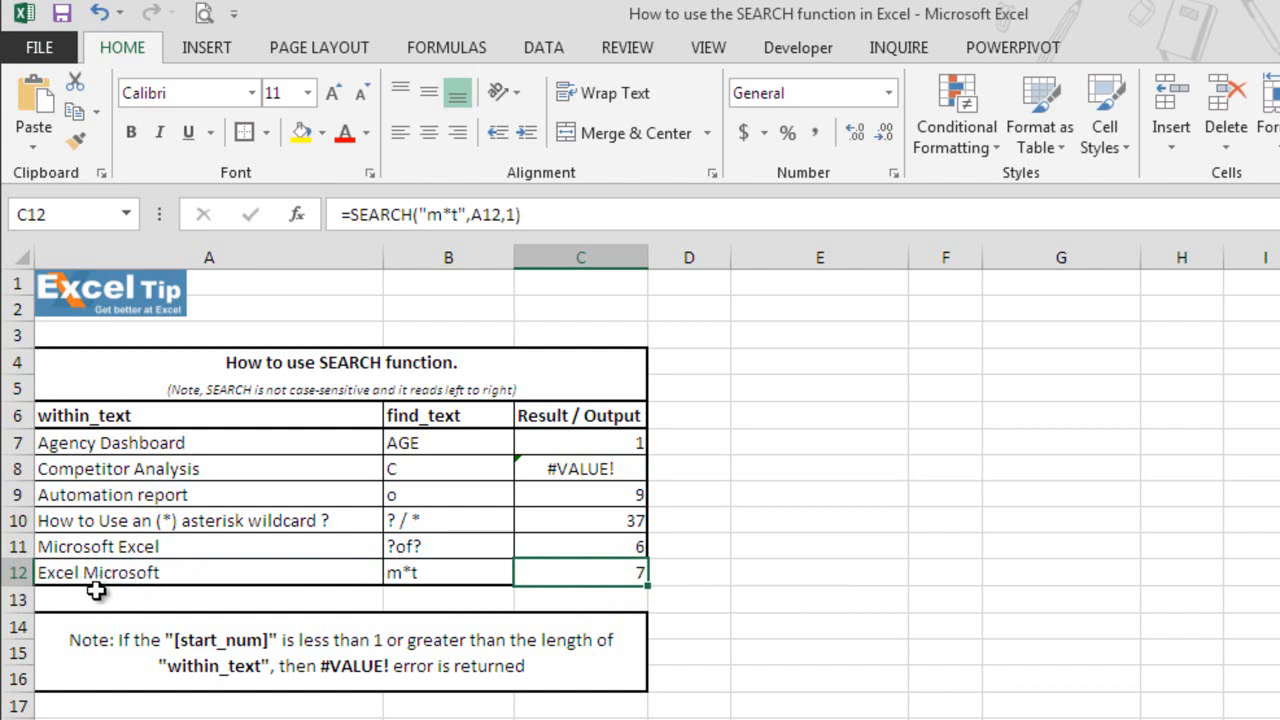
mouse_move(188, 596)
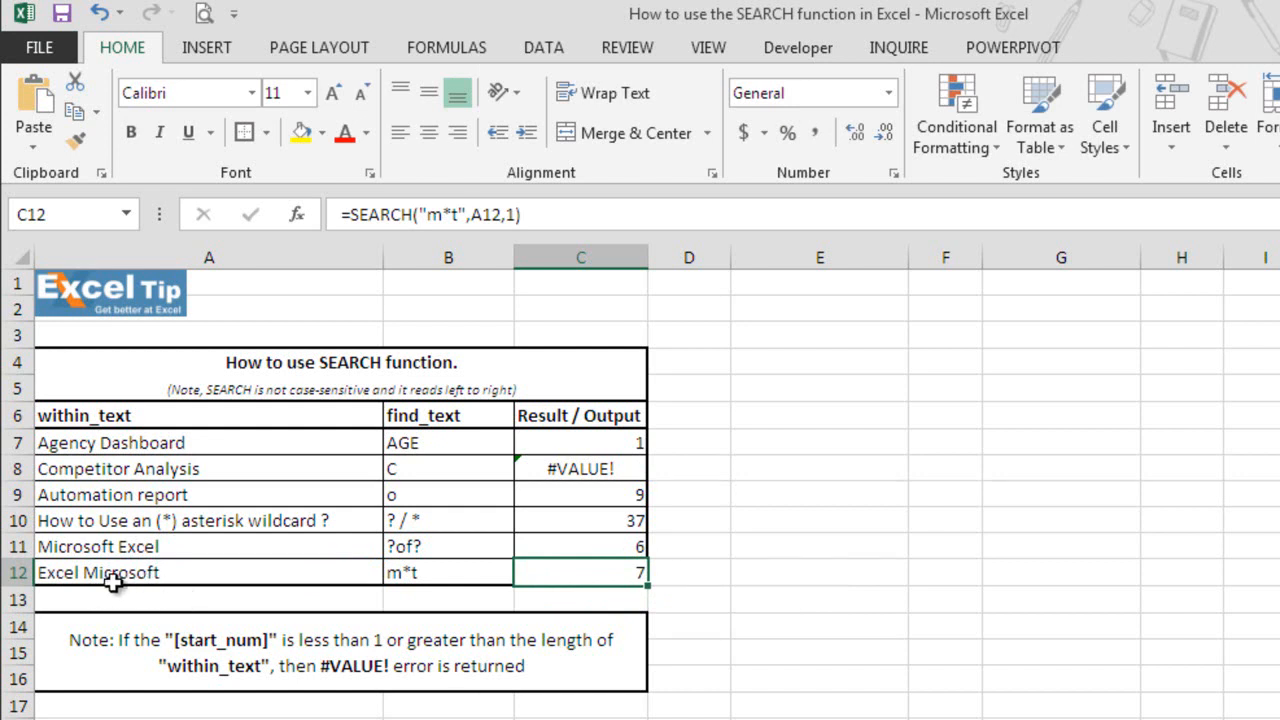
mouse_move(608, 596)
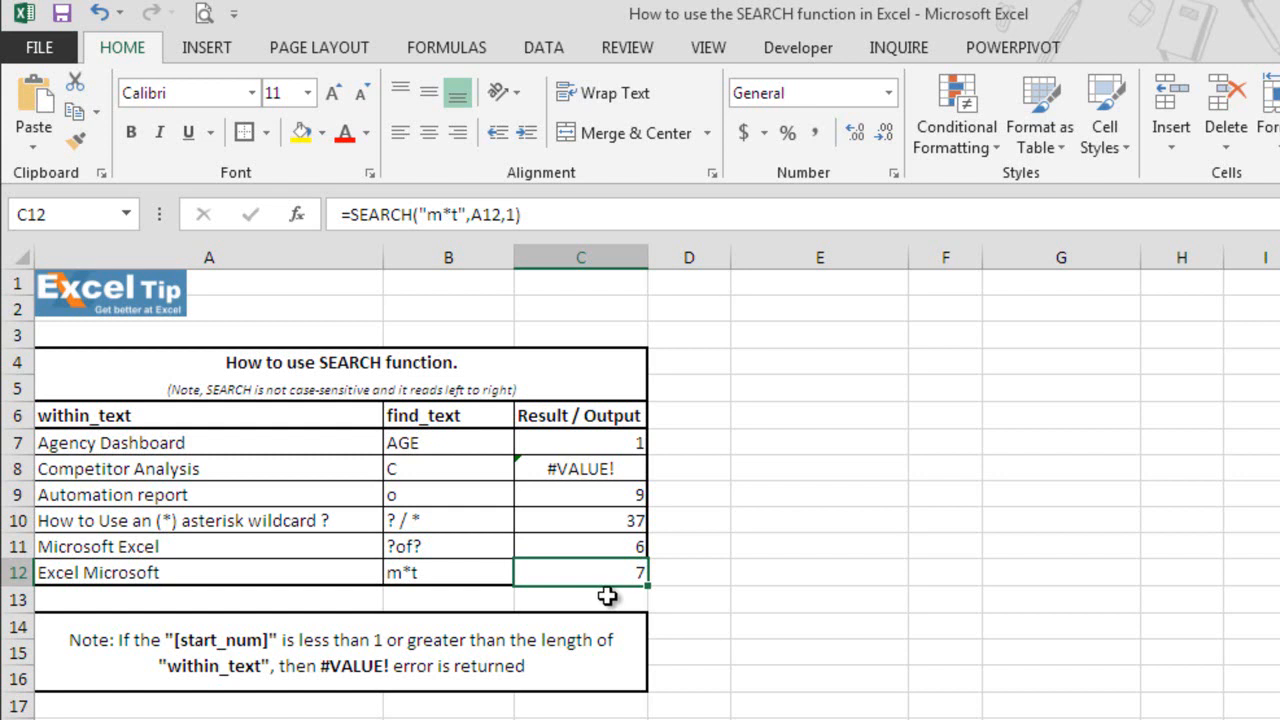